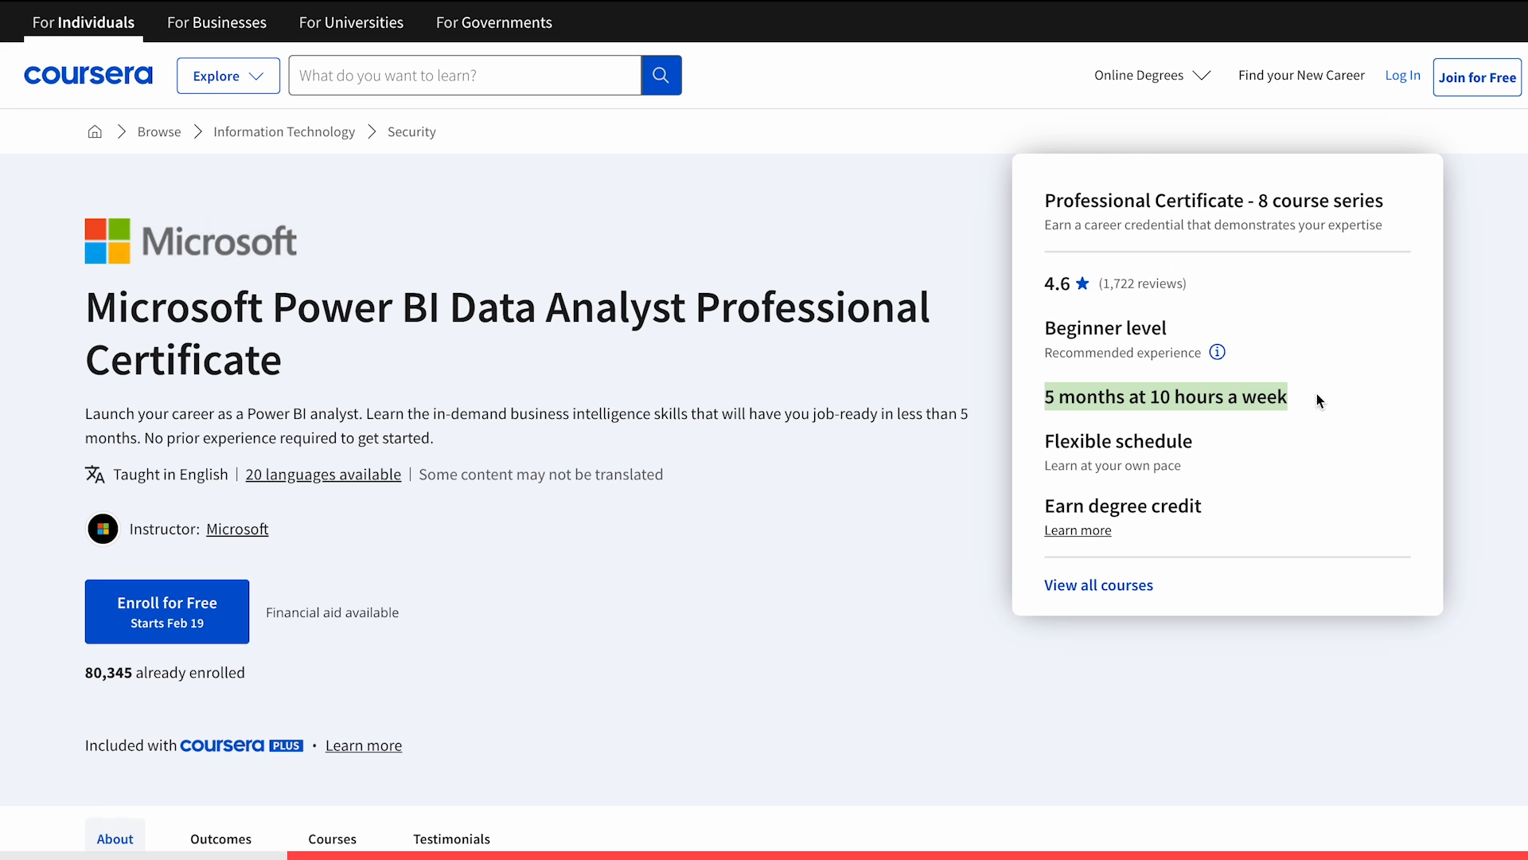
- Scroll down through the Microsoft Learn Power BI Data Analyst certification page
{"action": "scroll", "scroll_direction": "down", "scroll_amount": 3}
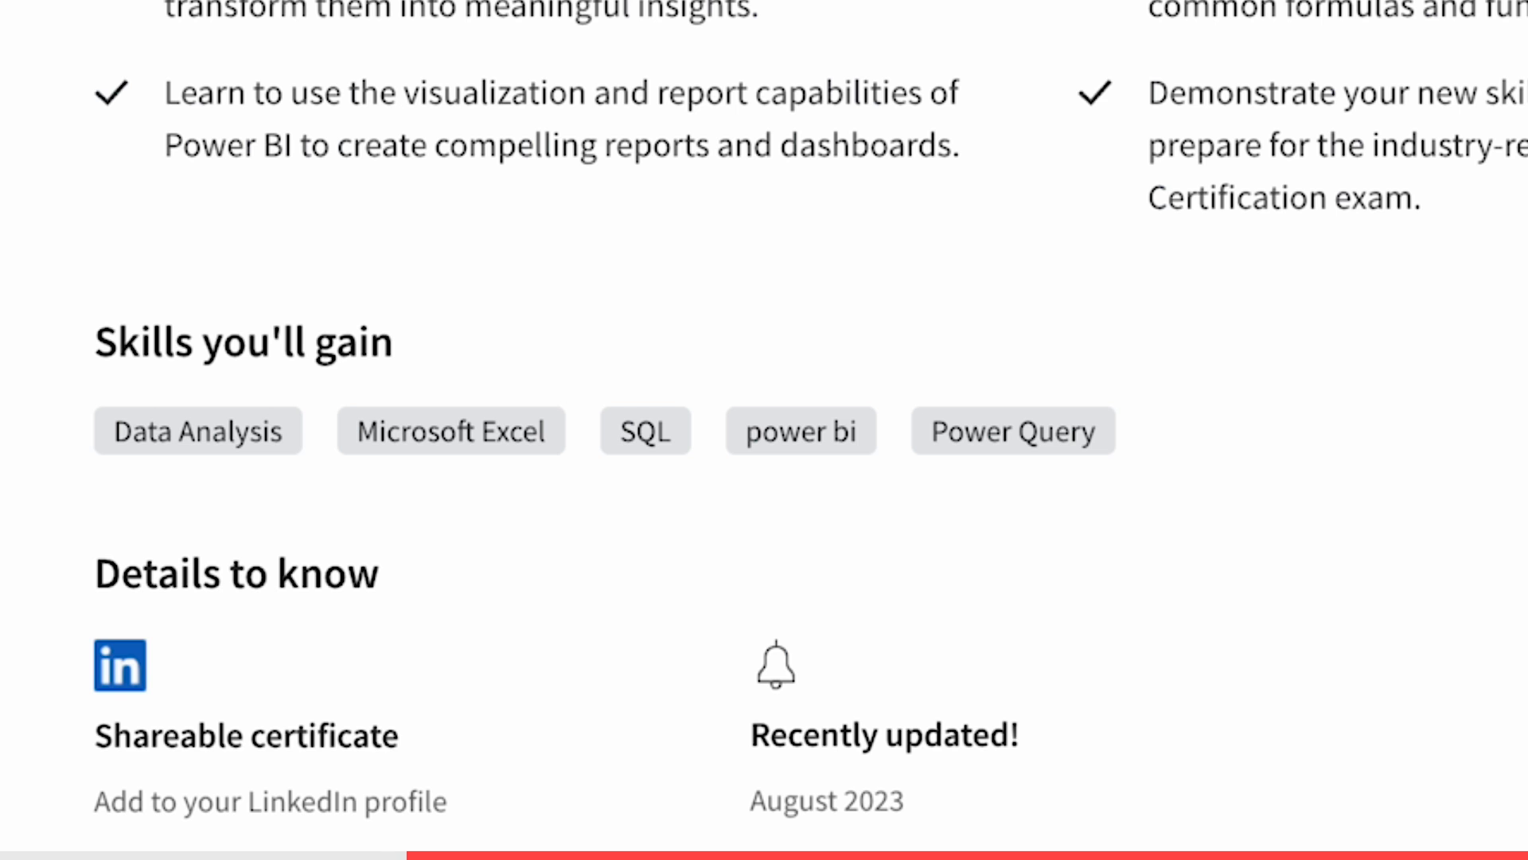
{"action": "scroll", "scroll_direction": "down", "scroll_amount": 3}
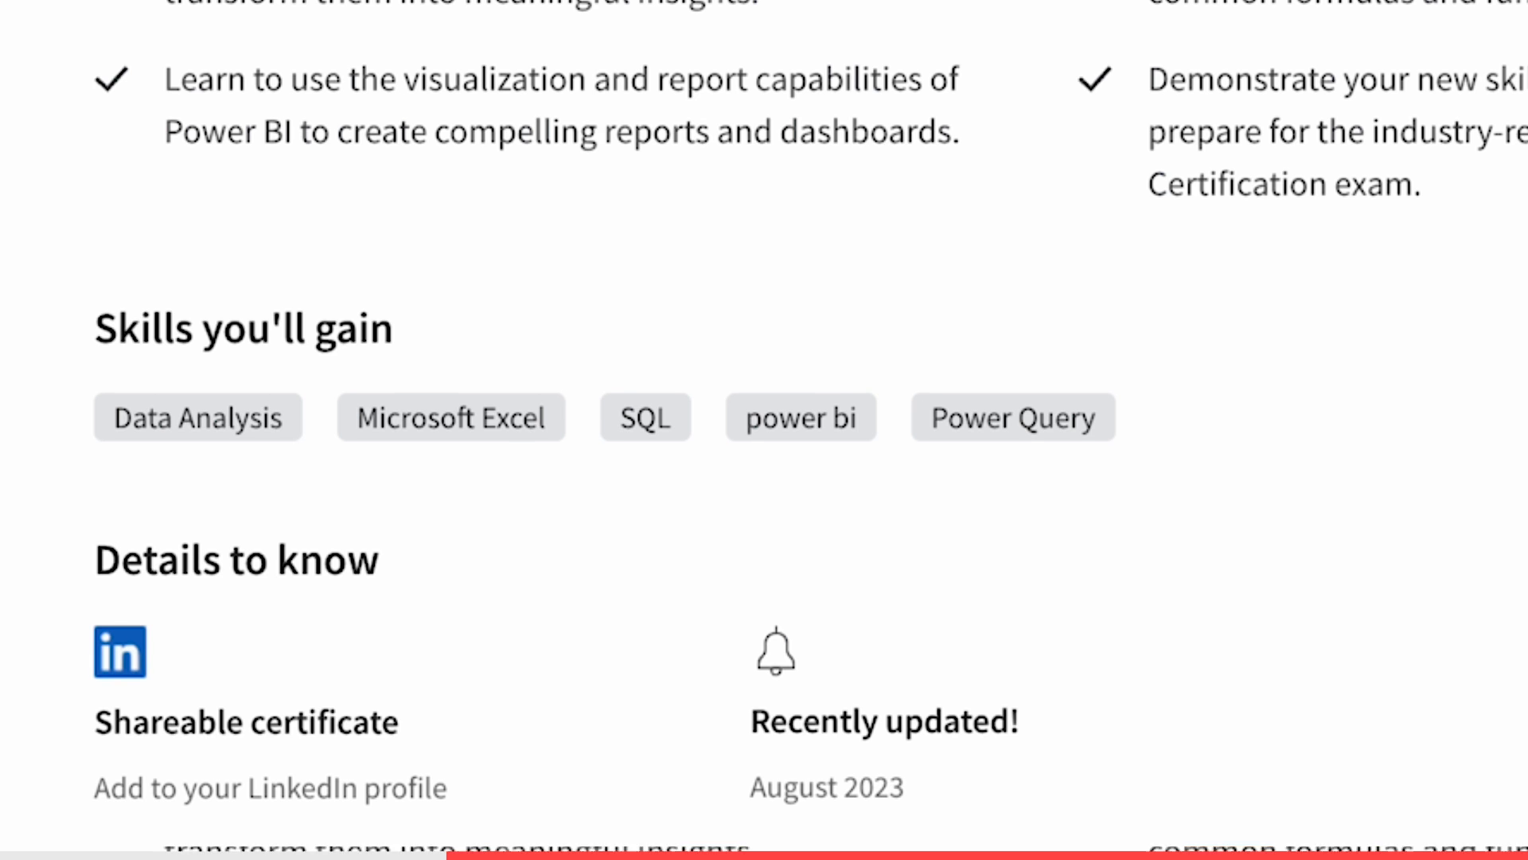
{"action": "scroll", "scroll_direction": "down", "scroll_amount": 3}
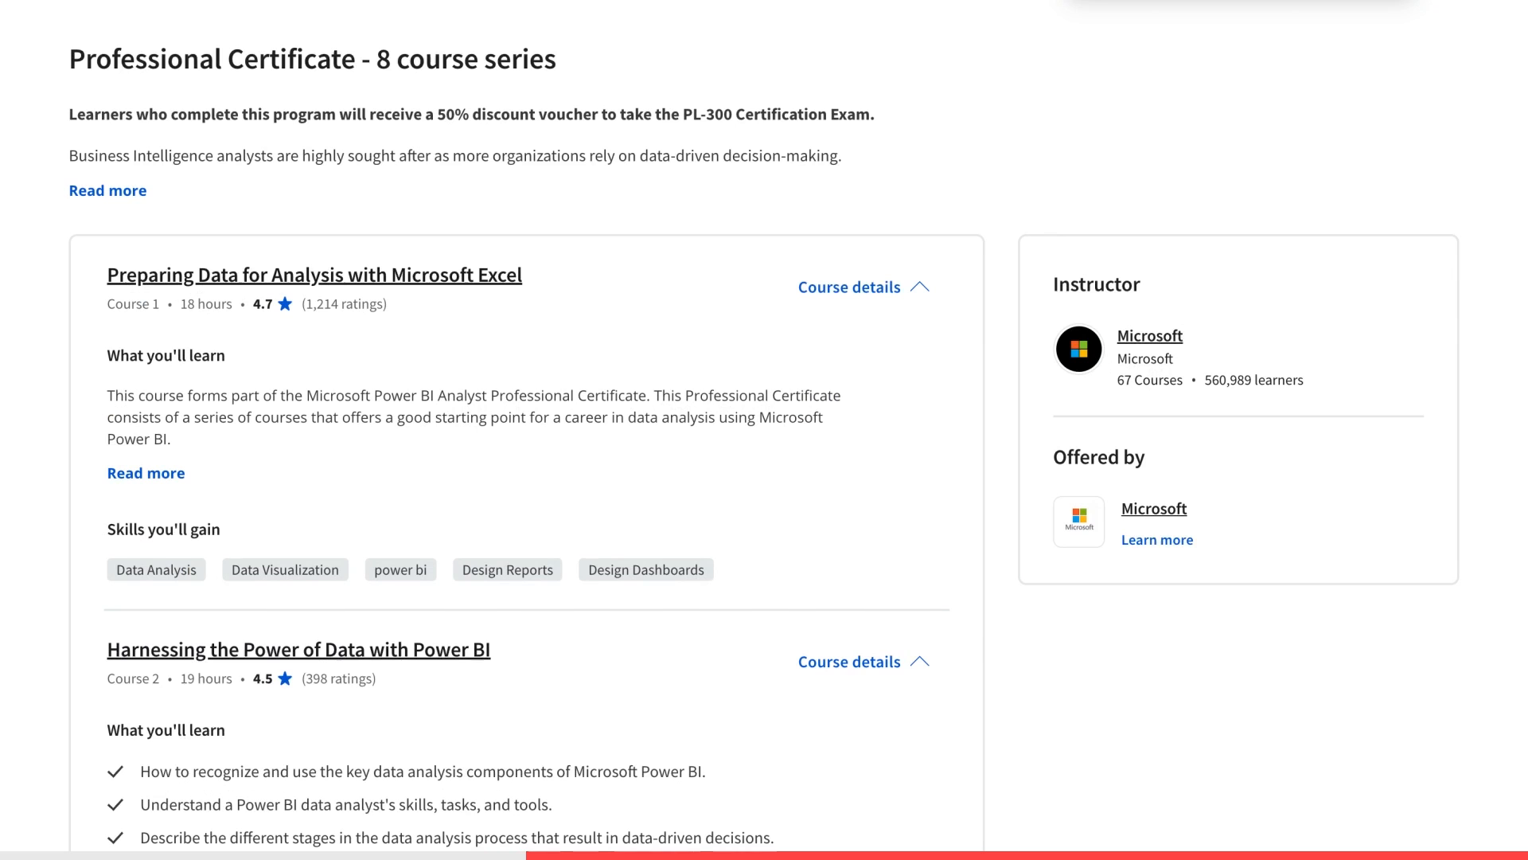
{"action": "scroll", "scroll_direction": "down", "scroll_amount": 3}
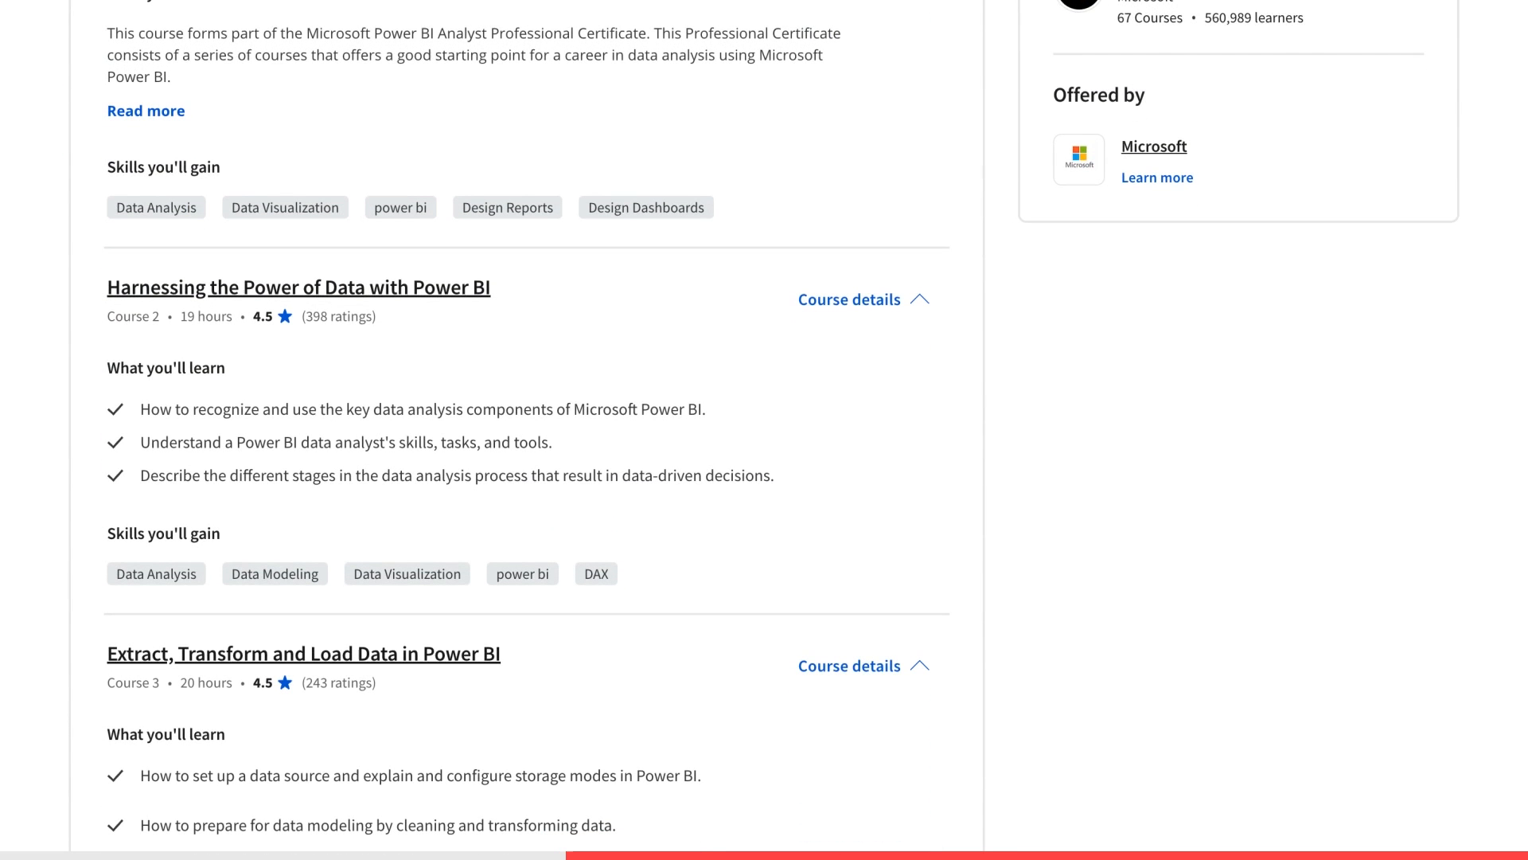
{"action": "scroll", "scroll_direction": "down", "scroll_amount": 3}
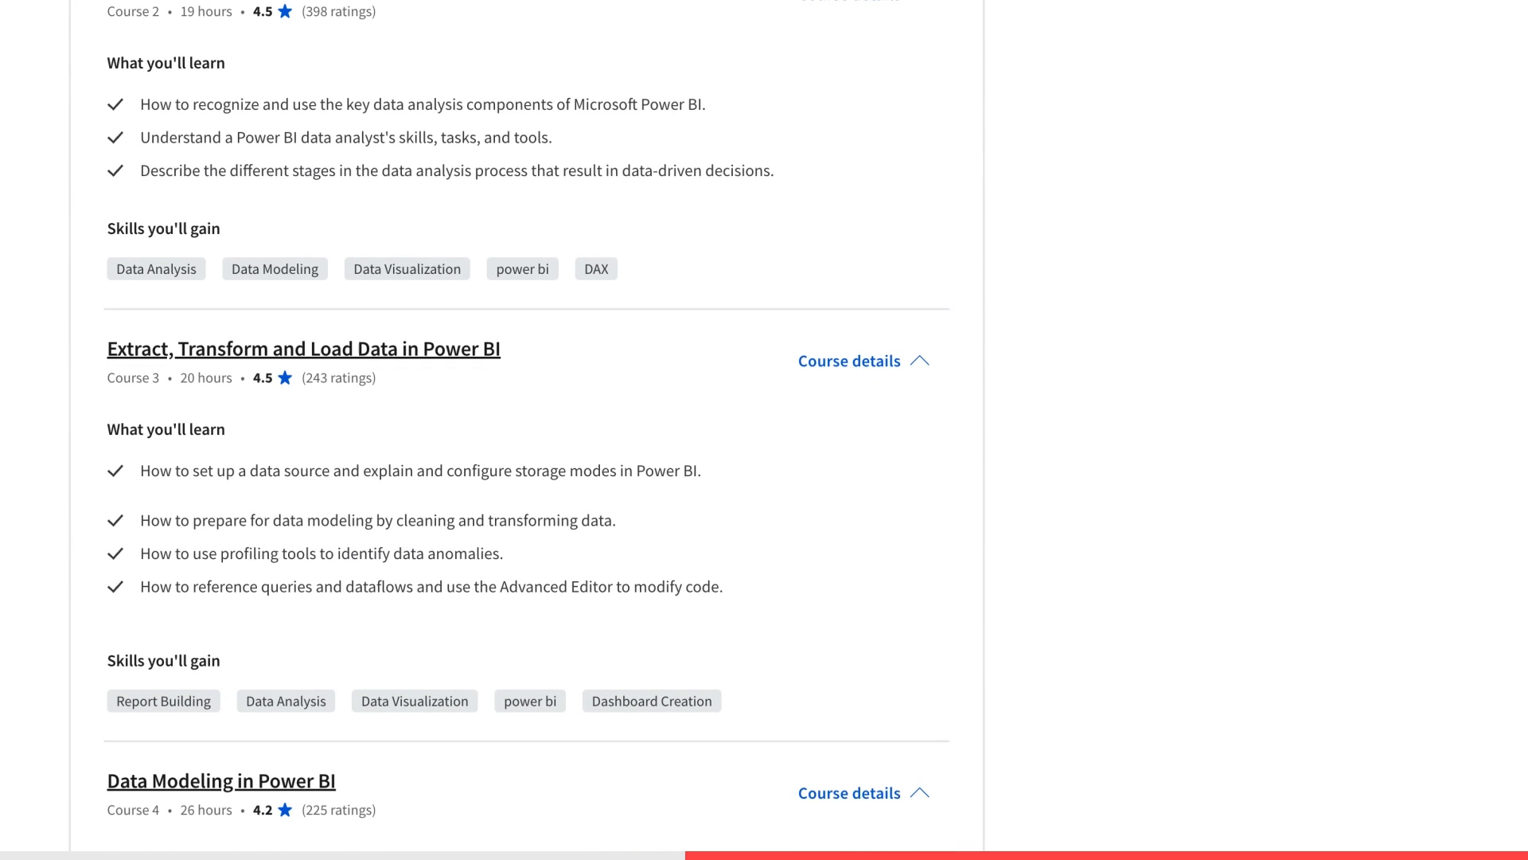
{"action": "scroll", "scroll_direction": "down", "scroll_amount": 3}
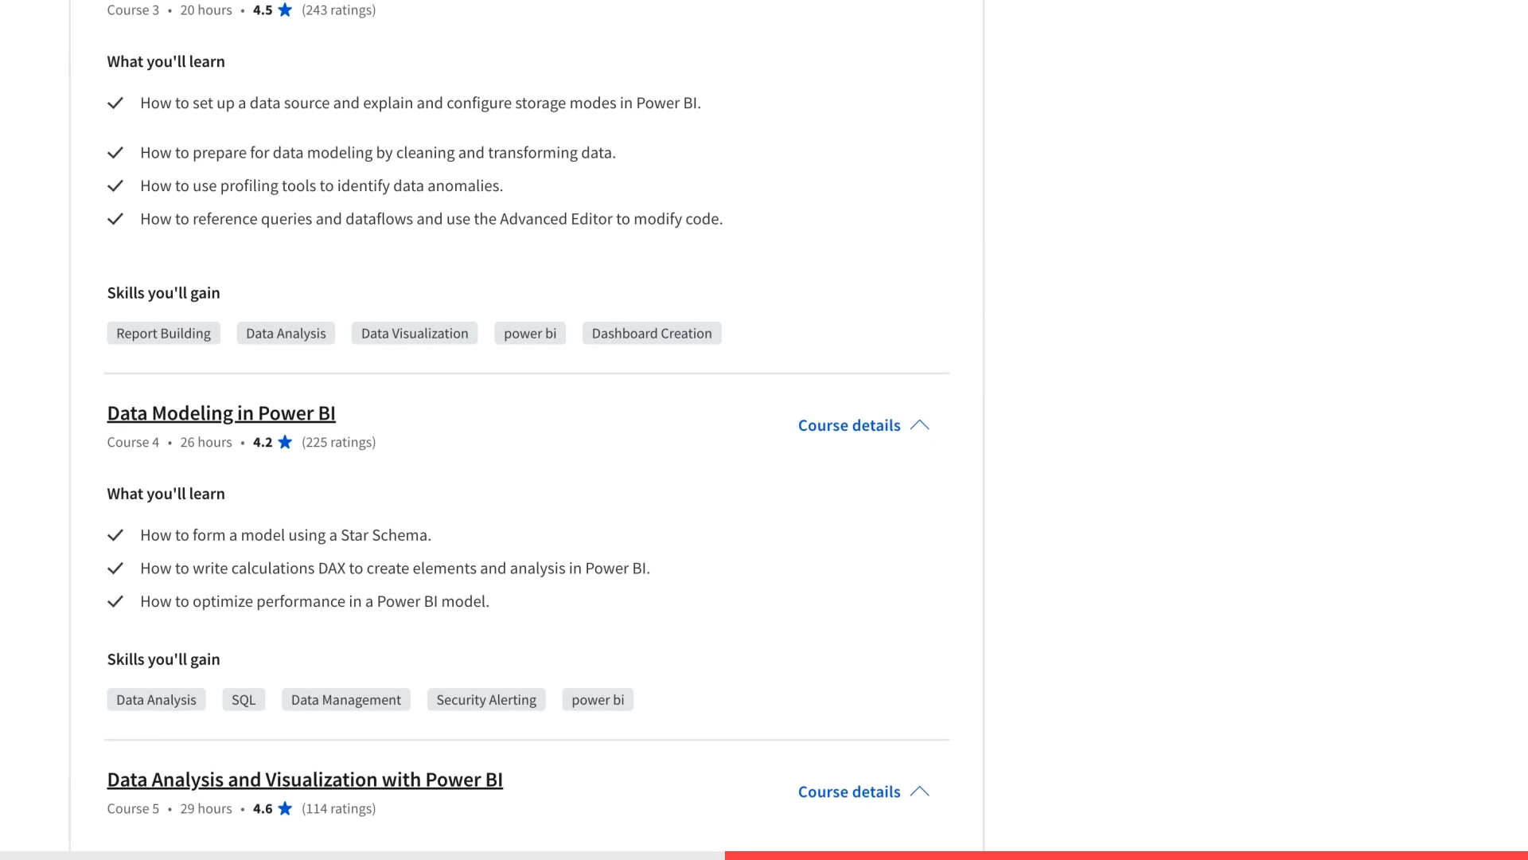
{"action": "scroll", "scroll_direction": "down", "scroll_amount": 3}
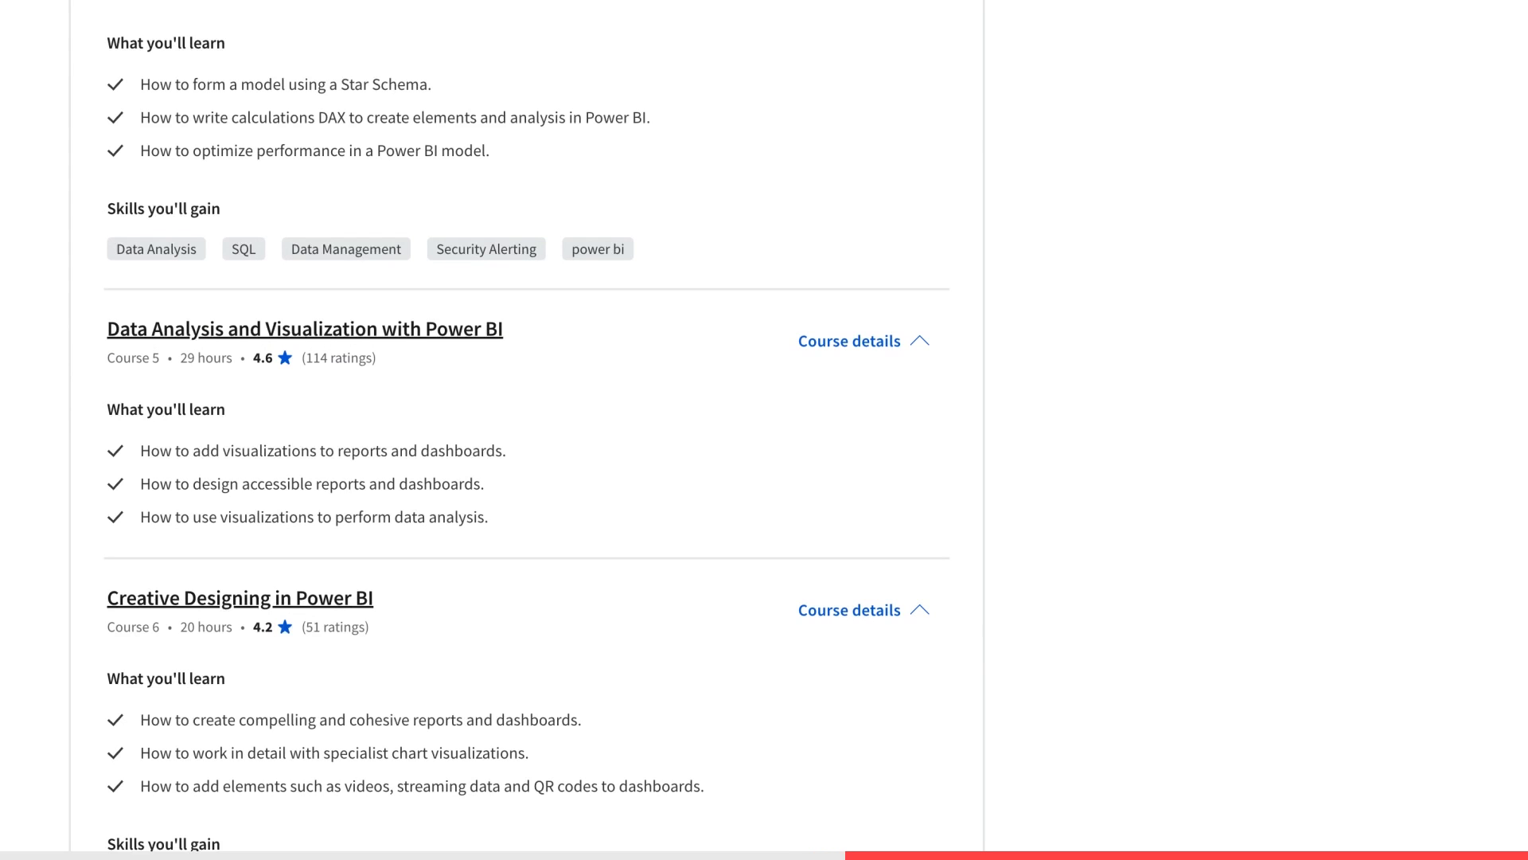
{"action": "scroll", "scroll_direction": "down", "scroll_amount": 3}
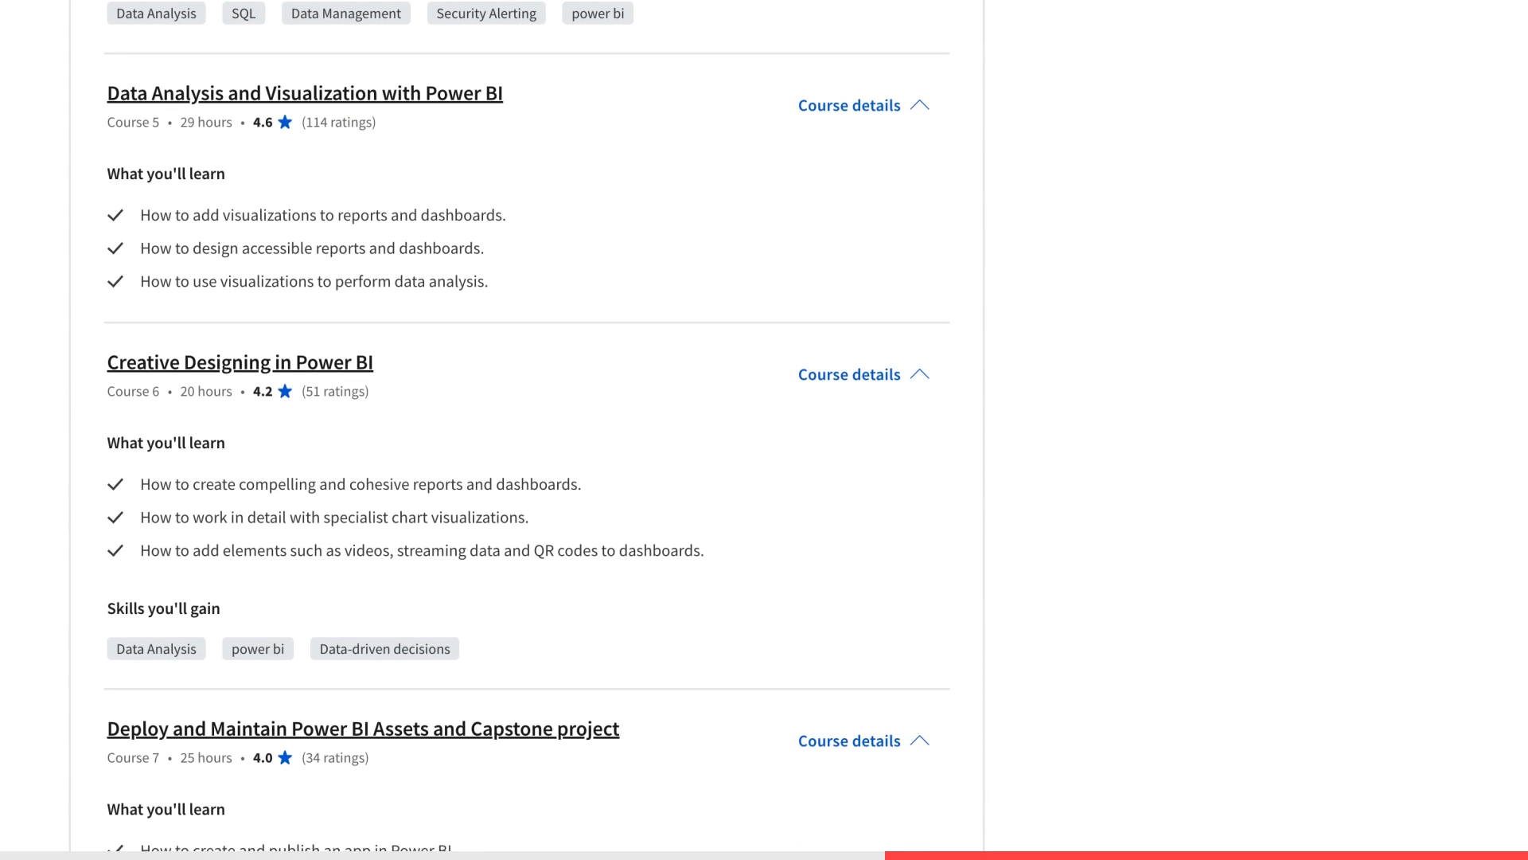
{"action": "scroll", "scroll_direction": "down", "scroll_amount": 3}
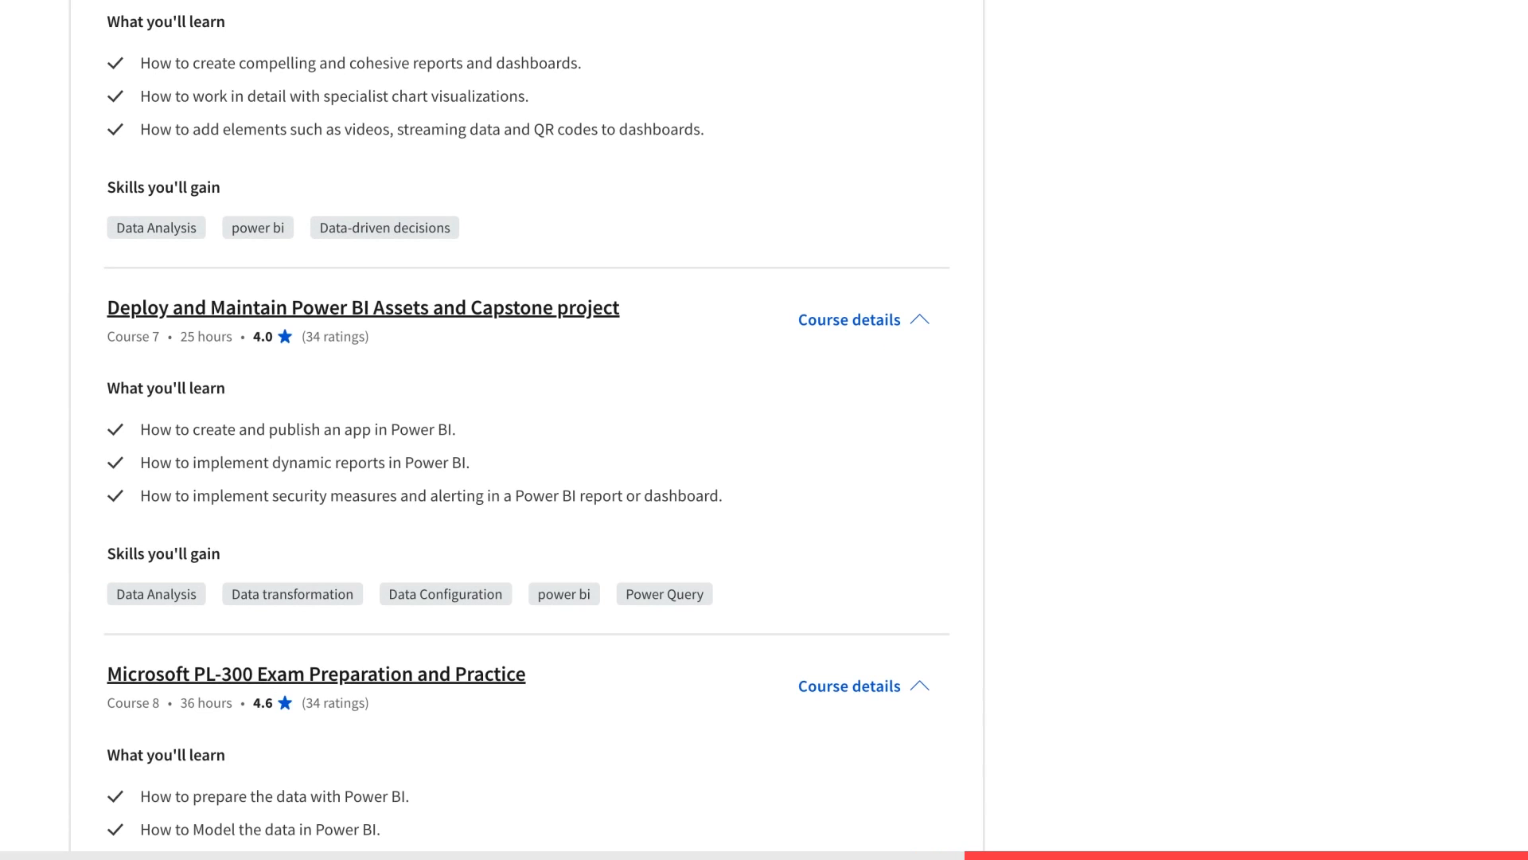
{"action": "scroll", "scroll_direction": "down", "scroll_amount": 3}
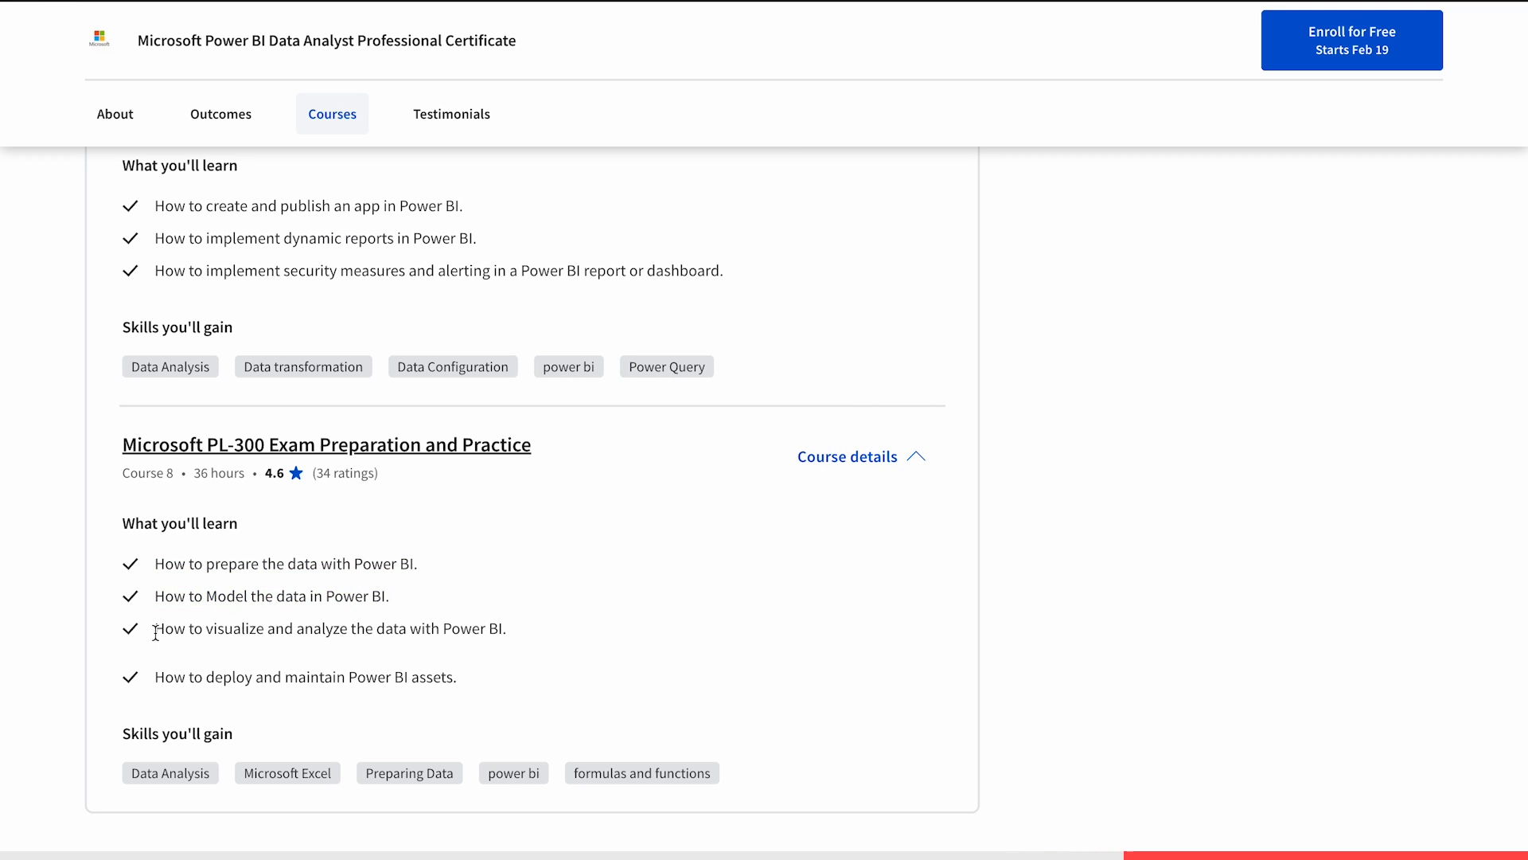
- View the official Exam PL-300 details and skim down through them
{"action": "left_click", "coordinate": [326, 444]}
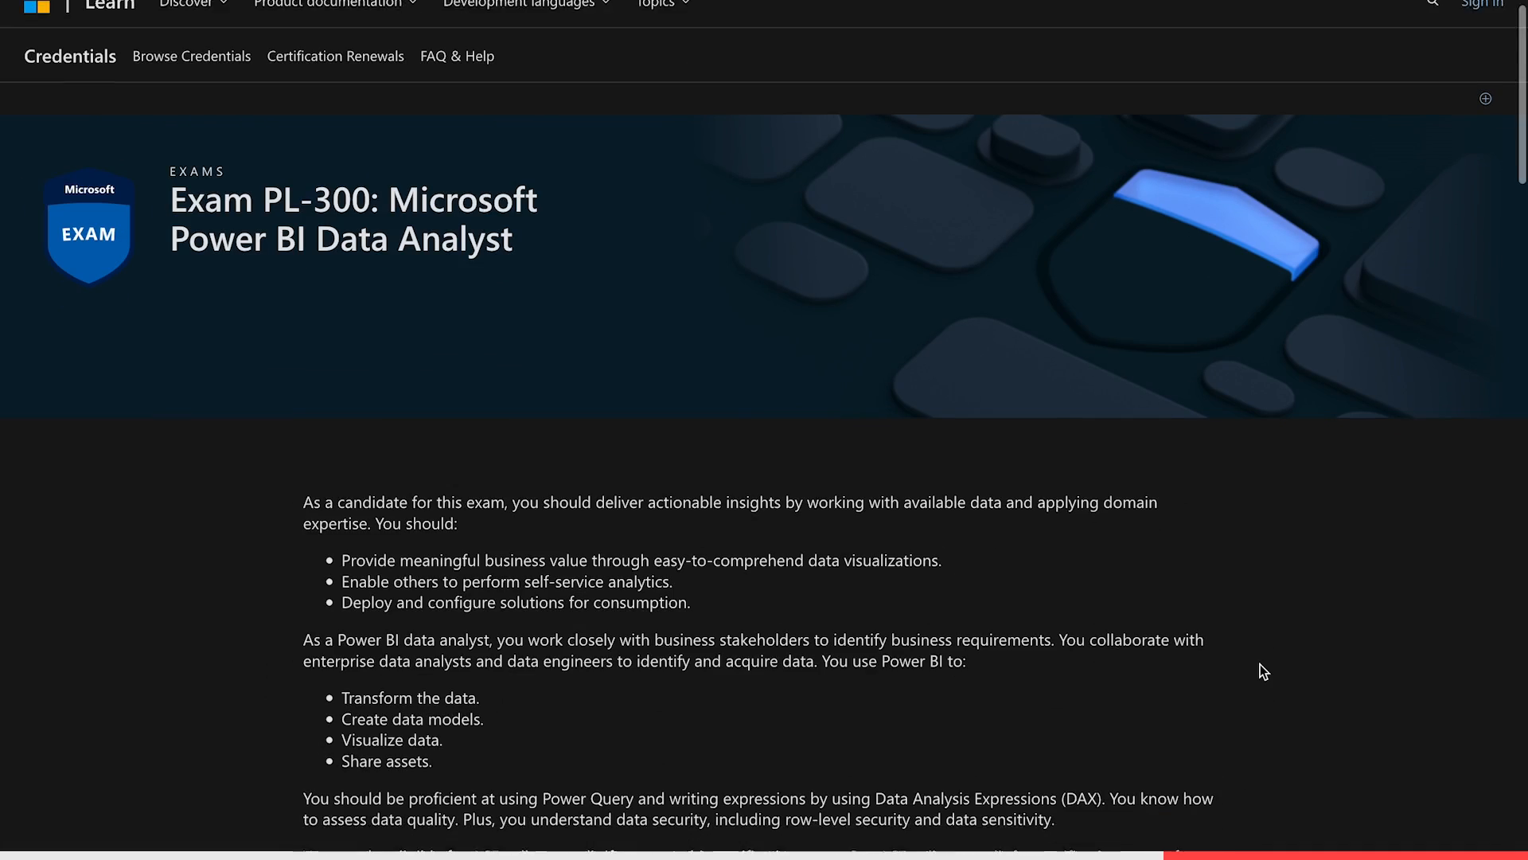
{"action": "scroll", "scroll_direction": "down", "scroll_amount": 3}
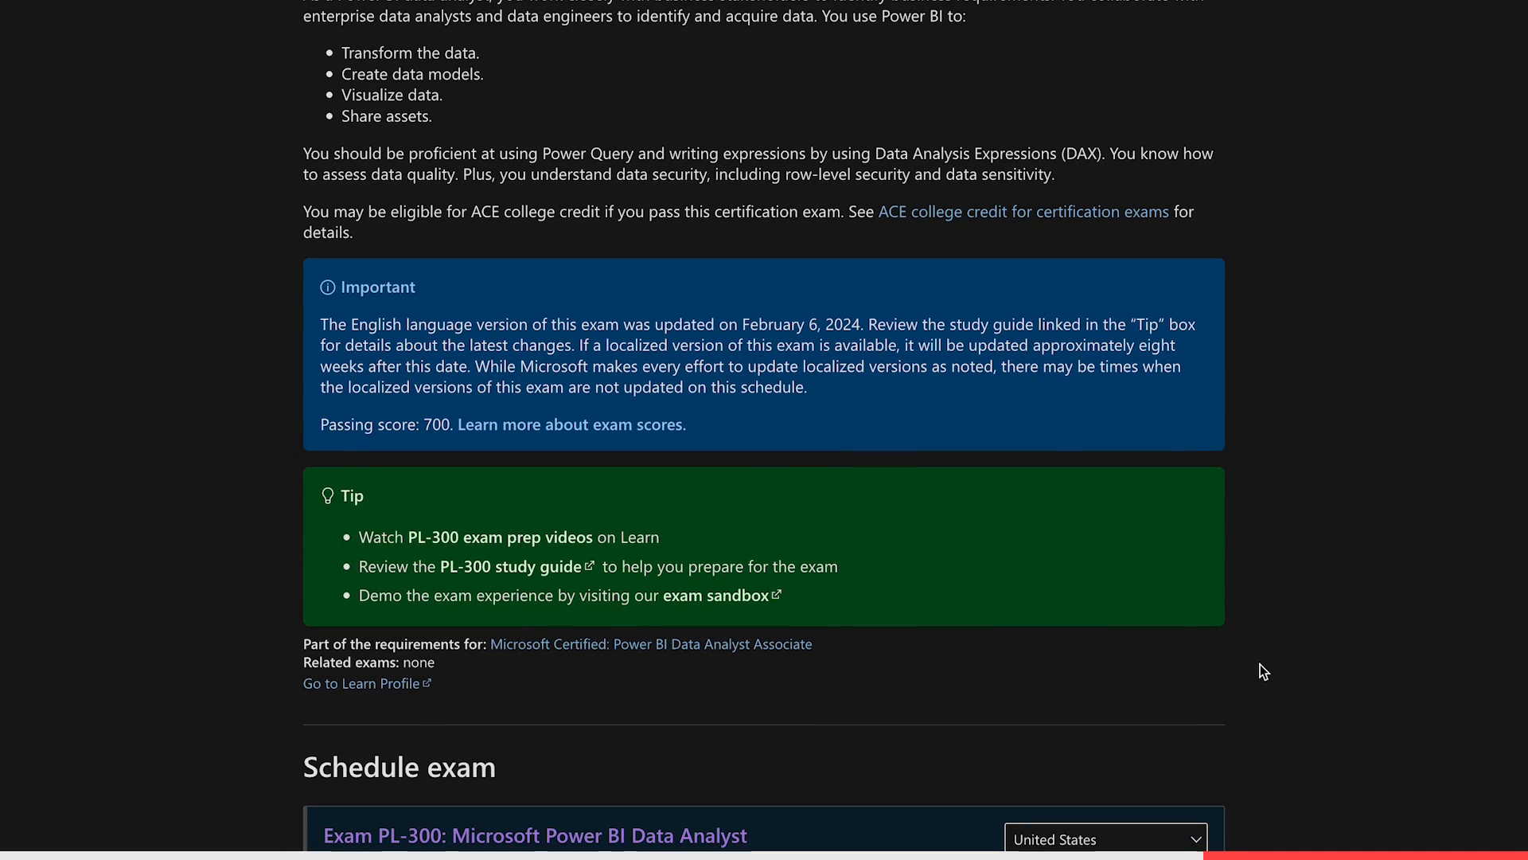
{"action": "scroll", "scroll_direction": "down", "scroll_amount": 3}
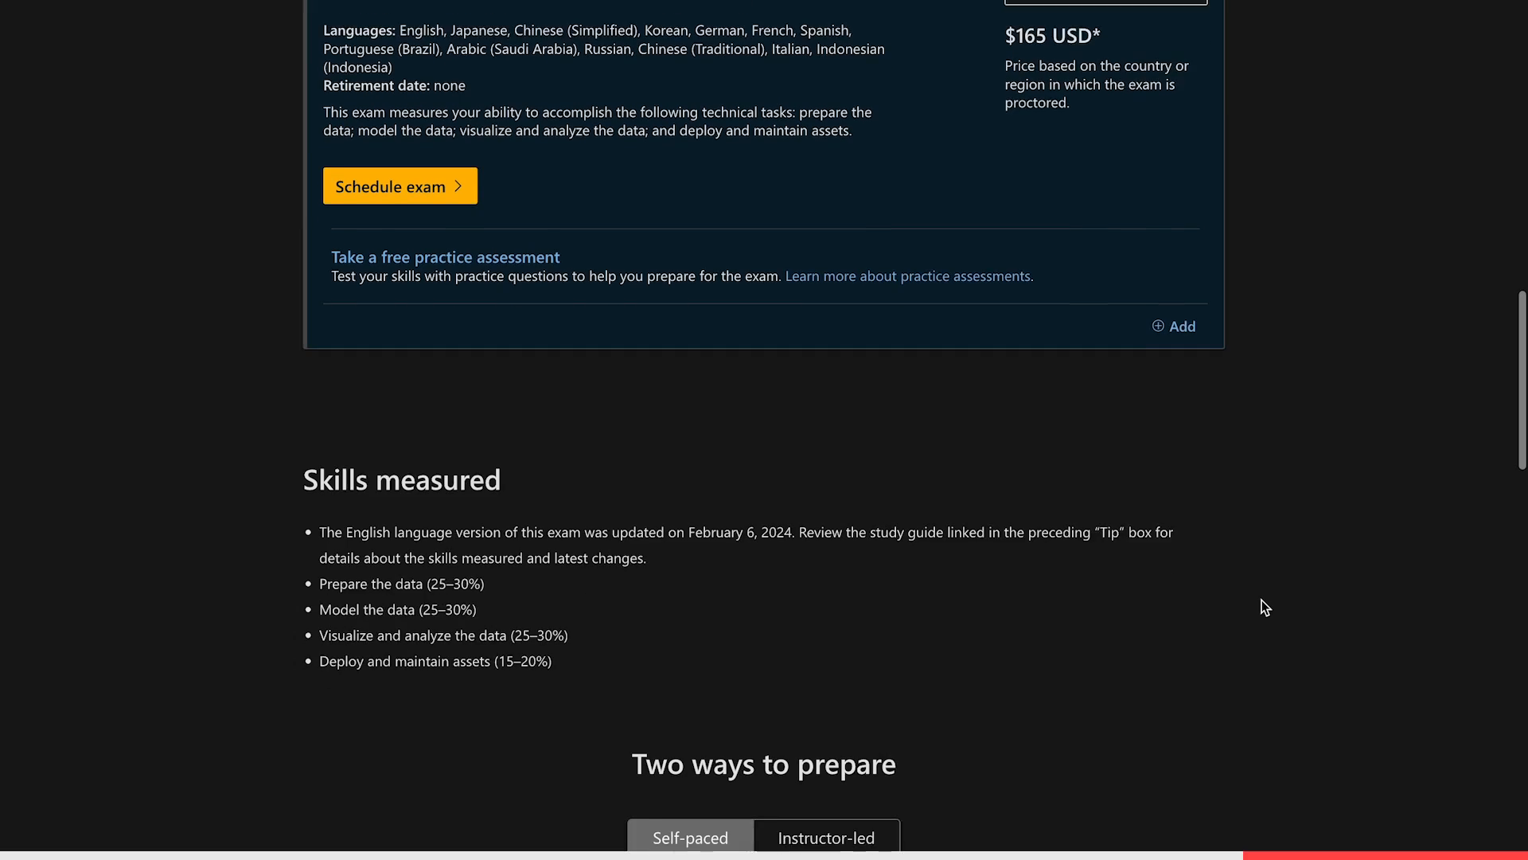
{"action": "scroll", "scroll_direction": "down", "scroll_amount": 3}
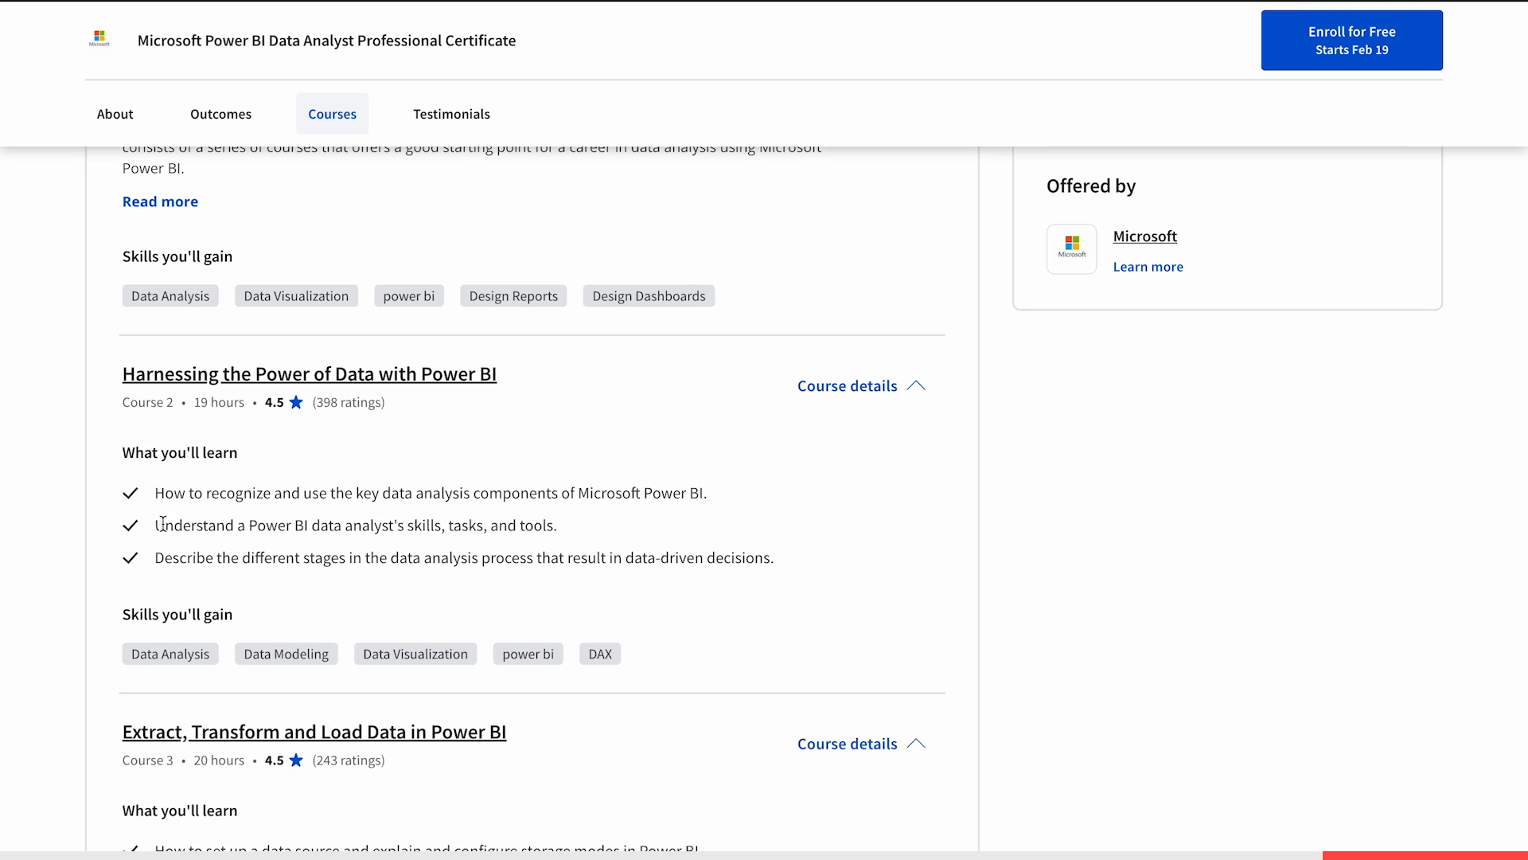
{"action": "left_click_drag", "start_coordinate": [156, 525], "coordinate": [459, 525]}
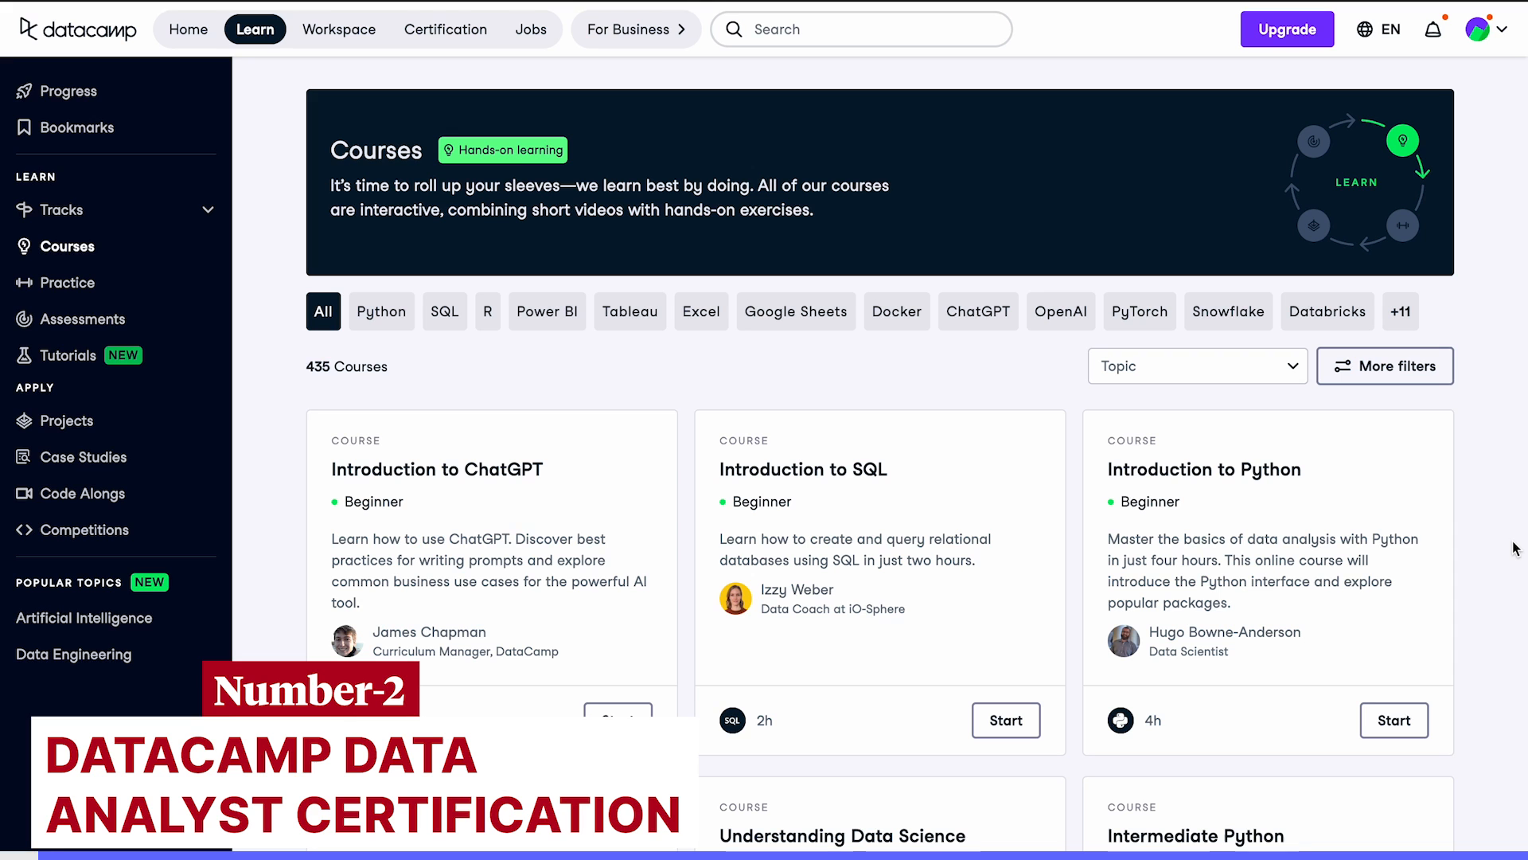
- Scroll down through DataCamp's full course catalogue
{"action": "scroll", "scroll_direction": "down", "scroll_amount": 3}
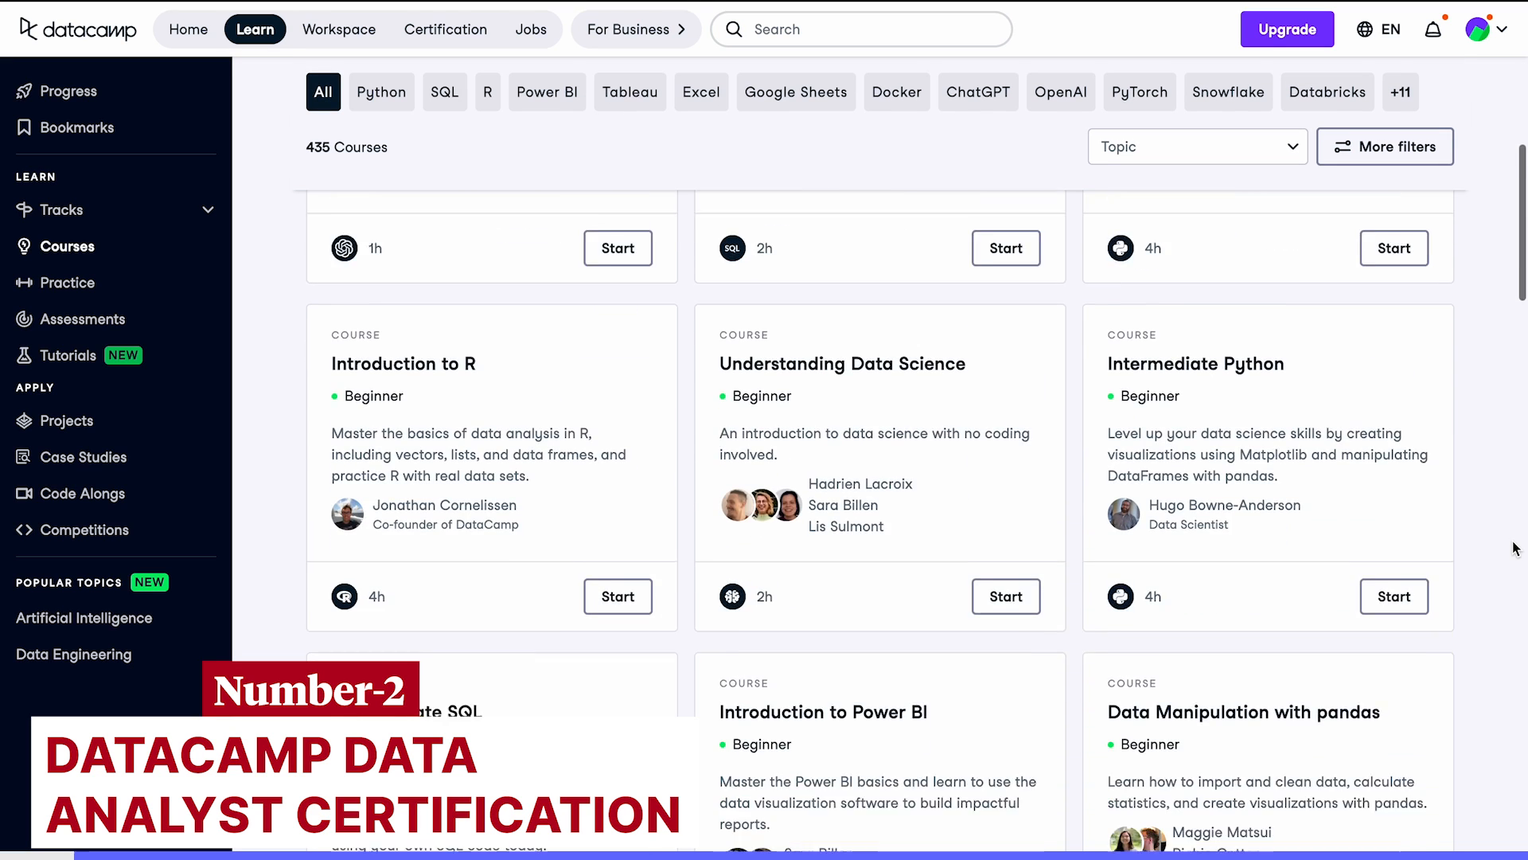
{"action": "scroll", "scroll_direction": "down", "scroll_amount": 3}
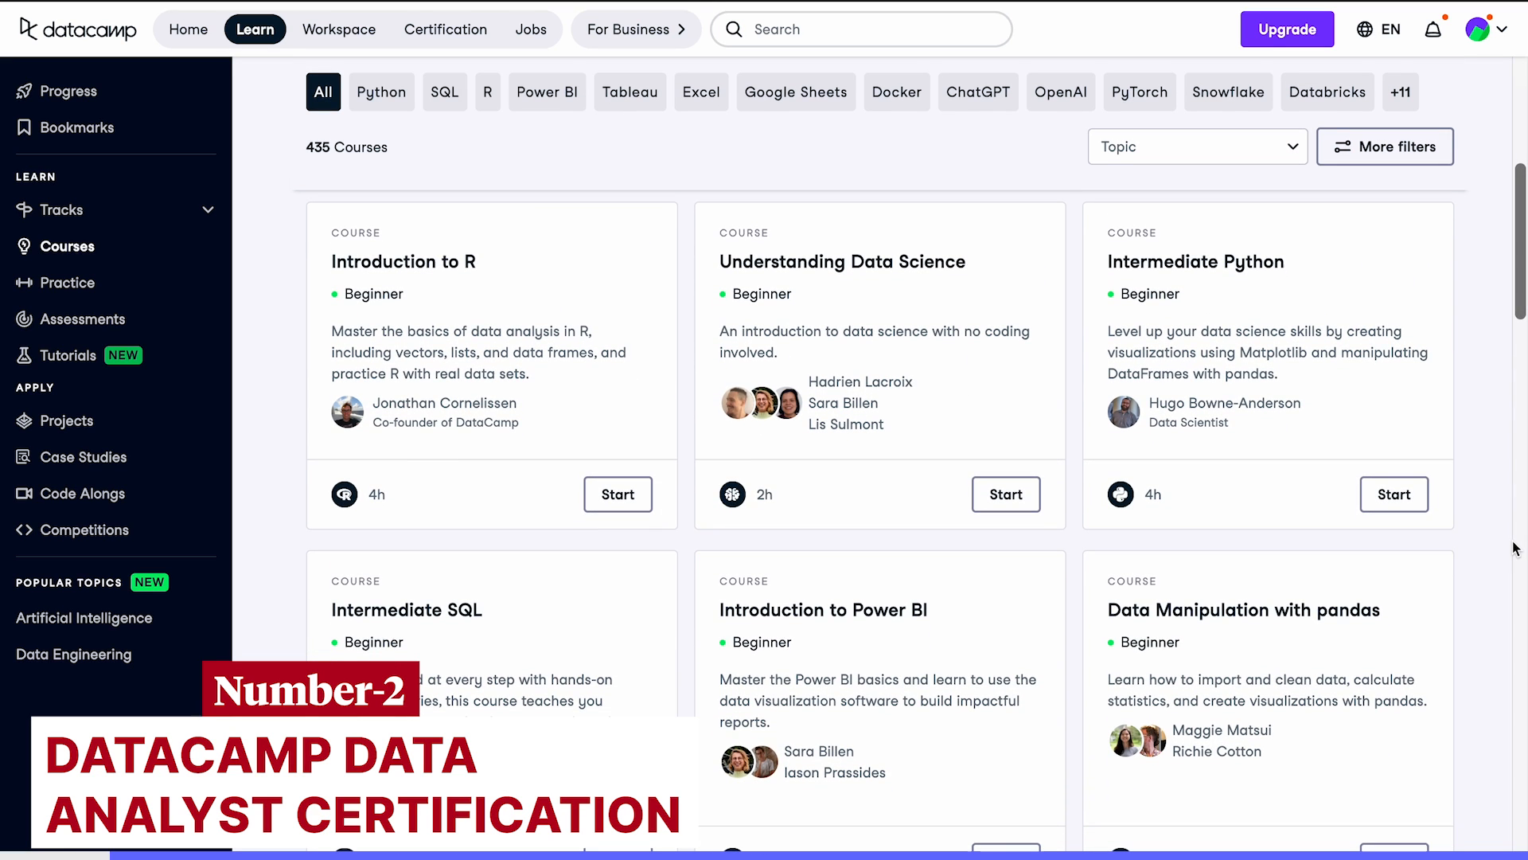
{"action": "scroll", "scroll_direction": "down", "scroll_amount": 3}
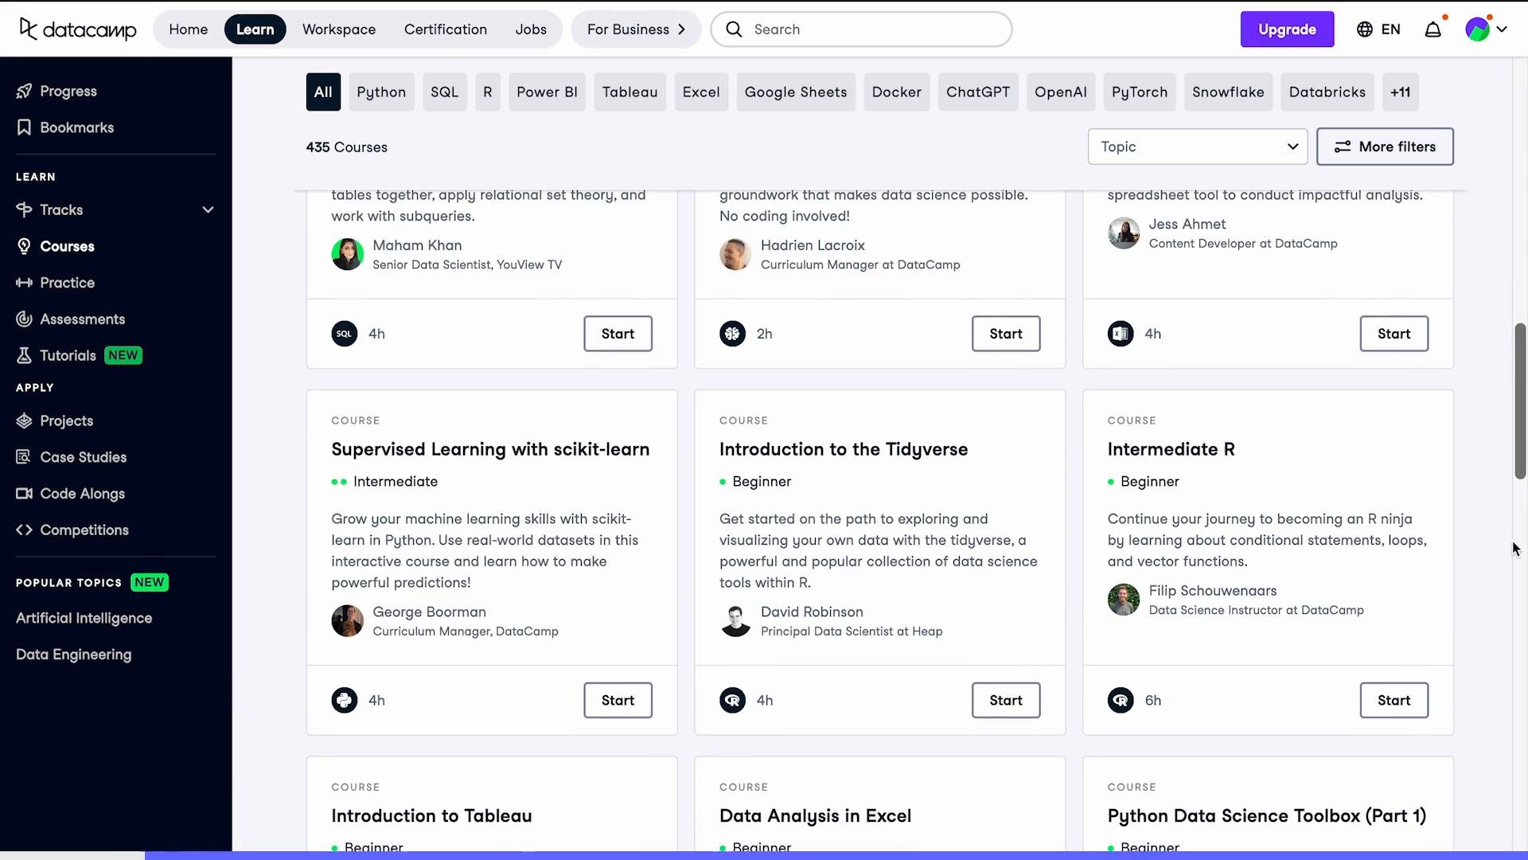
{"action": "scroll", "scroll_direction": "down", "scroll_amount": 3}
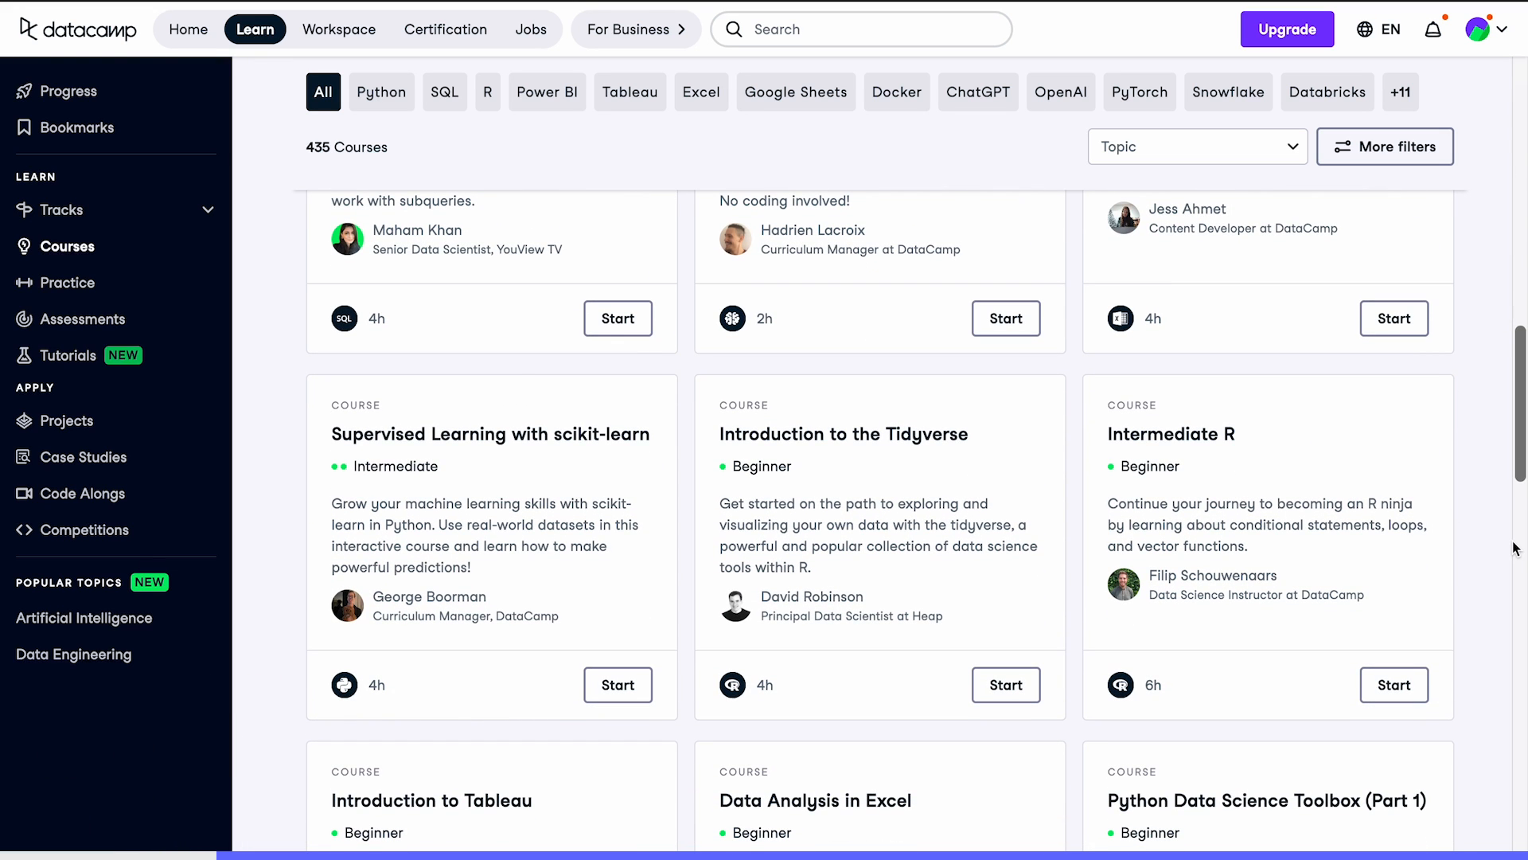
- Go to DataCamp's certifications overview and look over the career certifications listed
{"action": "left_click", "coordinate": [446, 28]}
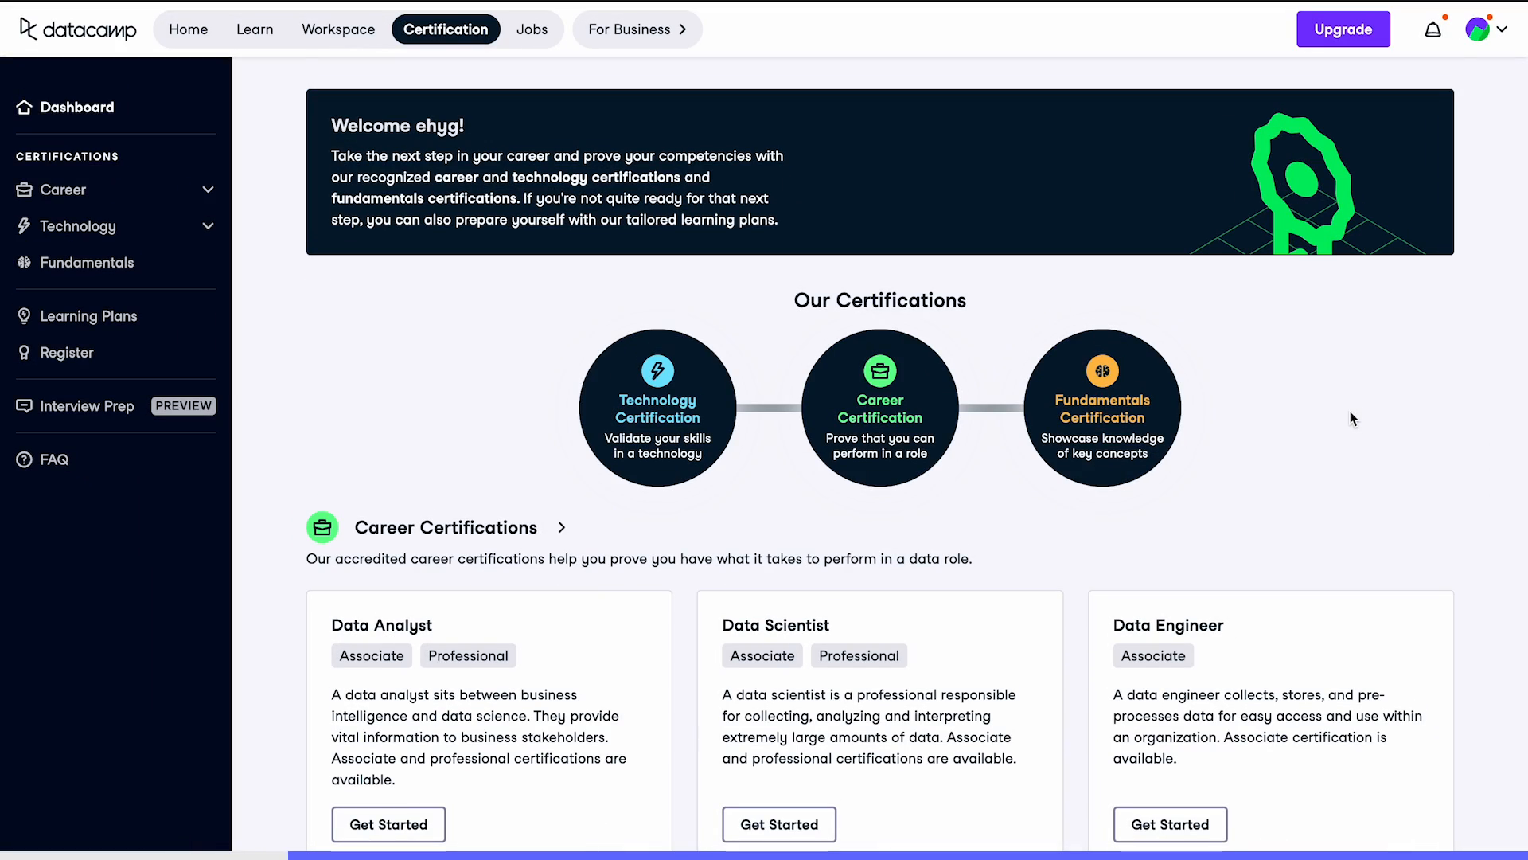
{"action": "scroll", "scroll_direction": "down", "scroll_amount": 3}
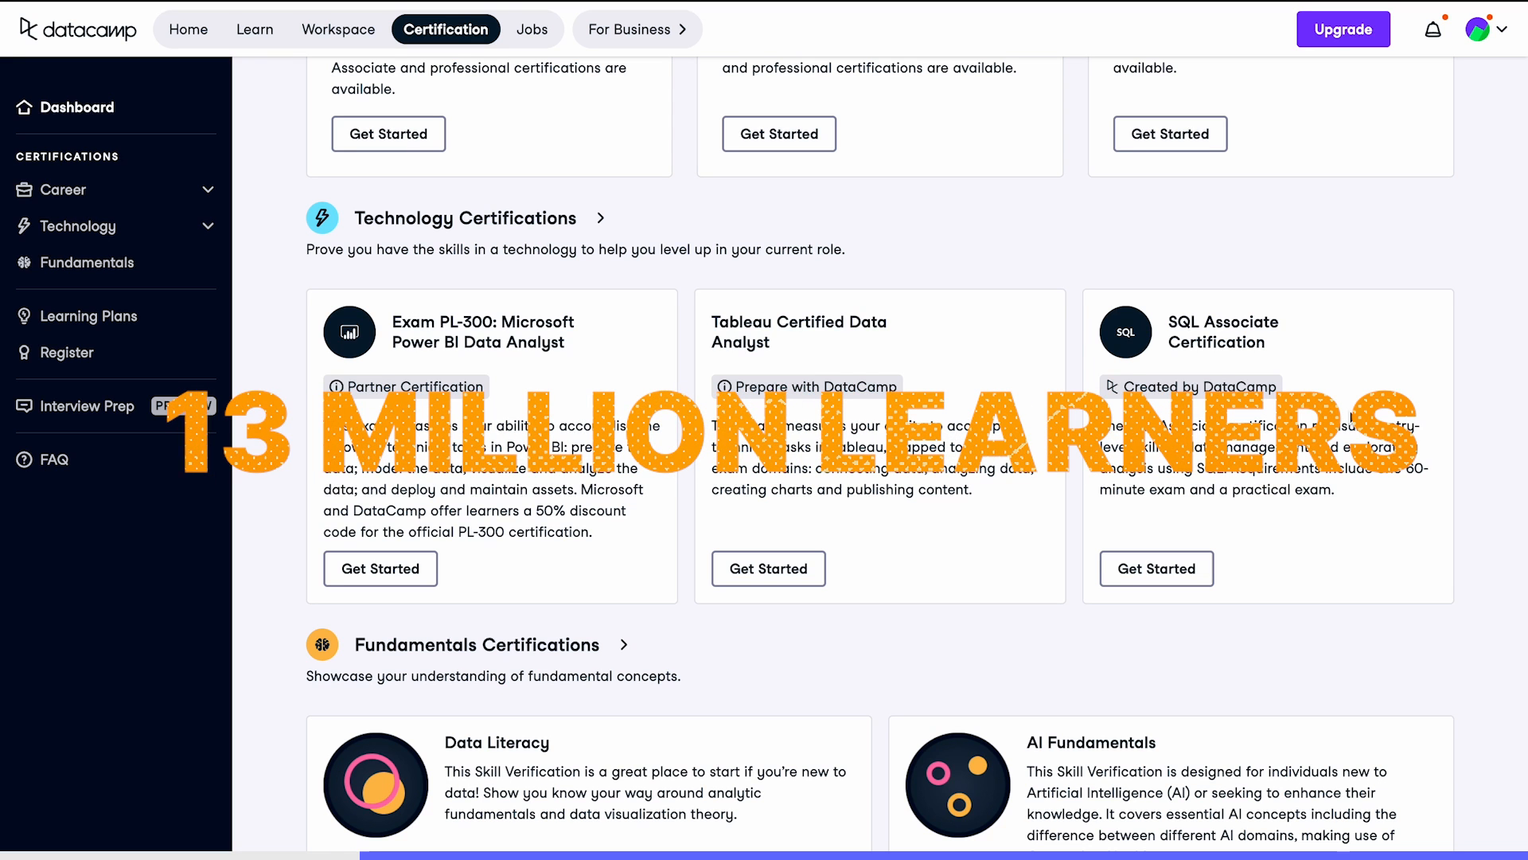
{"action": "scroll", "scroll_direction": "up", "scroll_amount": 3}
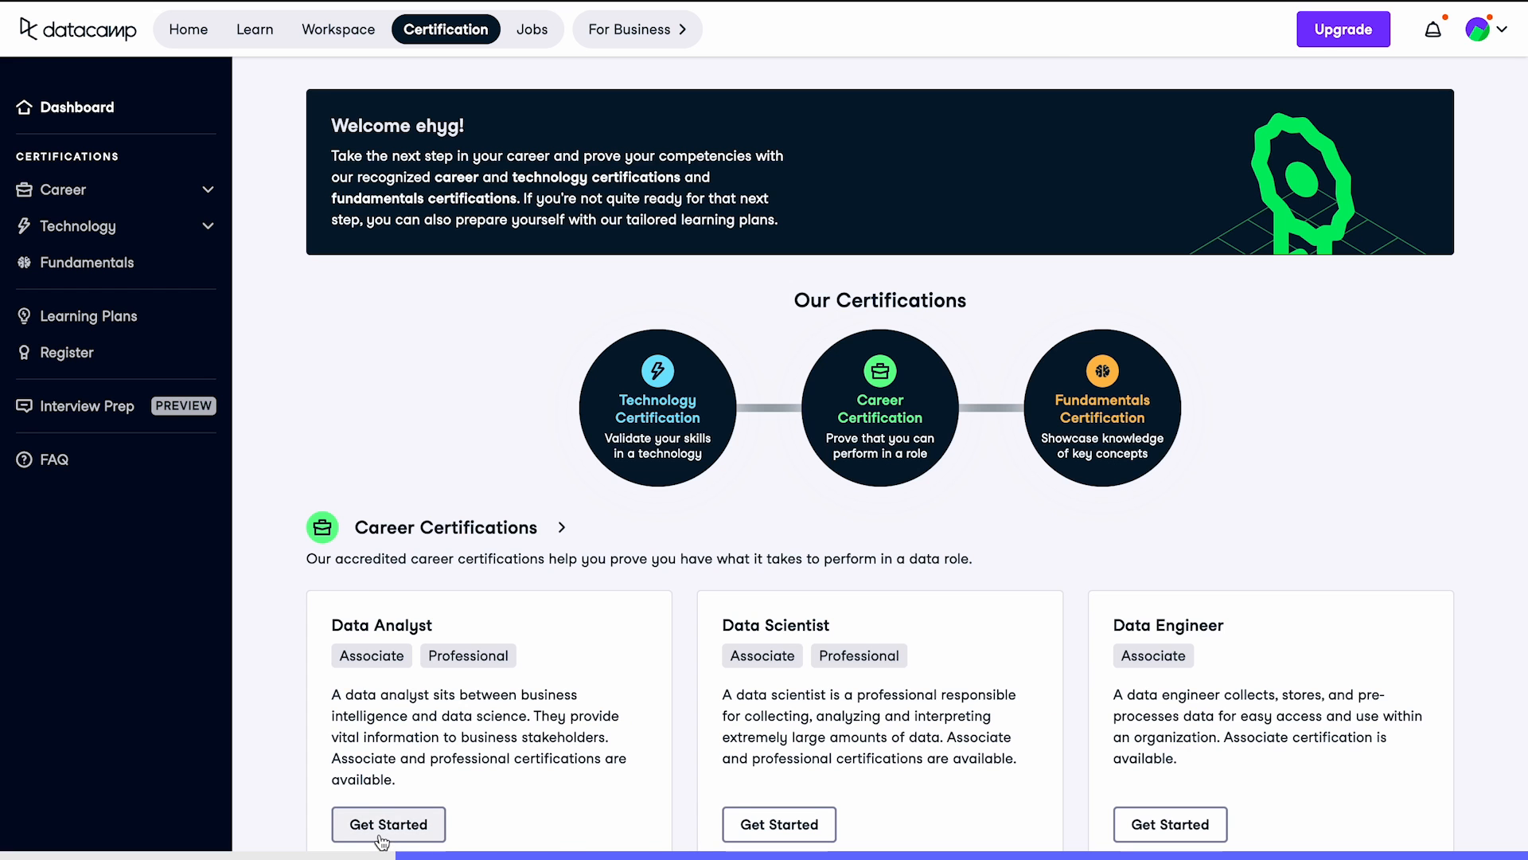
- View the Data Analyst Associate certification requirements, including the DA101 timed exam
{"action": "left_click", "coordinate": [388, 825]}
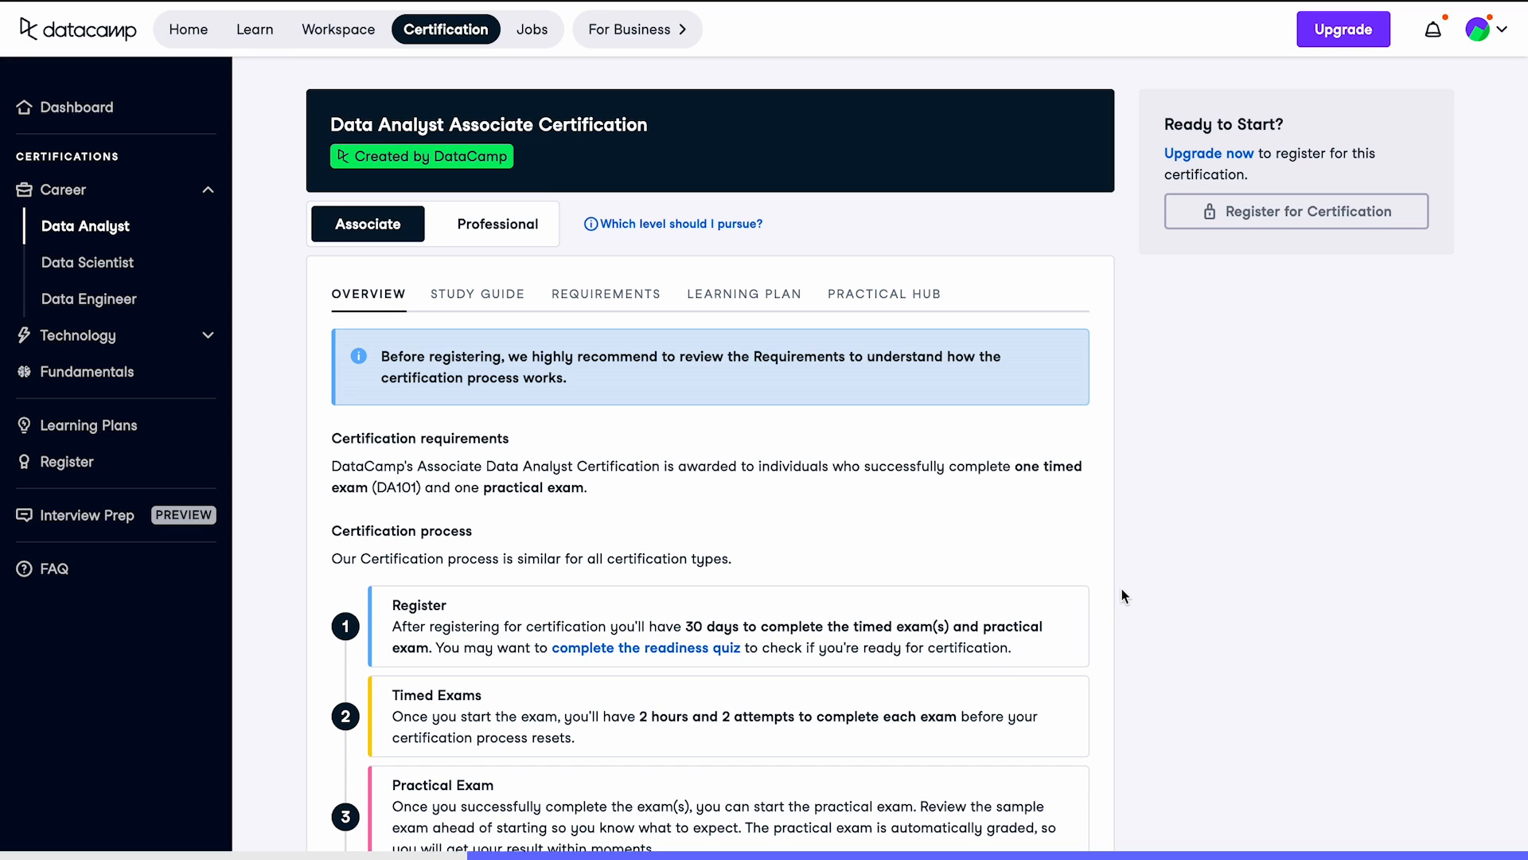
{"action": "mouse_move", "coordinate": [724, 371]}
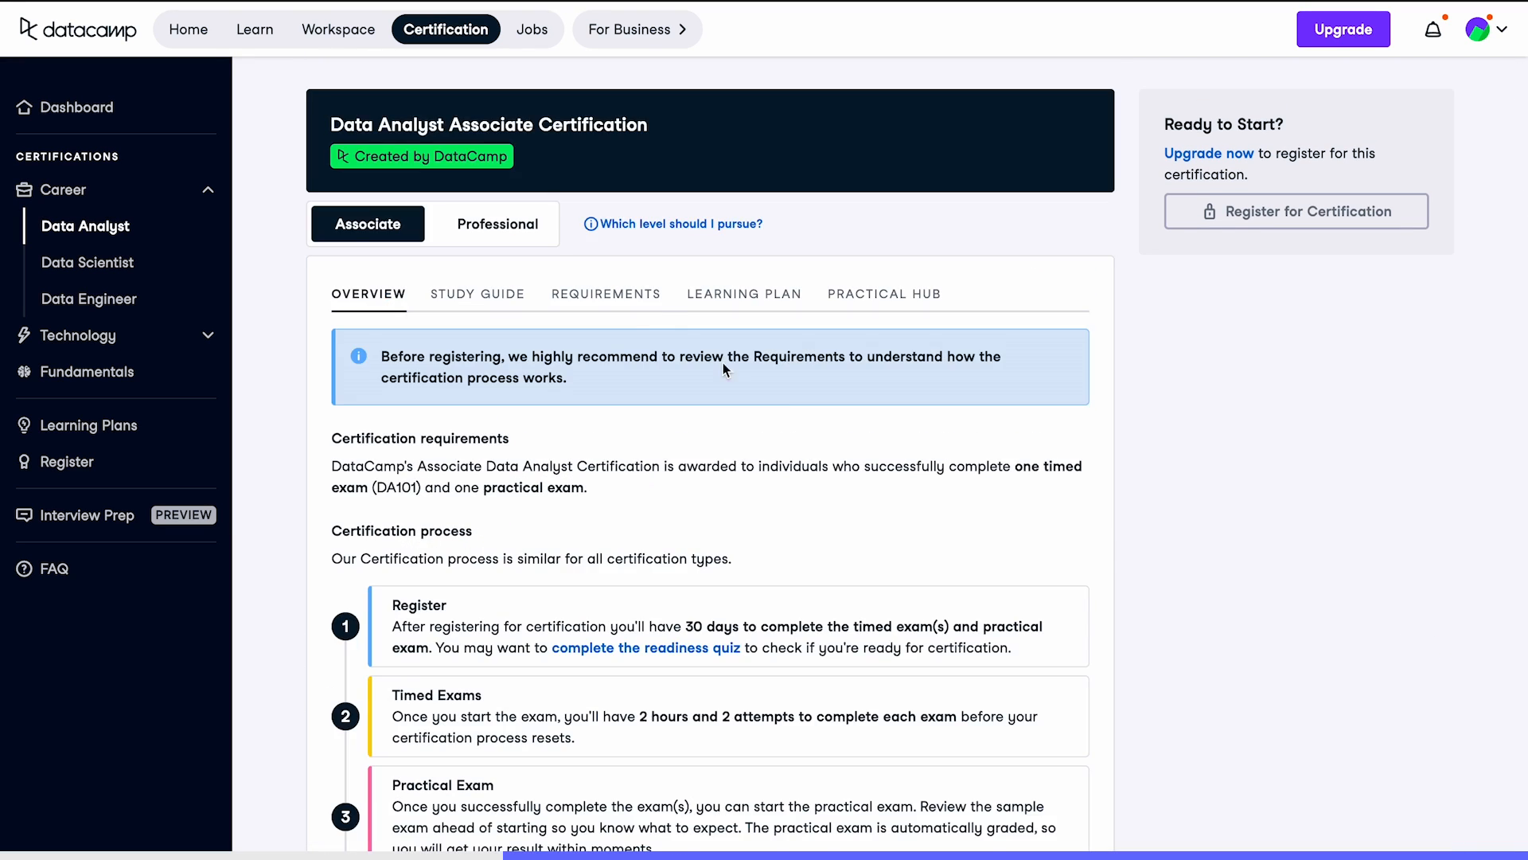
{"action": "left_click", "coordinate": [605, 293]}
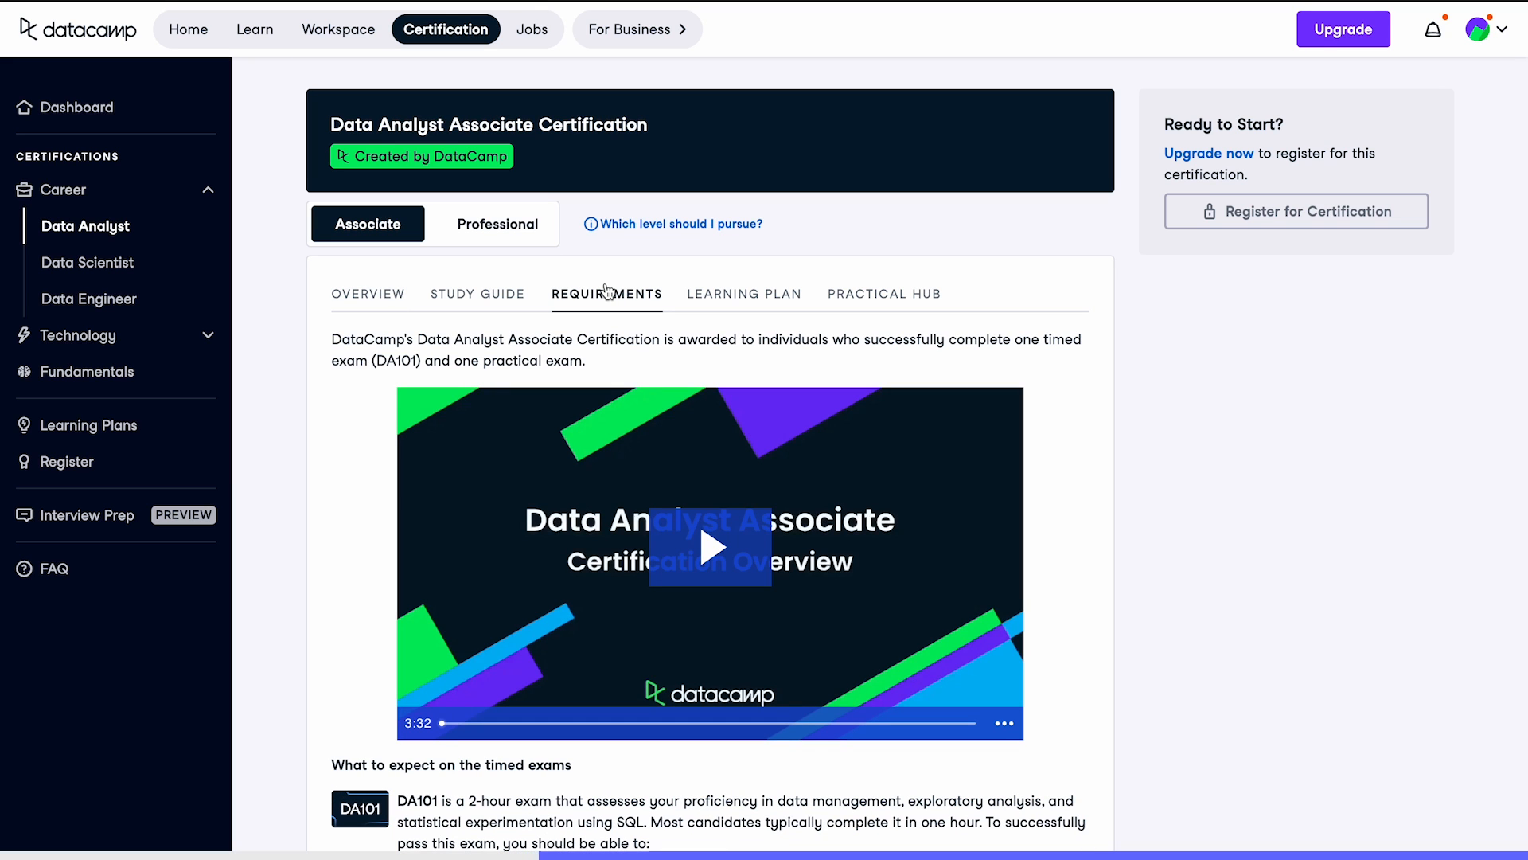
{"action": "scroll", "scroll_direction": "down", "scroll_amount": 3}
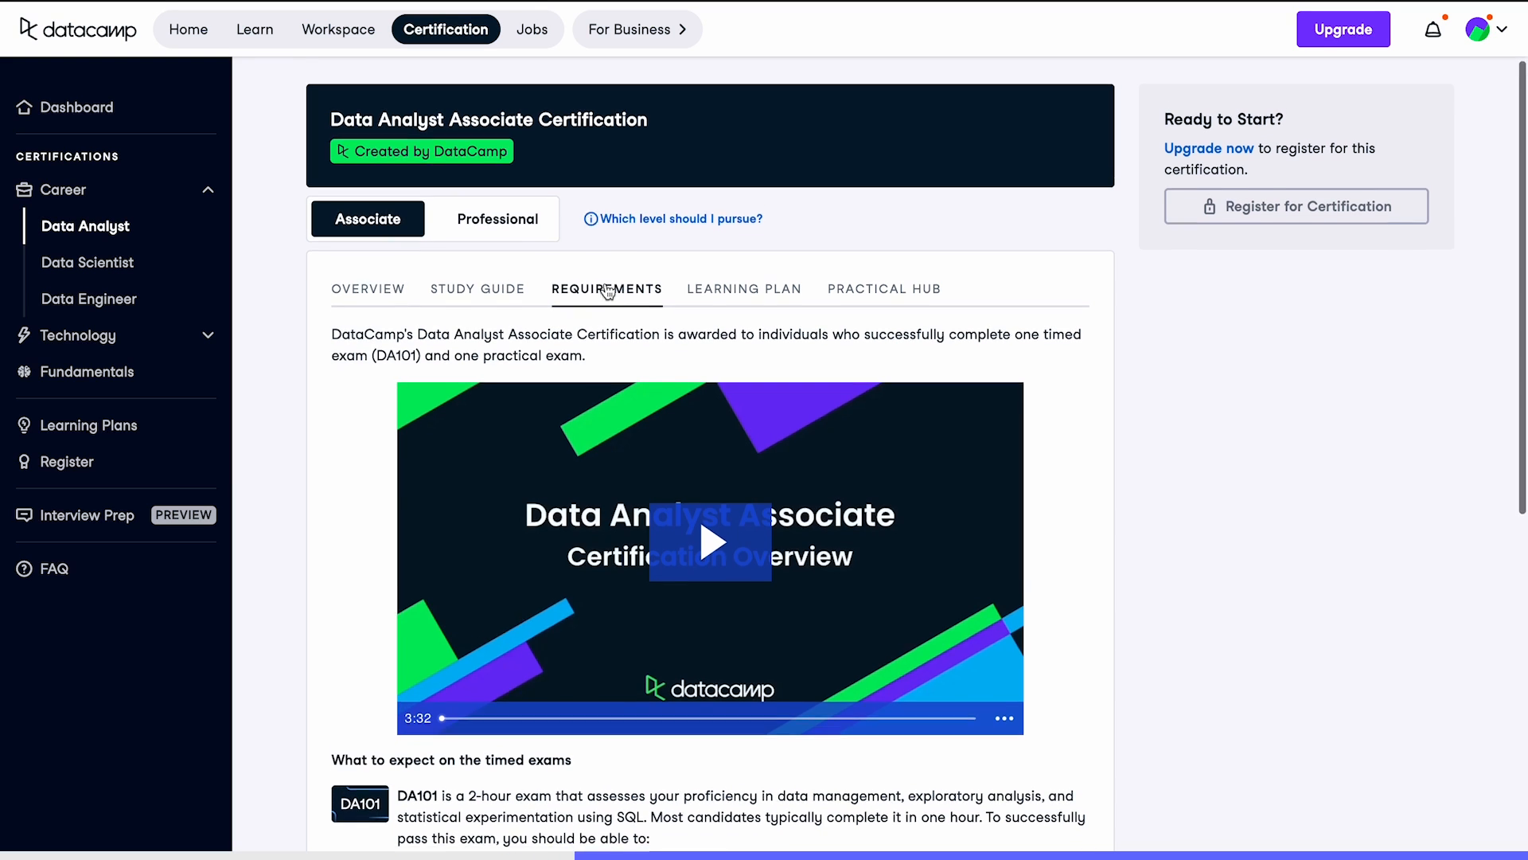
{"action": "scroll", "scroll_direction": "down", "scroll_amount": 3}
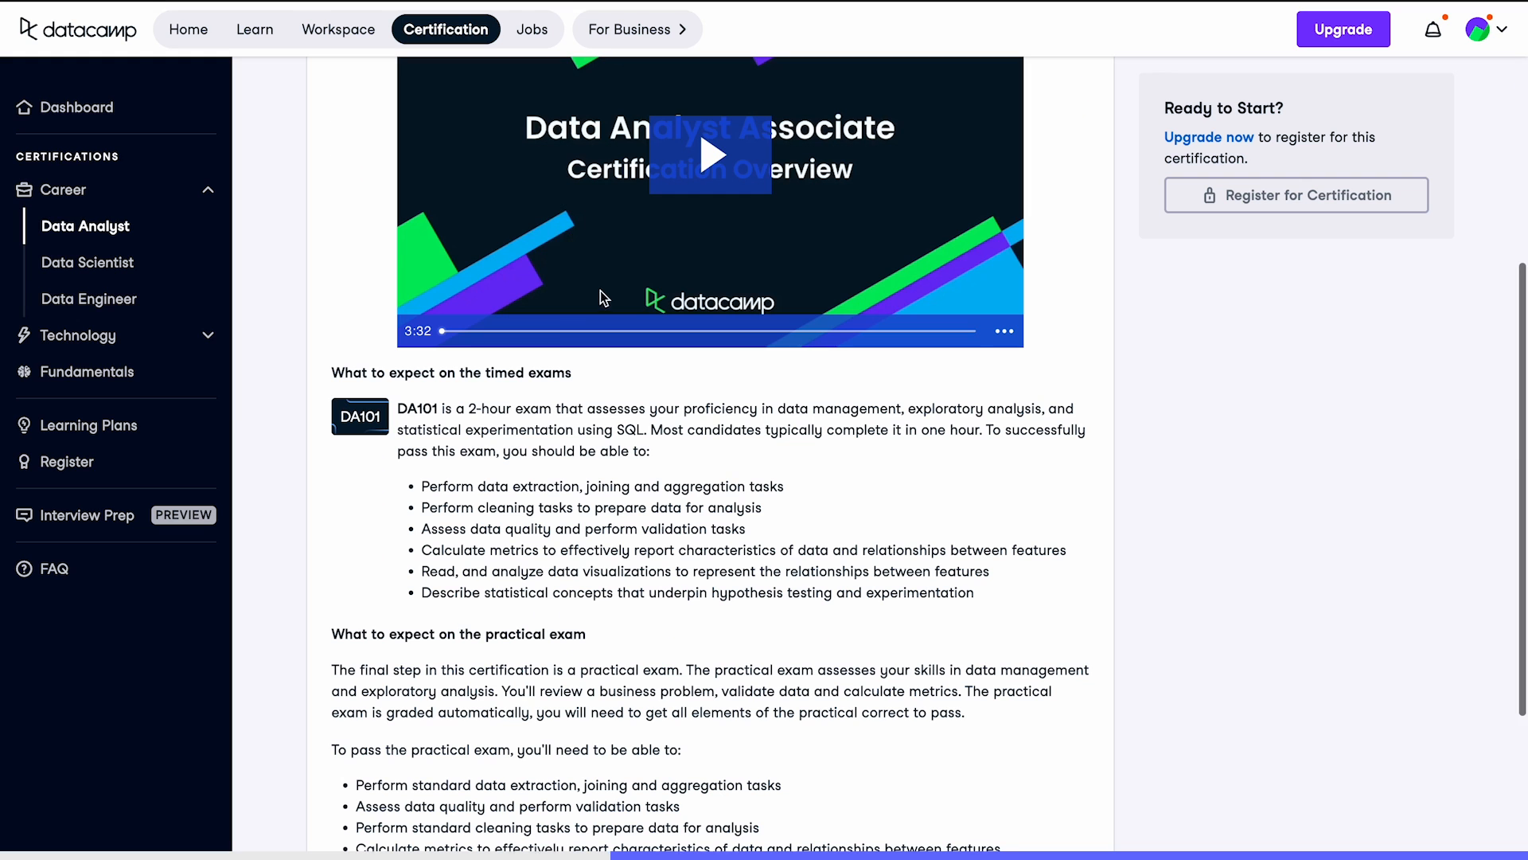
{"action": "mouse_move", "coordinate": [400, 417]}
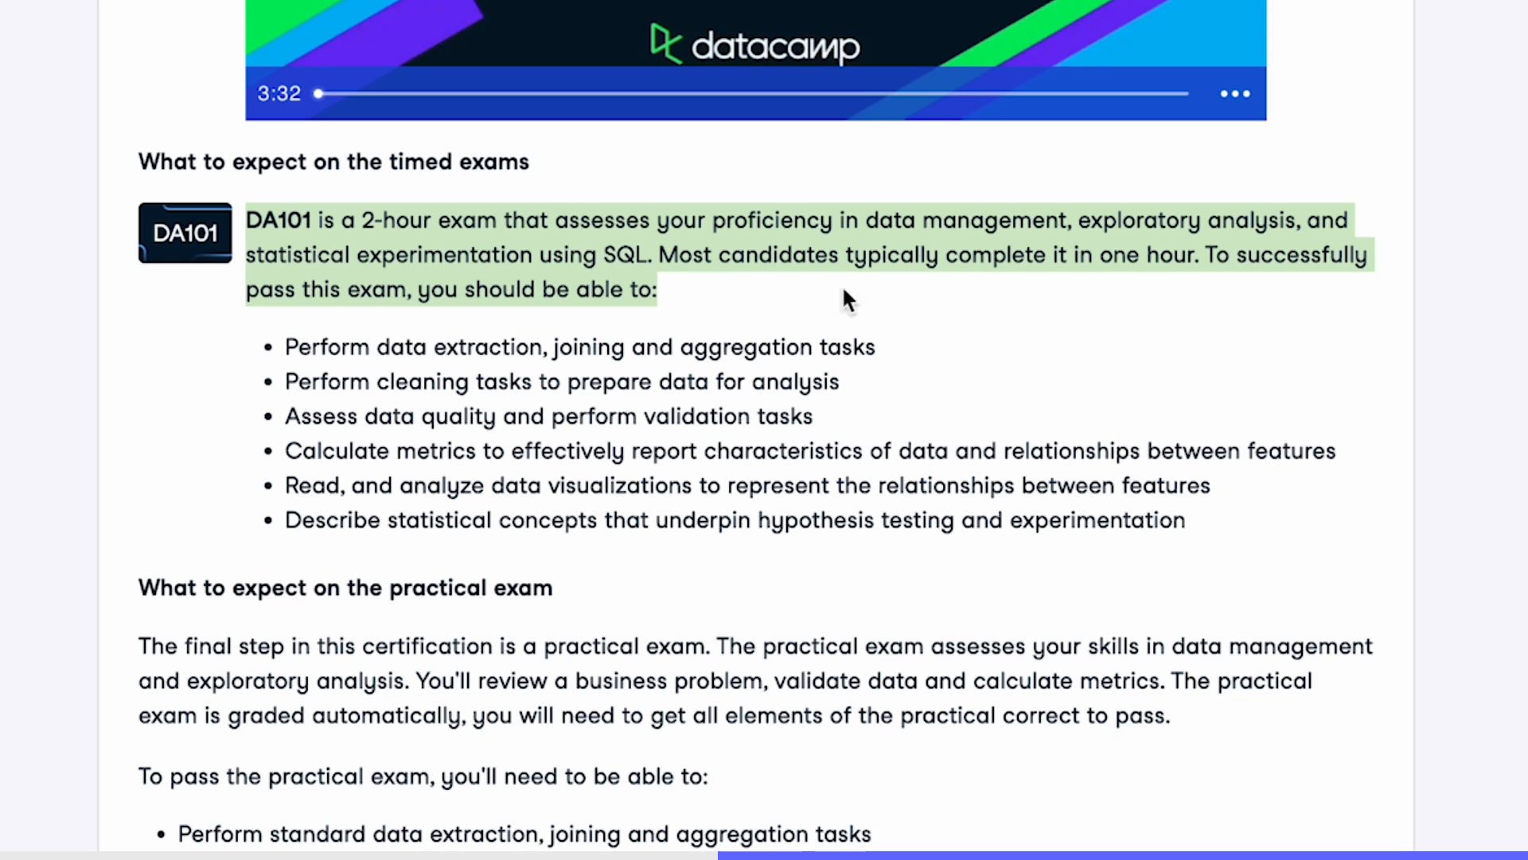
{"action": "mouse_move", "coordinate": [1168, 296]}
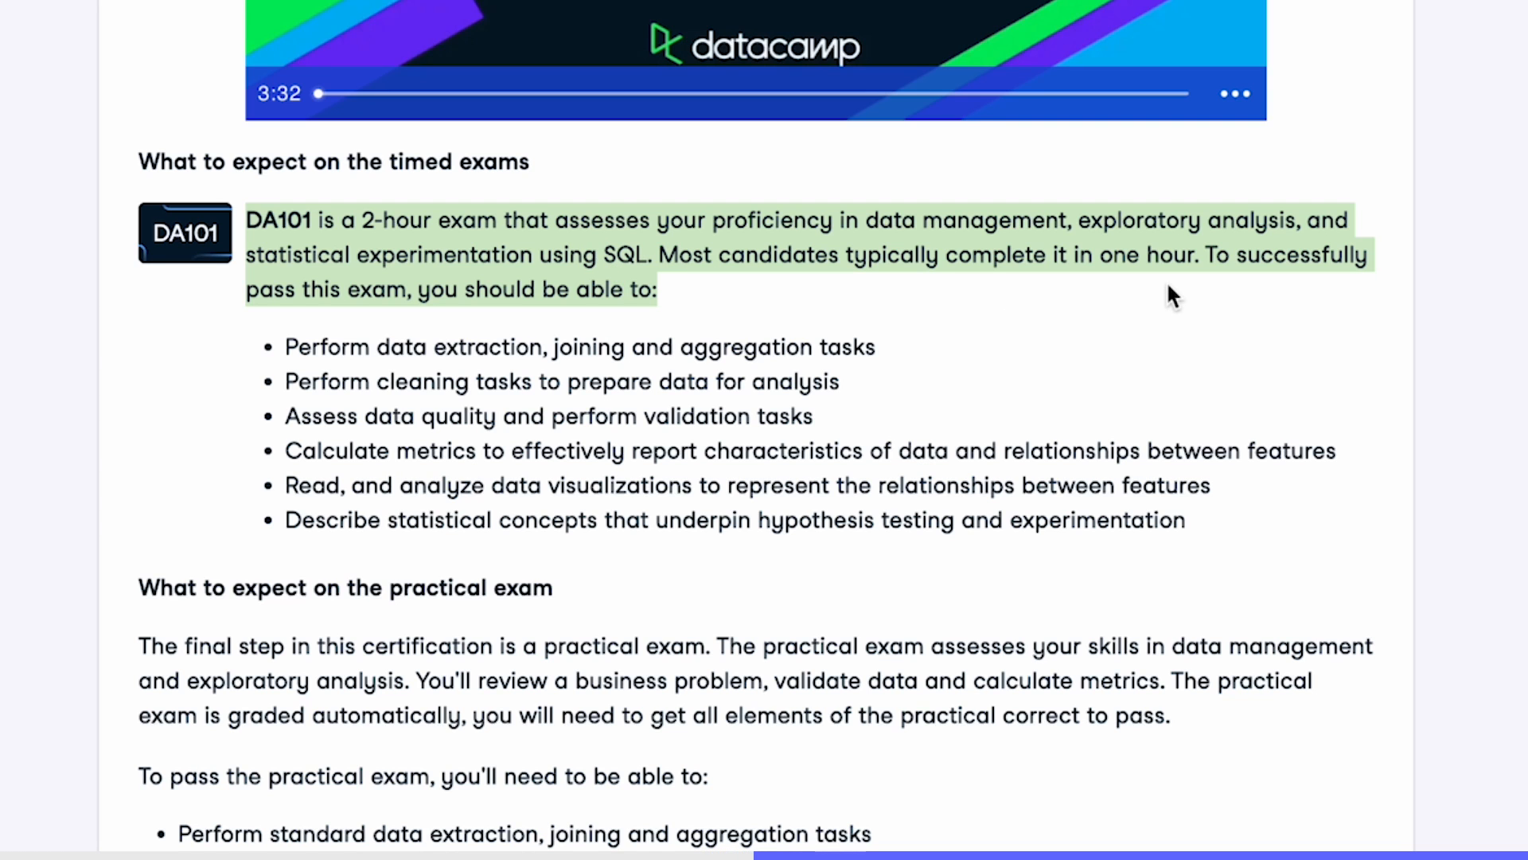
{"action": "scroll", "scroll_direction": "down", "scroll_amount": 3}
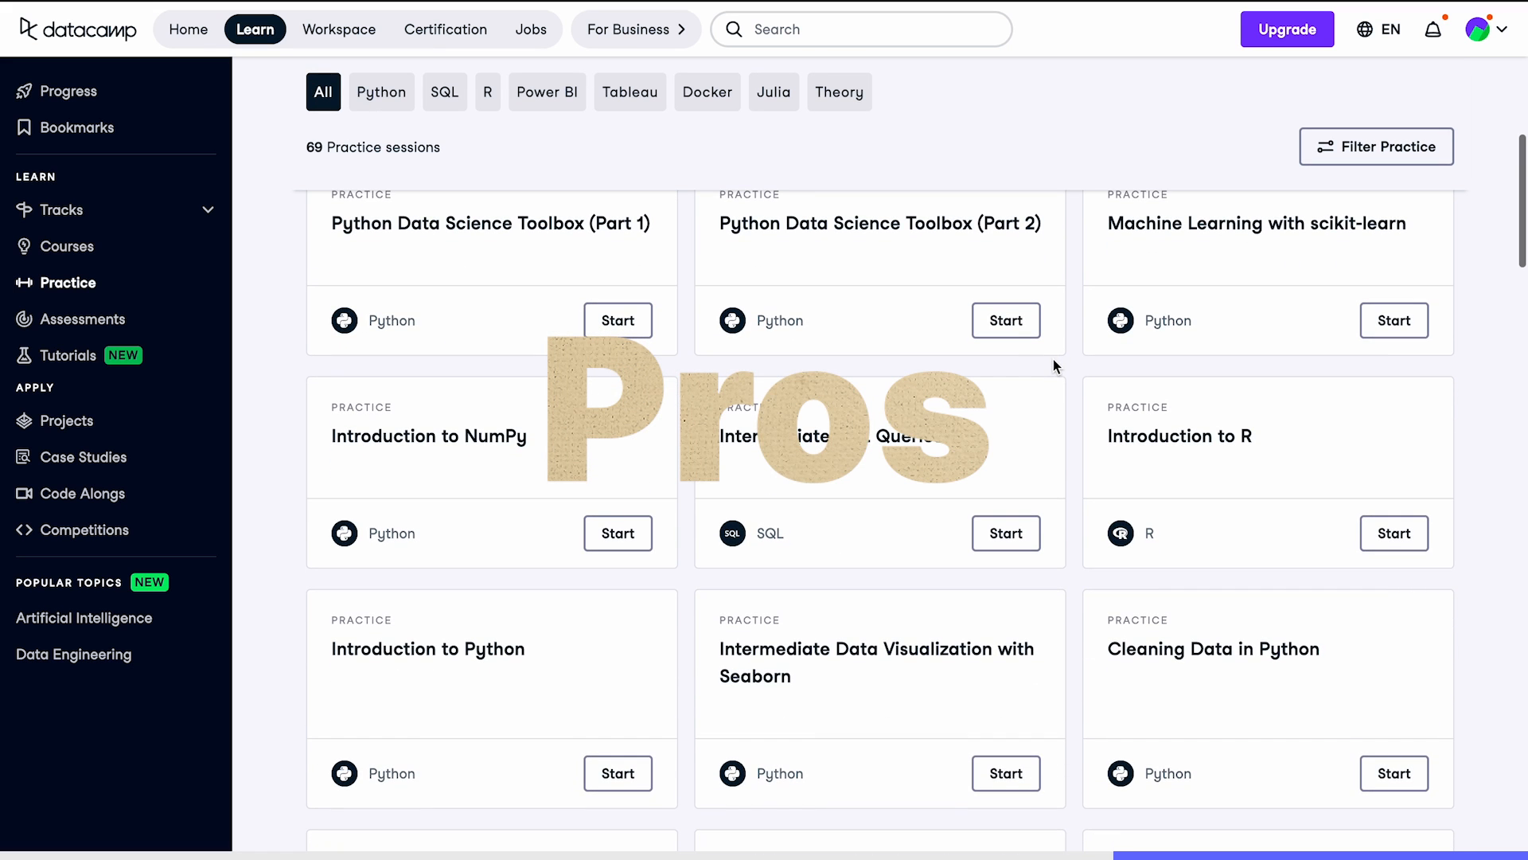
- Continue past the correct Python practice answer and scroll DataCamp's catalogue of 435 courses
{"action": "scroll", "scroll_direction": "down", "scroll_amount": 3}
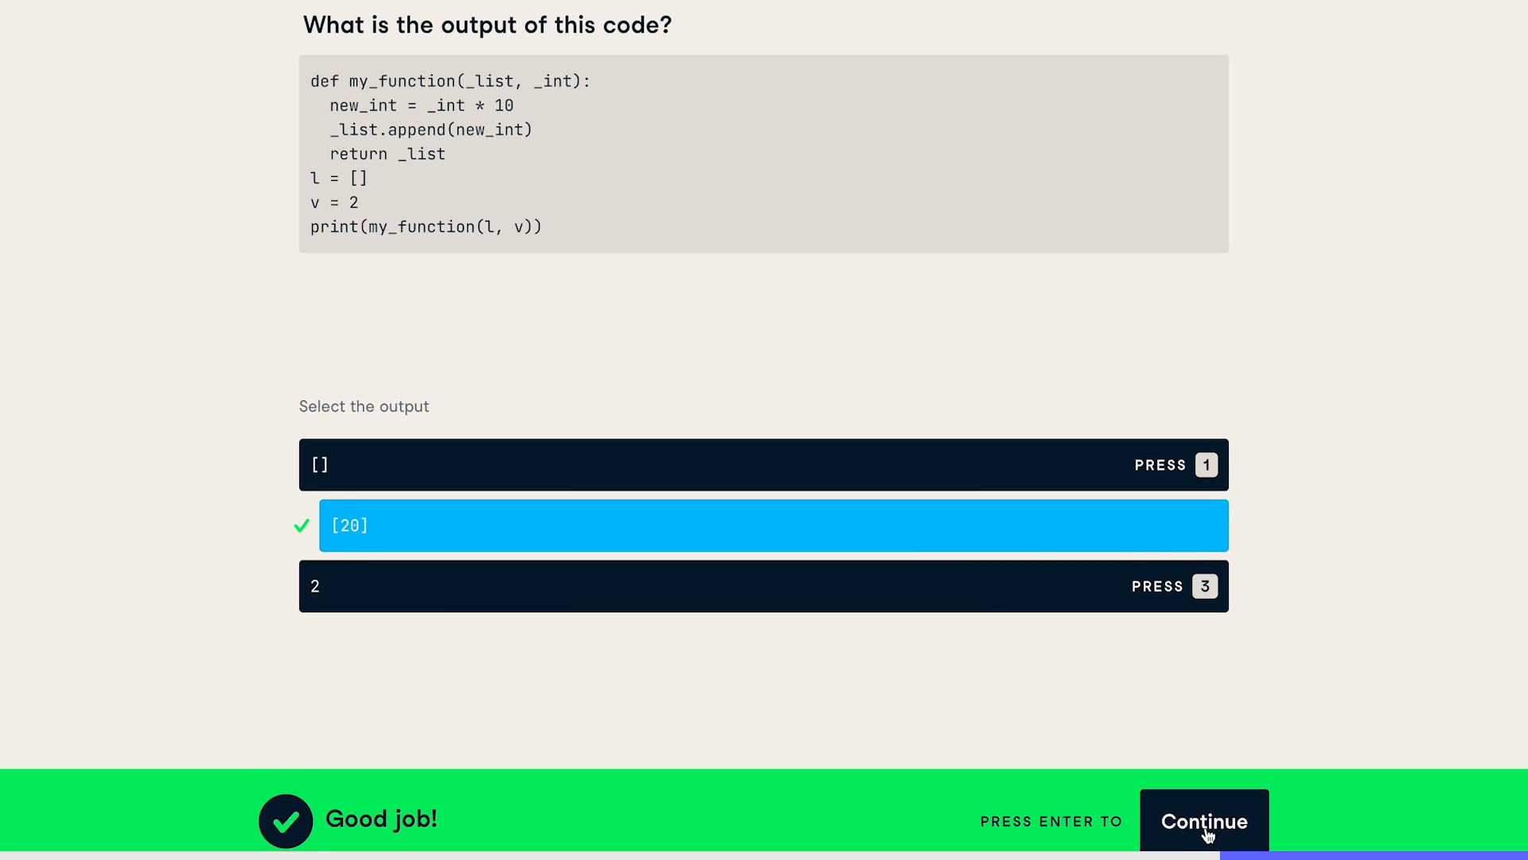
{"action": "left_click", "coordinate": [1205, 821]}
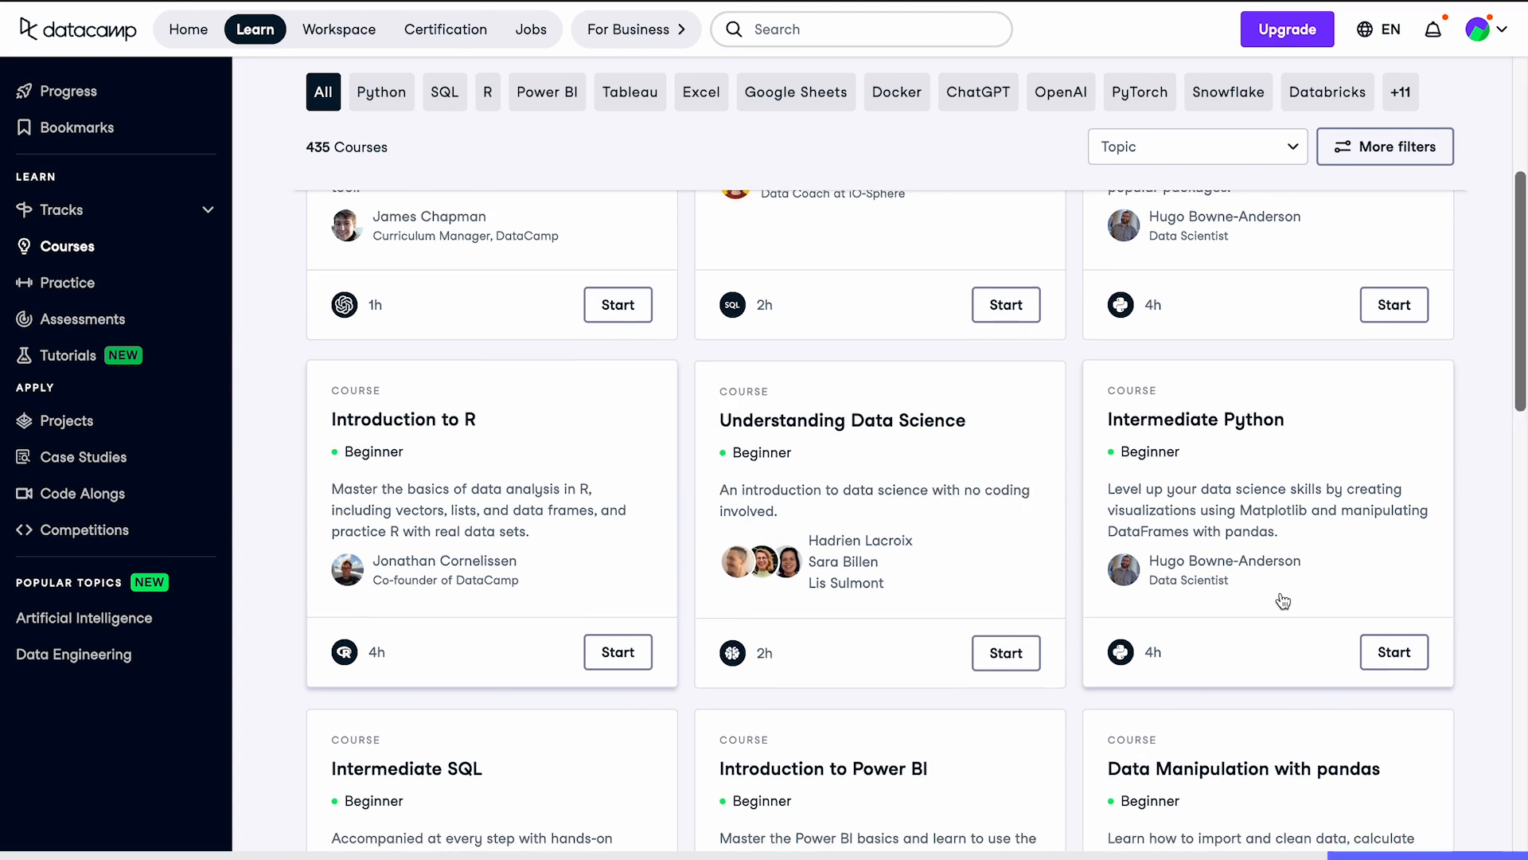
{"action": "scroll", "scroll_direction": "down", "scroll_amount": 3}
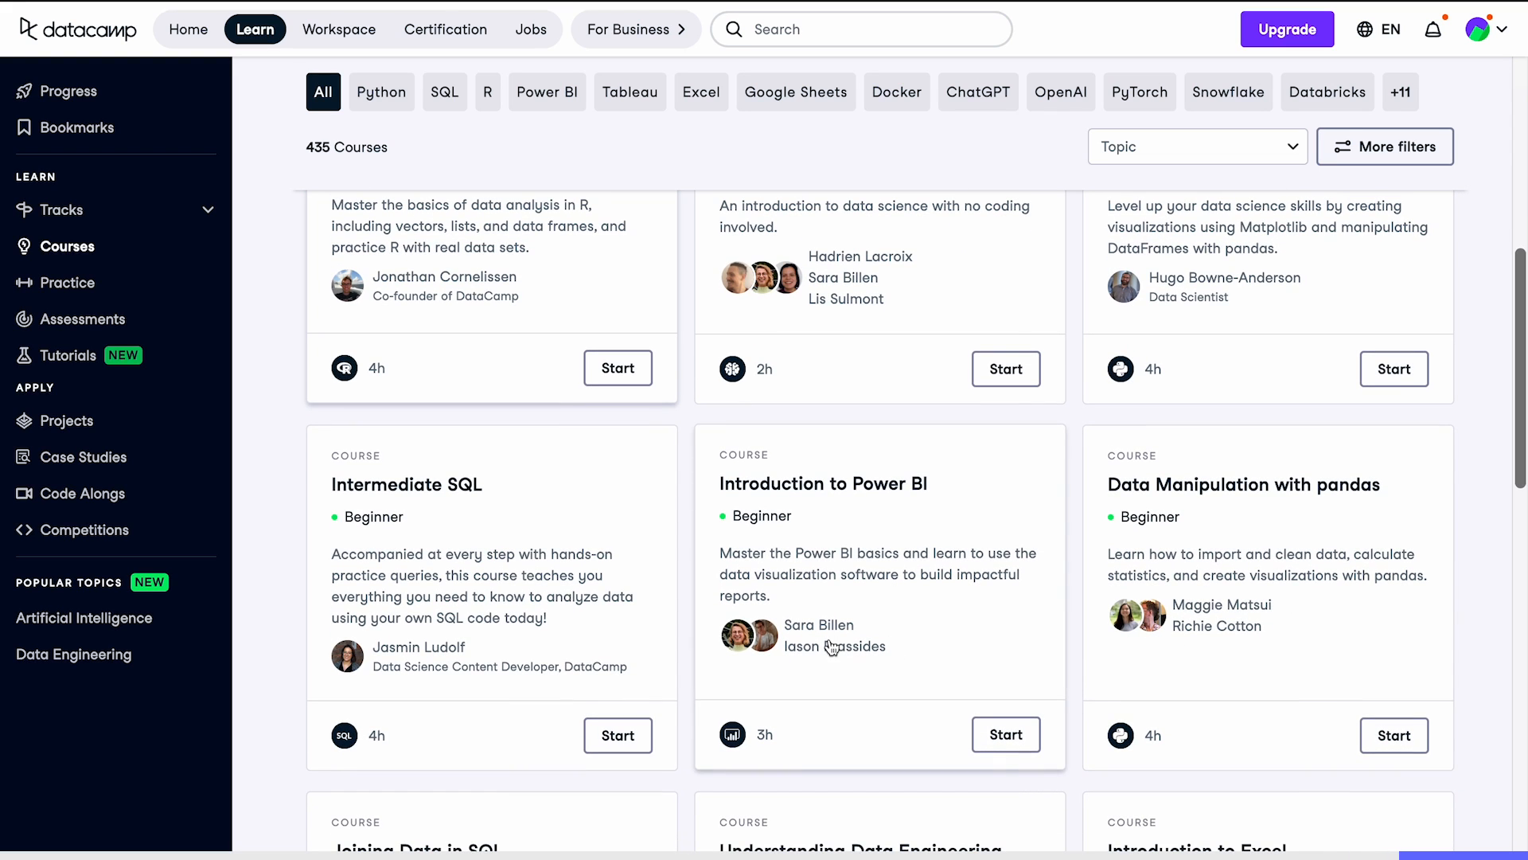
{"action": "scroll", "scroll_direction": "down", "scroll_amount": 3}
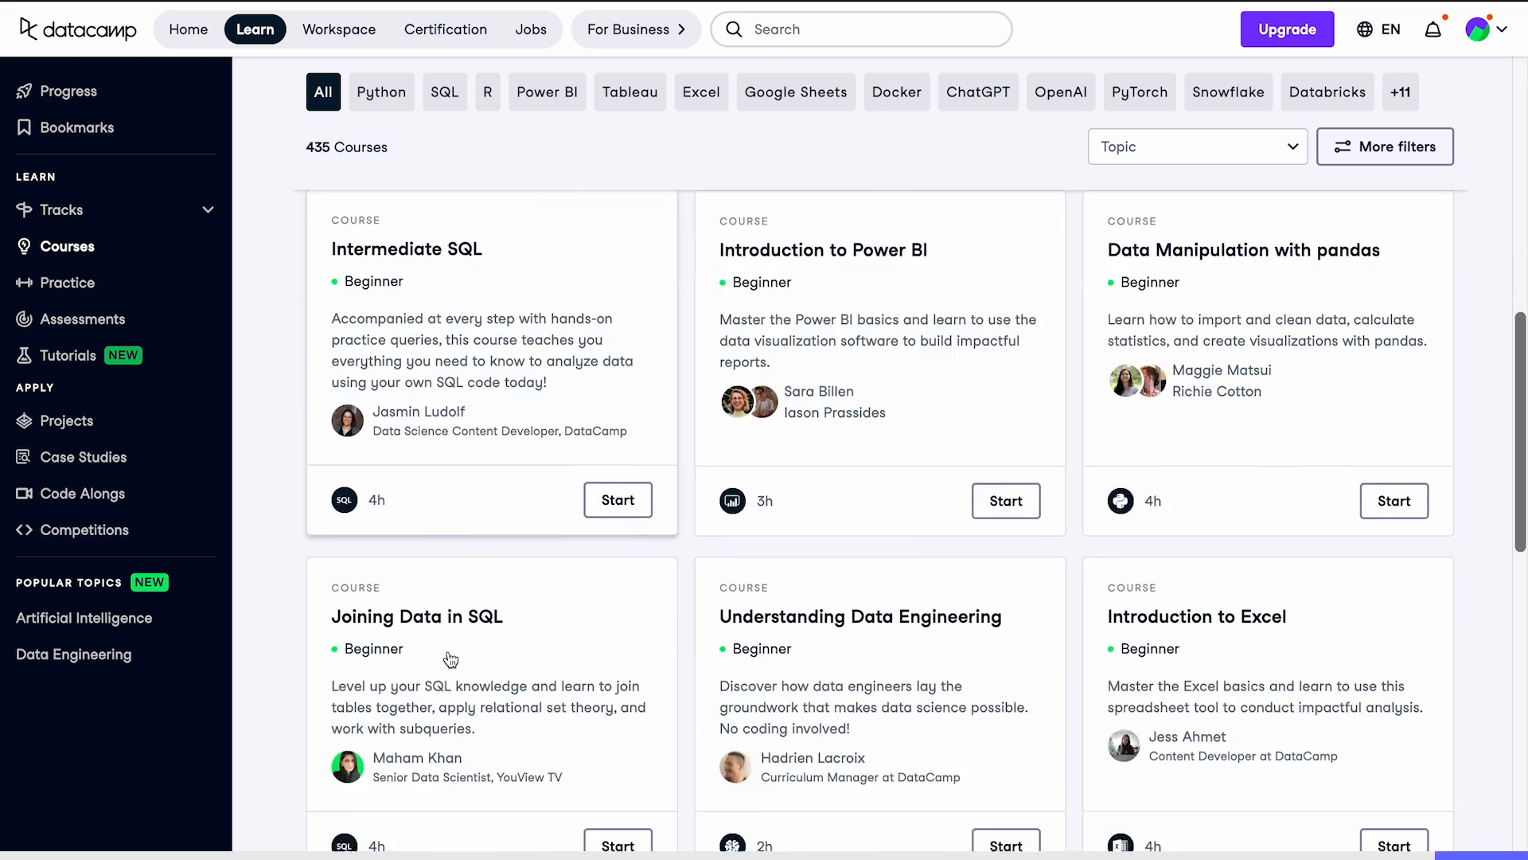
{"action": "scroll", "scroll_direction": "down", "scroll_amount": 3}
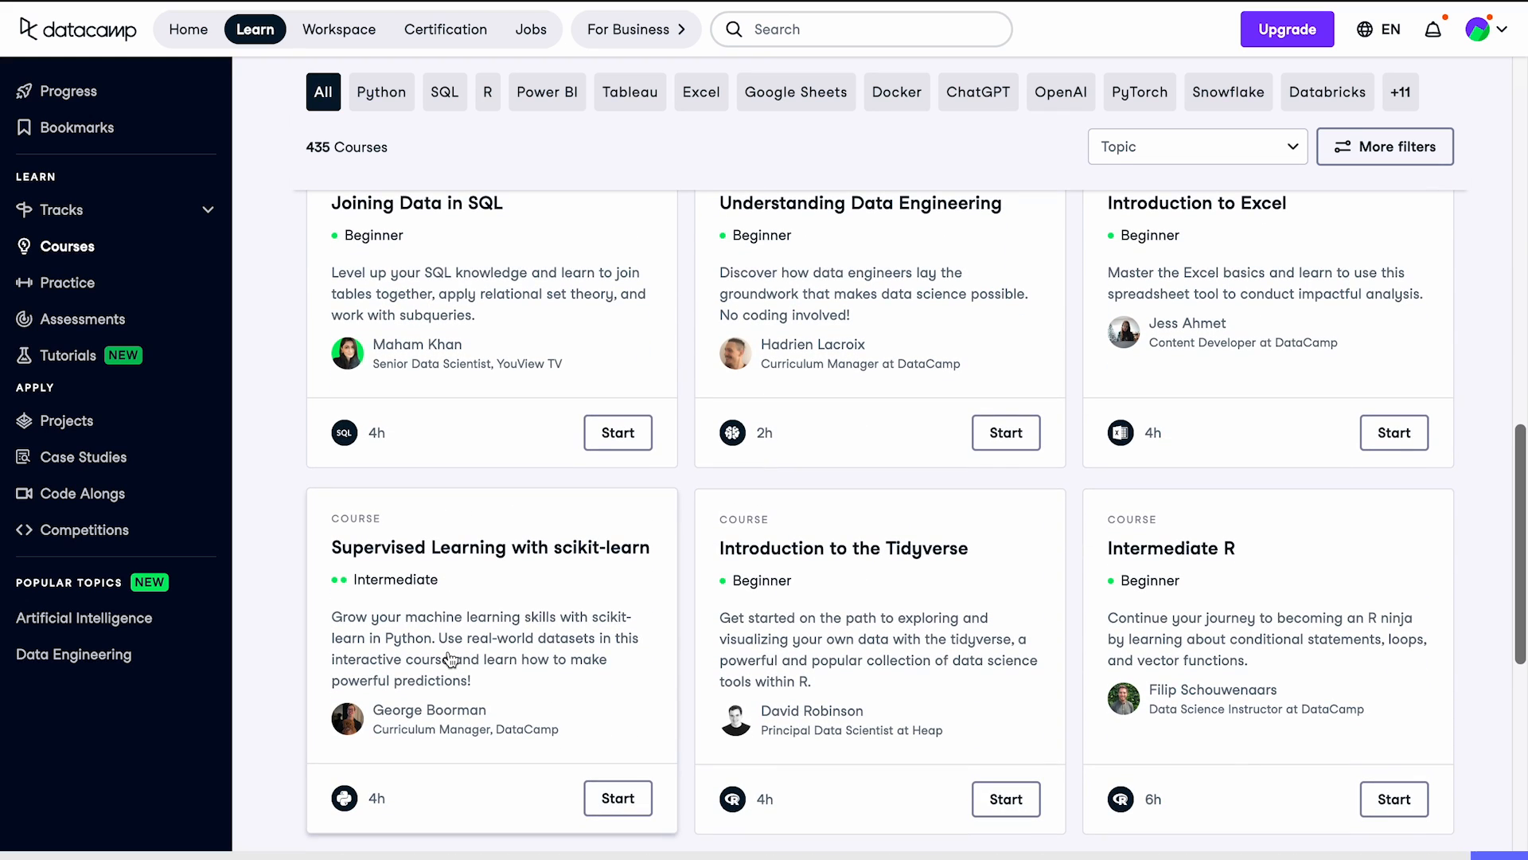
{"action": "mouse_move", "coordinate": [786, 682]}
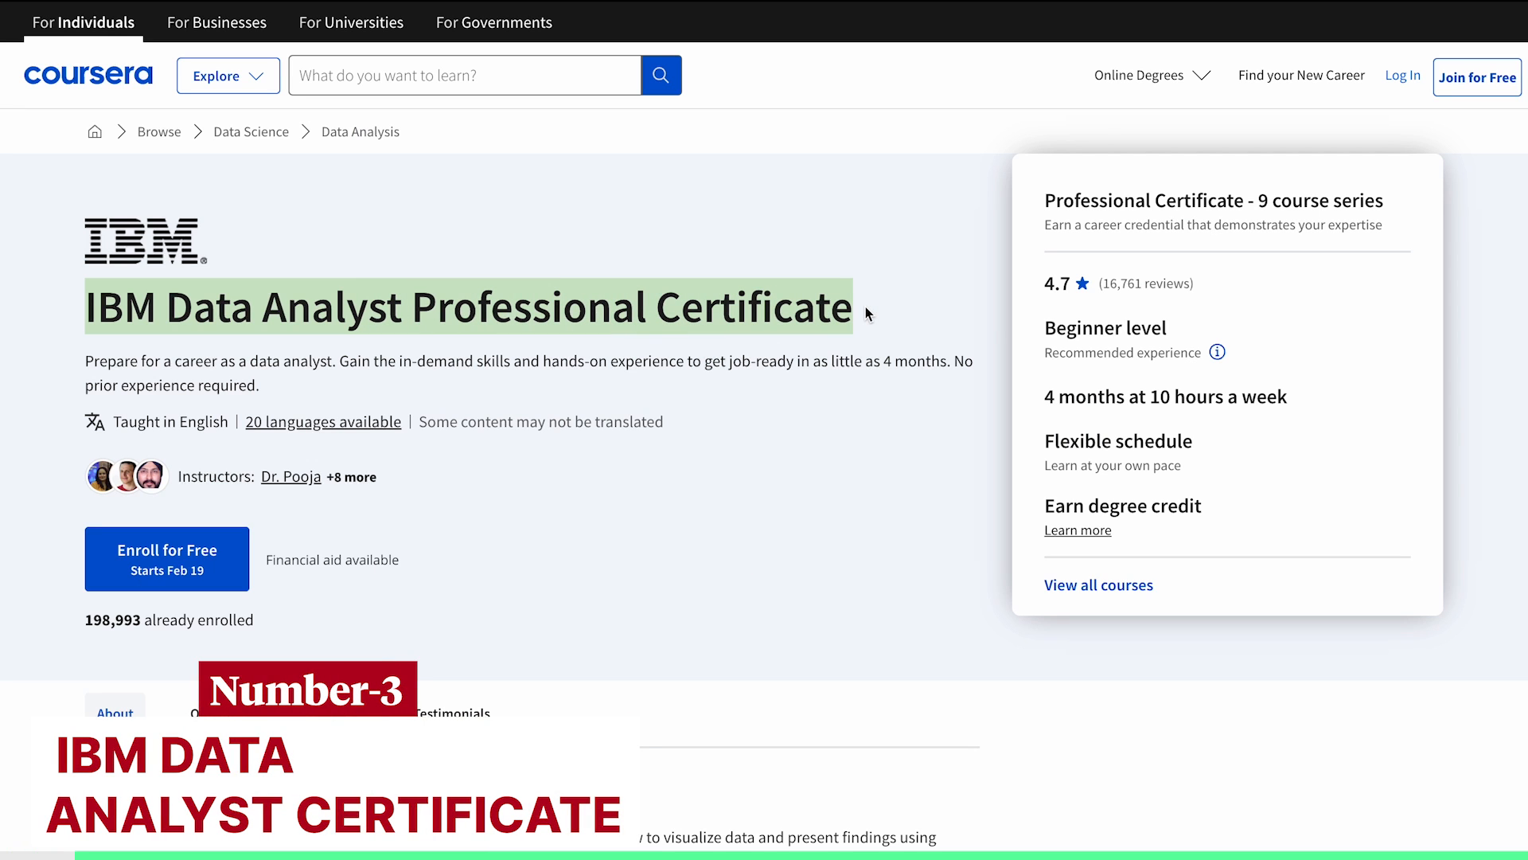
- Scroll down through the IBM Data Analyst Professional Certificate overview page
{"action": "scroll", "scroll_direction": "down", "scroll_amount": 3}
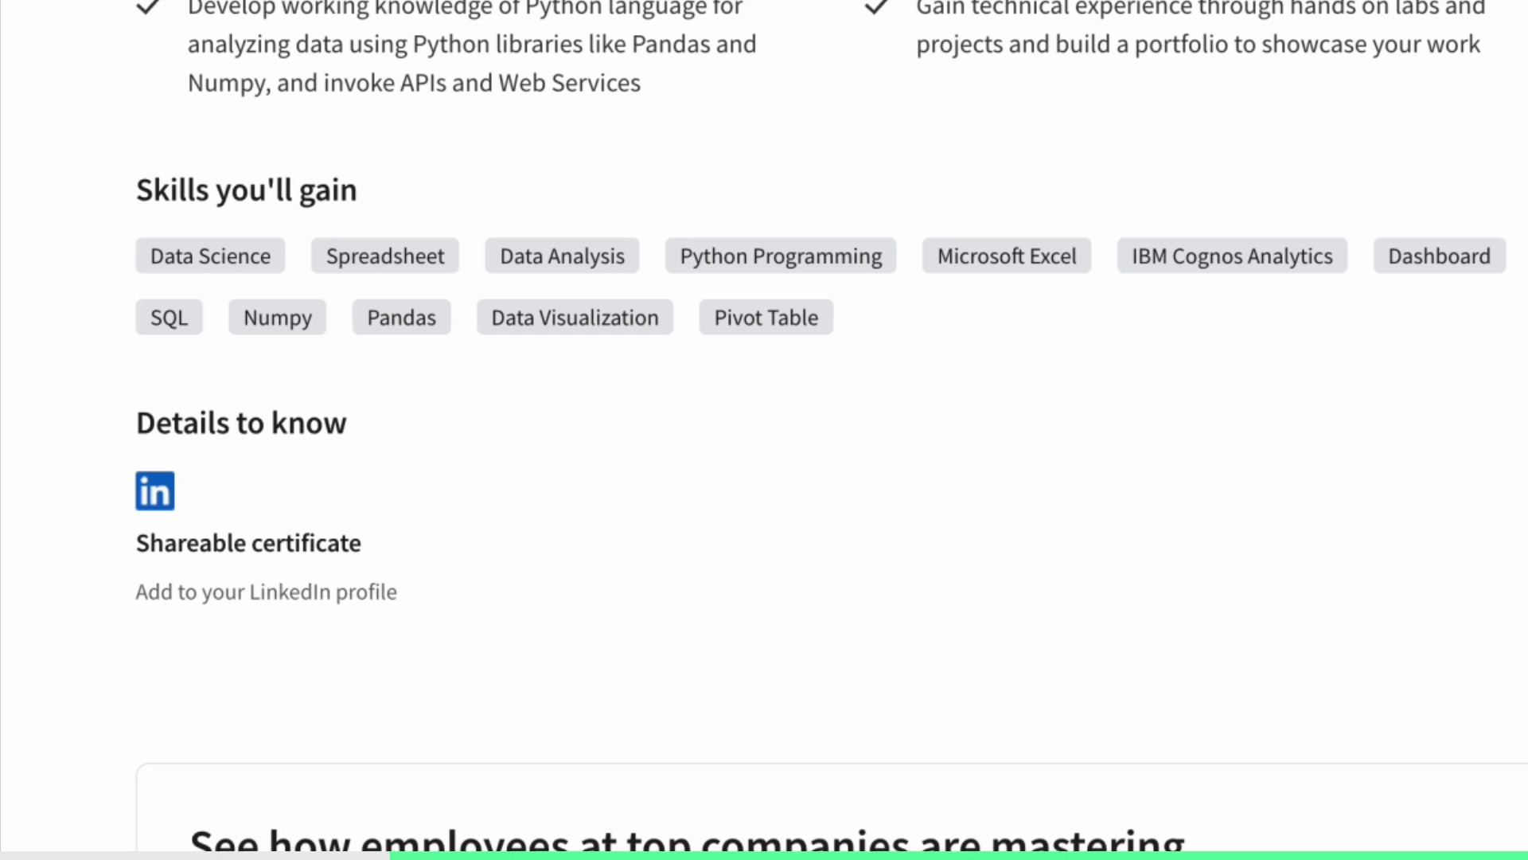
{"action": "scroll", "scroll_direction": "down", "scroll_amount": 3}
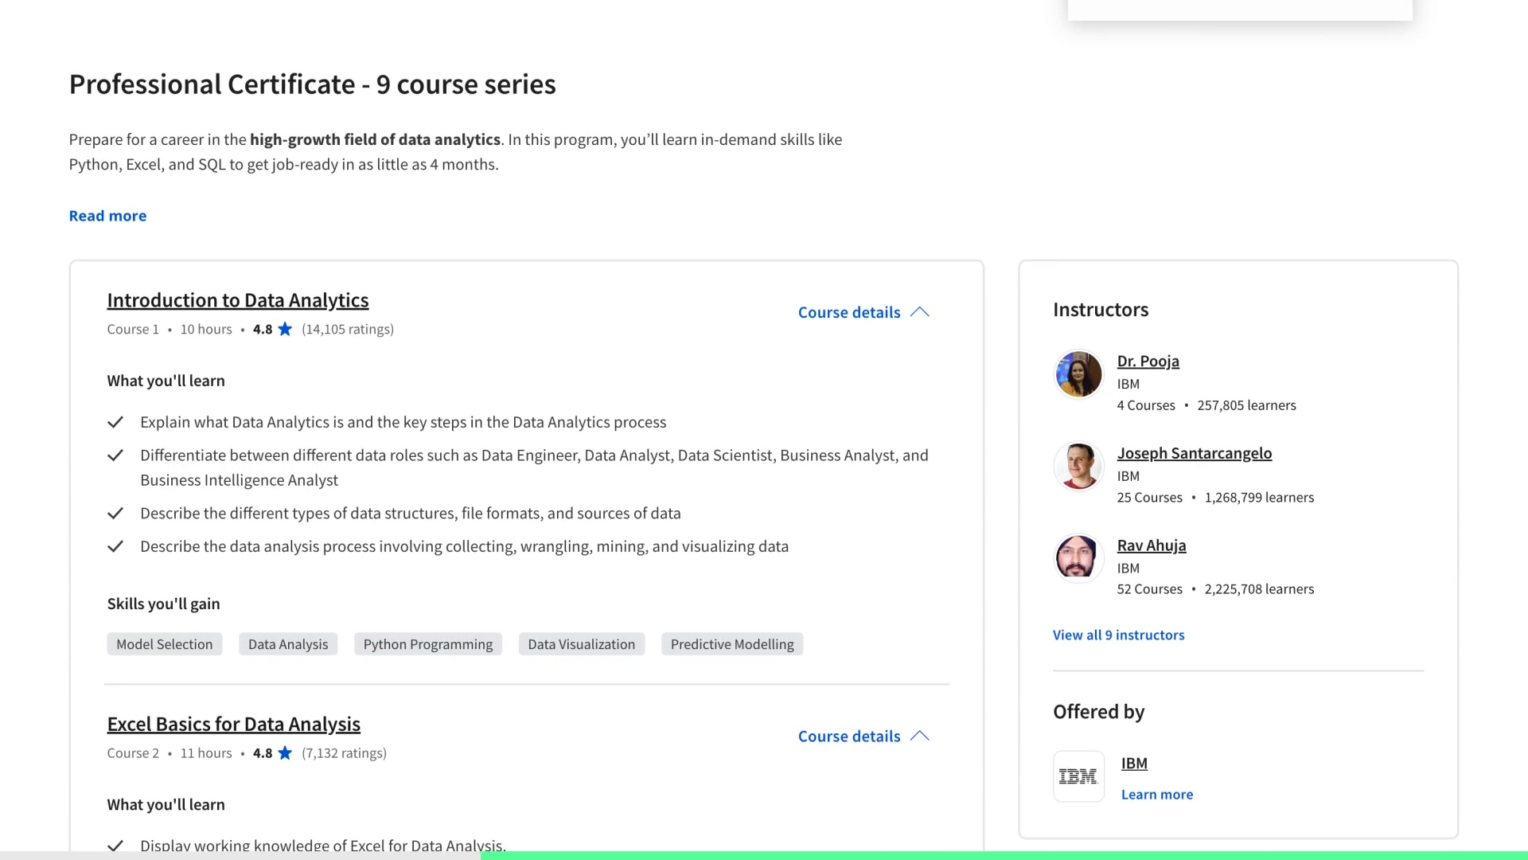
{"action": "scroll", "scroll_direction": "down", "scroll_amount": 3}
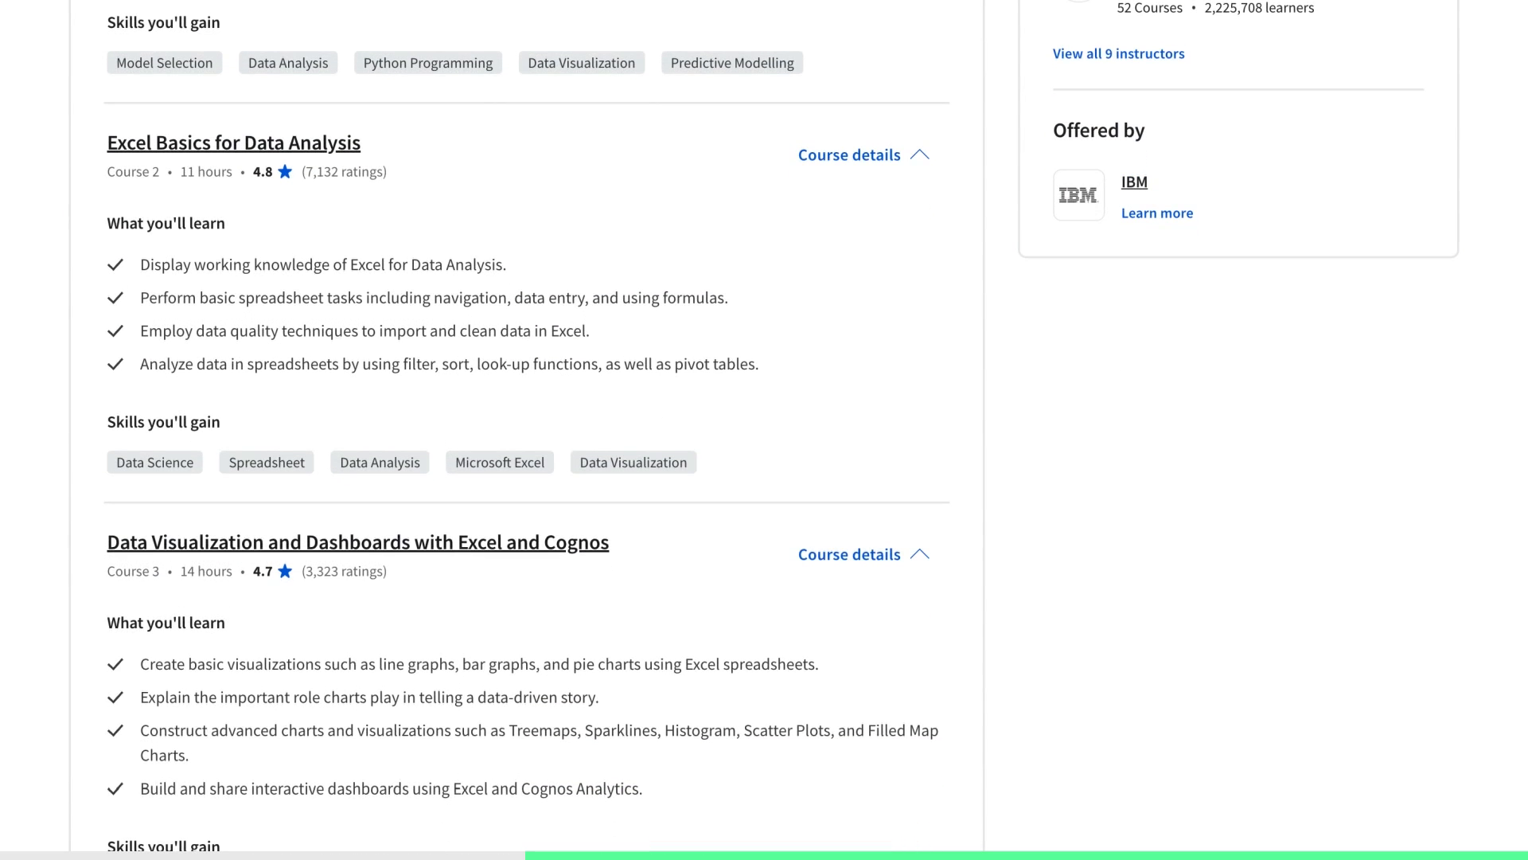
{"action": "scroll", "scroll_direction": "down", "scroll_amount": 3}
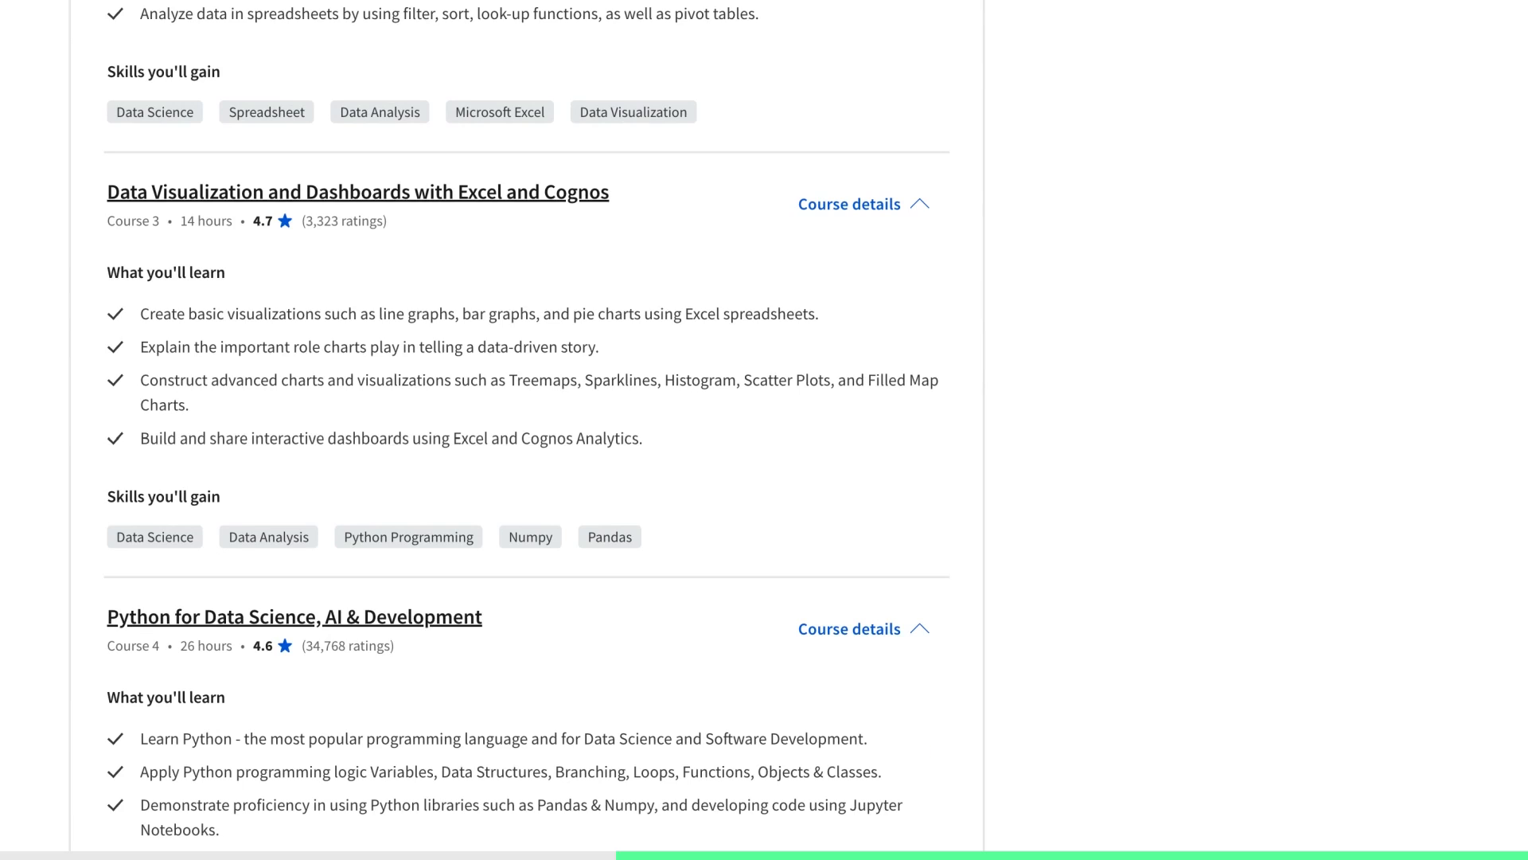
{"action": "scroll", "scroll_direction": "down", "scroll_amount": 3}
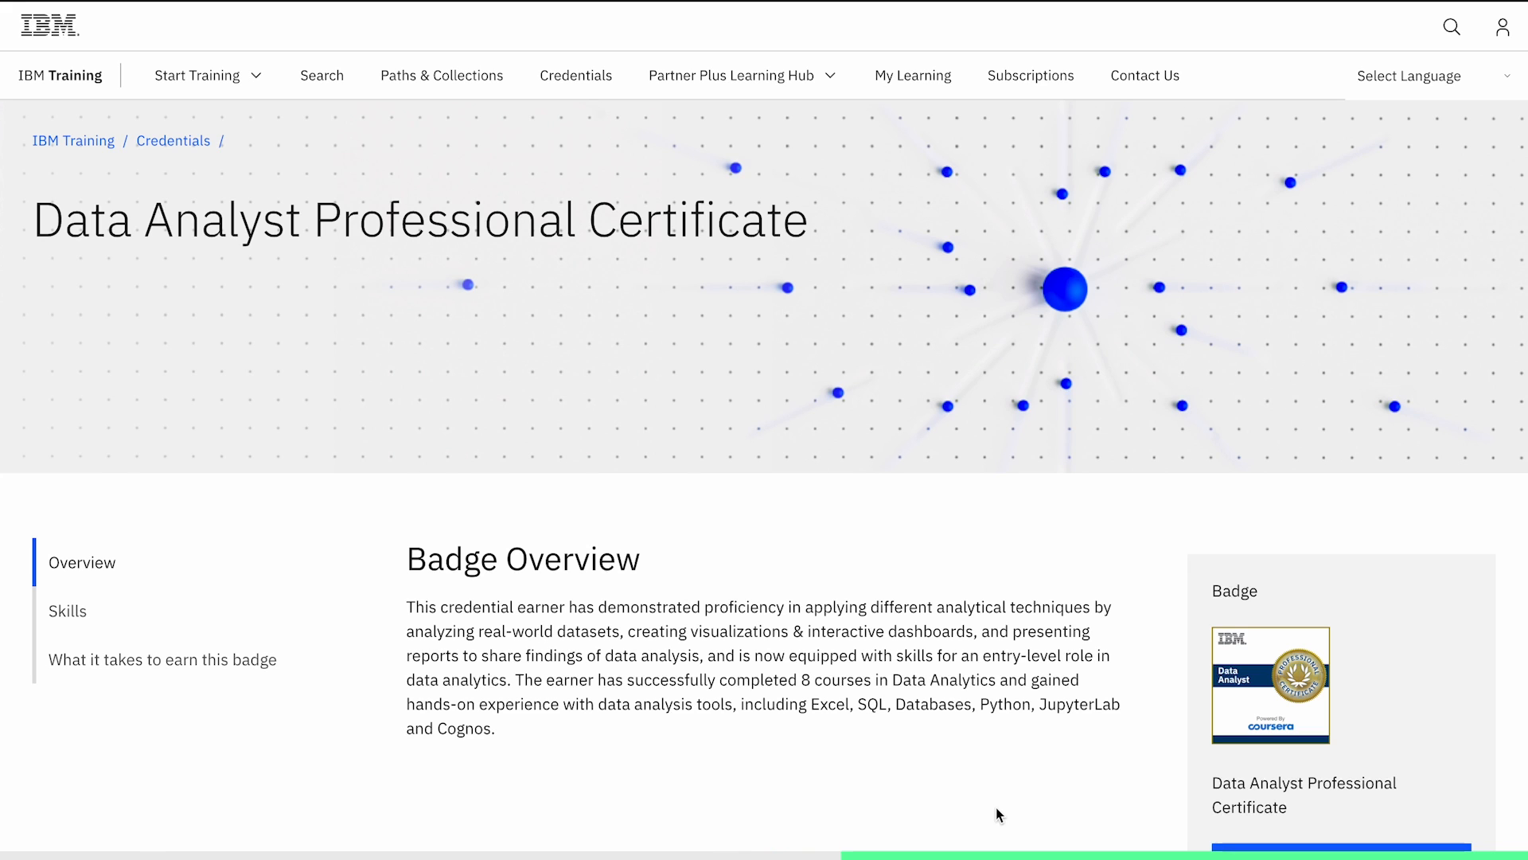
{"action": "scroll", "scroll_direction": "down", "scroll_amount": 3}
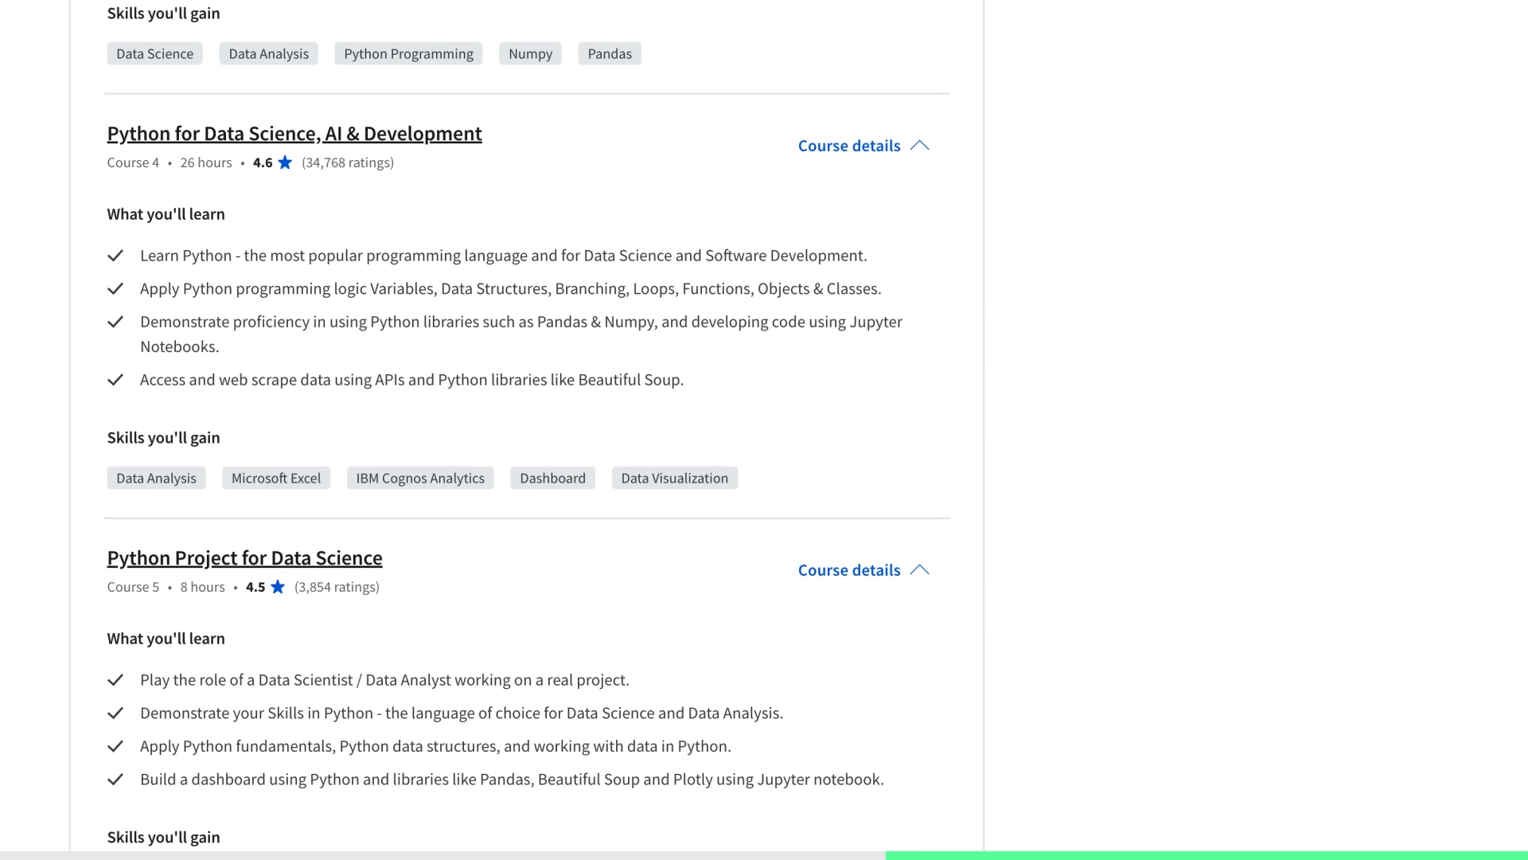
{"action": "scroll", "scroll_direction": "down", "scroll_amount": 3}
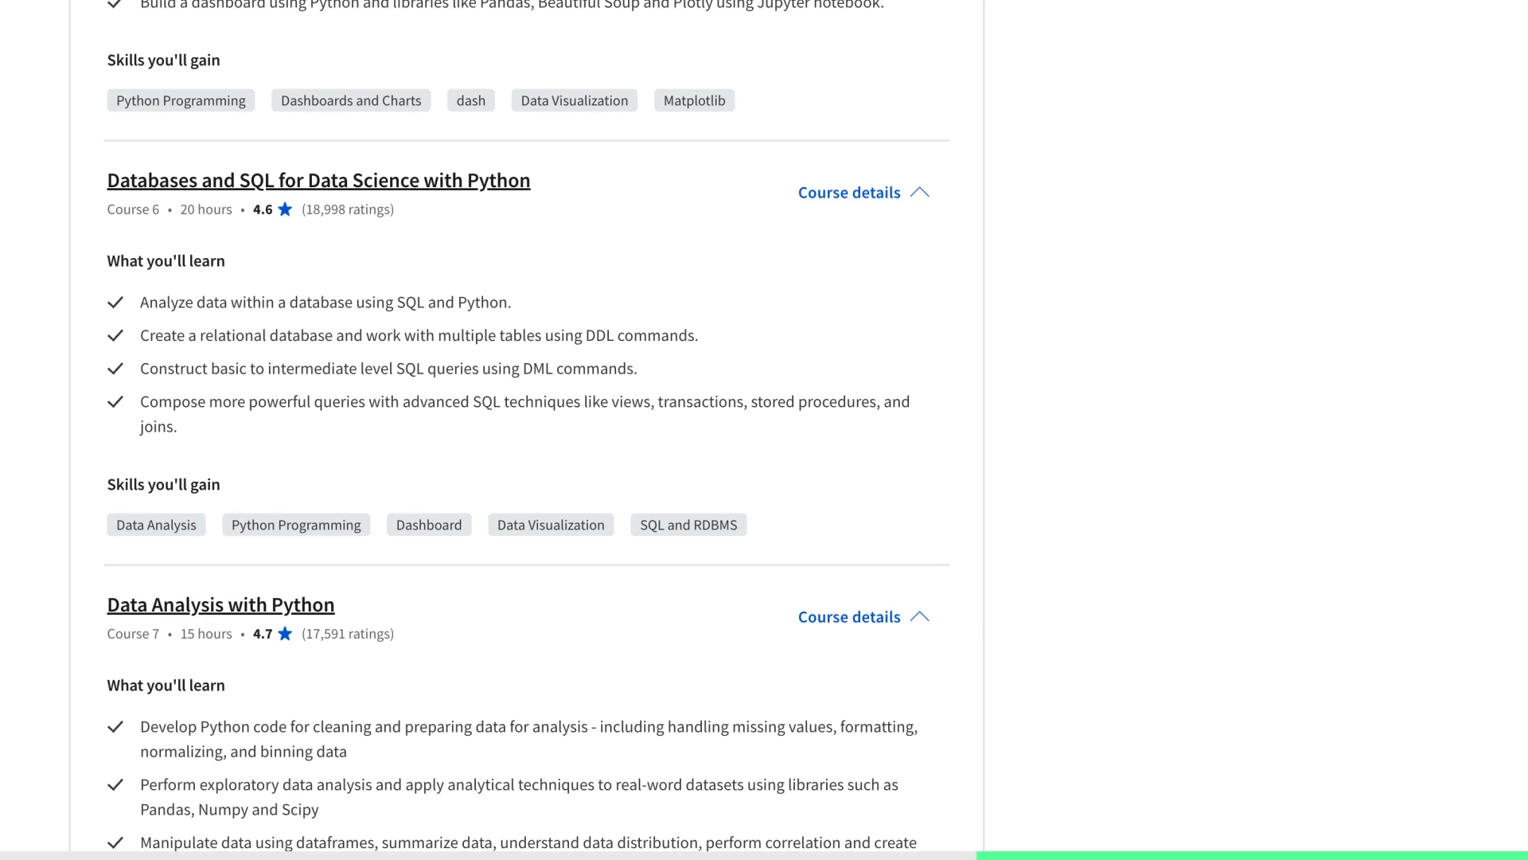
{"action": "scroll", "scroll_direction": "down", "scroll_amount": 3}
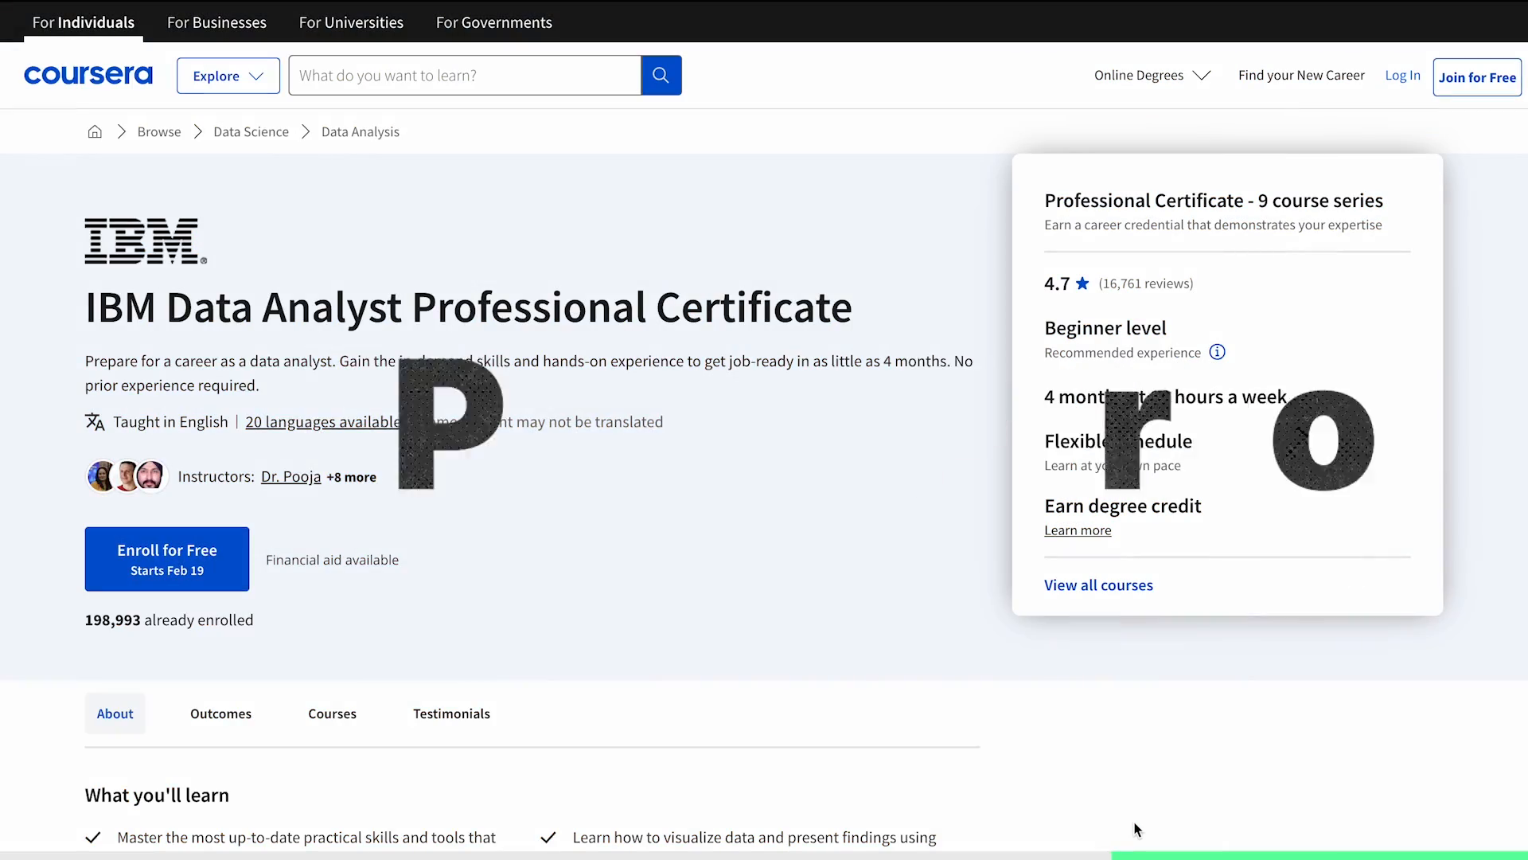
{"action": "scroll", "scroll_direction": "down", "scroll_amount": 3}
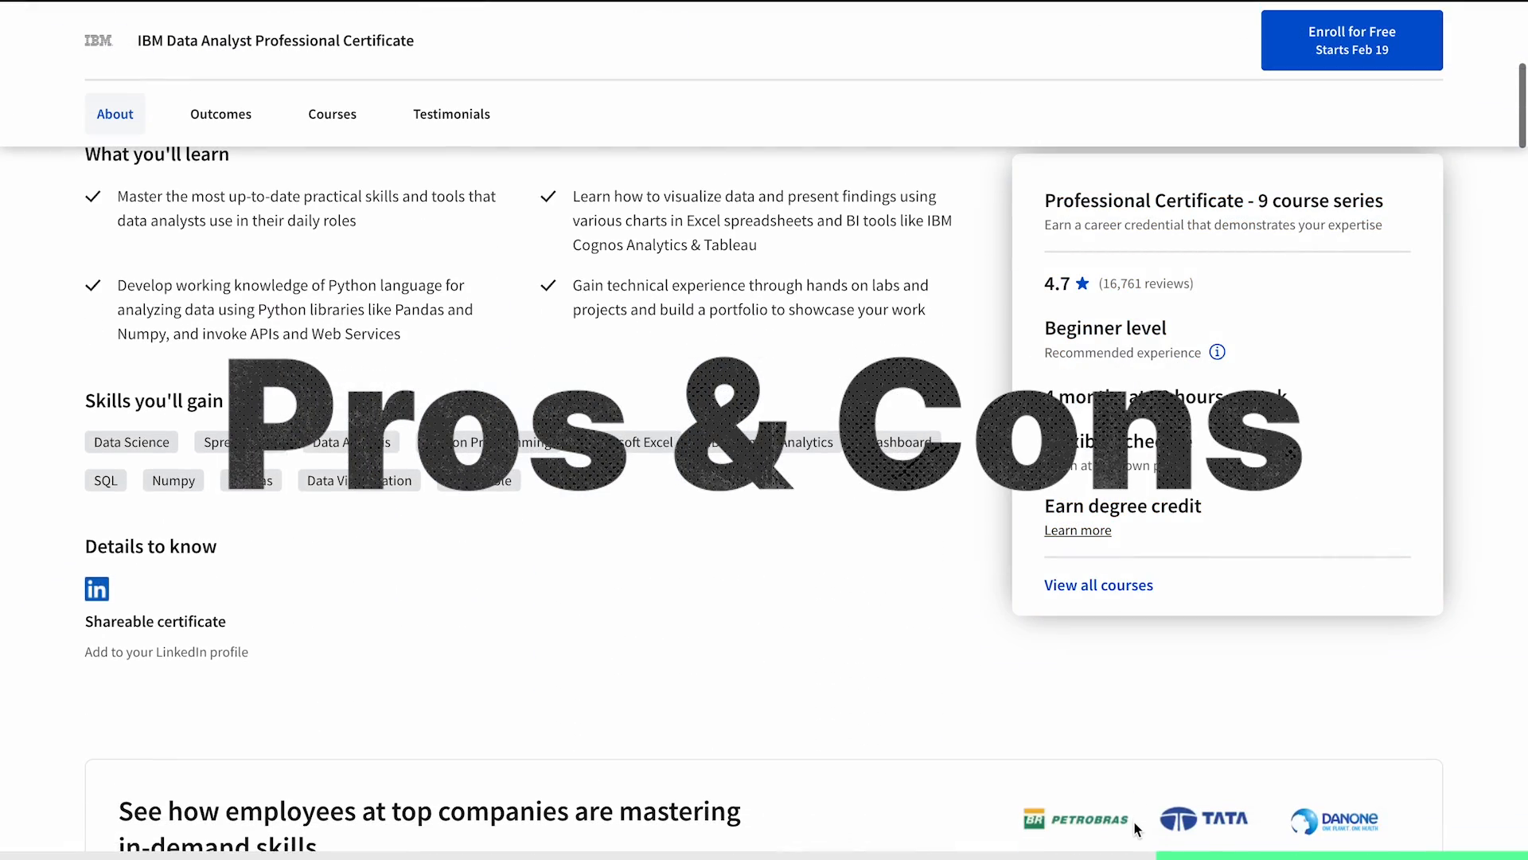
- Browse the certificate's nine-course series in its Courses list
{"action": "left_click", "coordinate": [220, 115]}
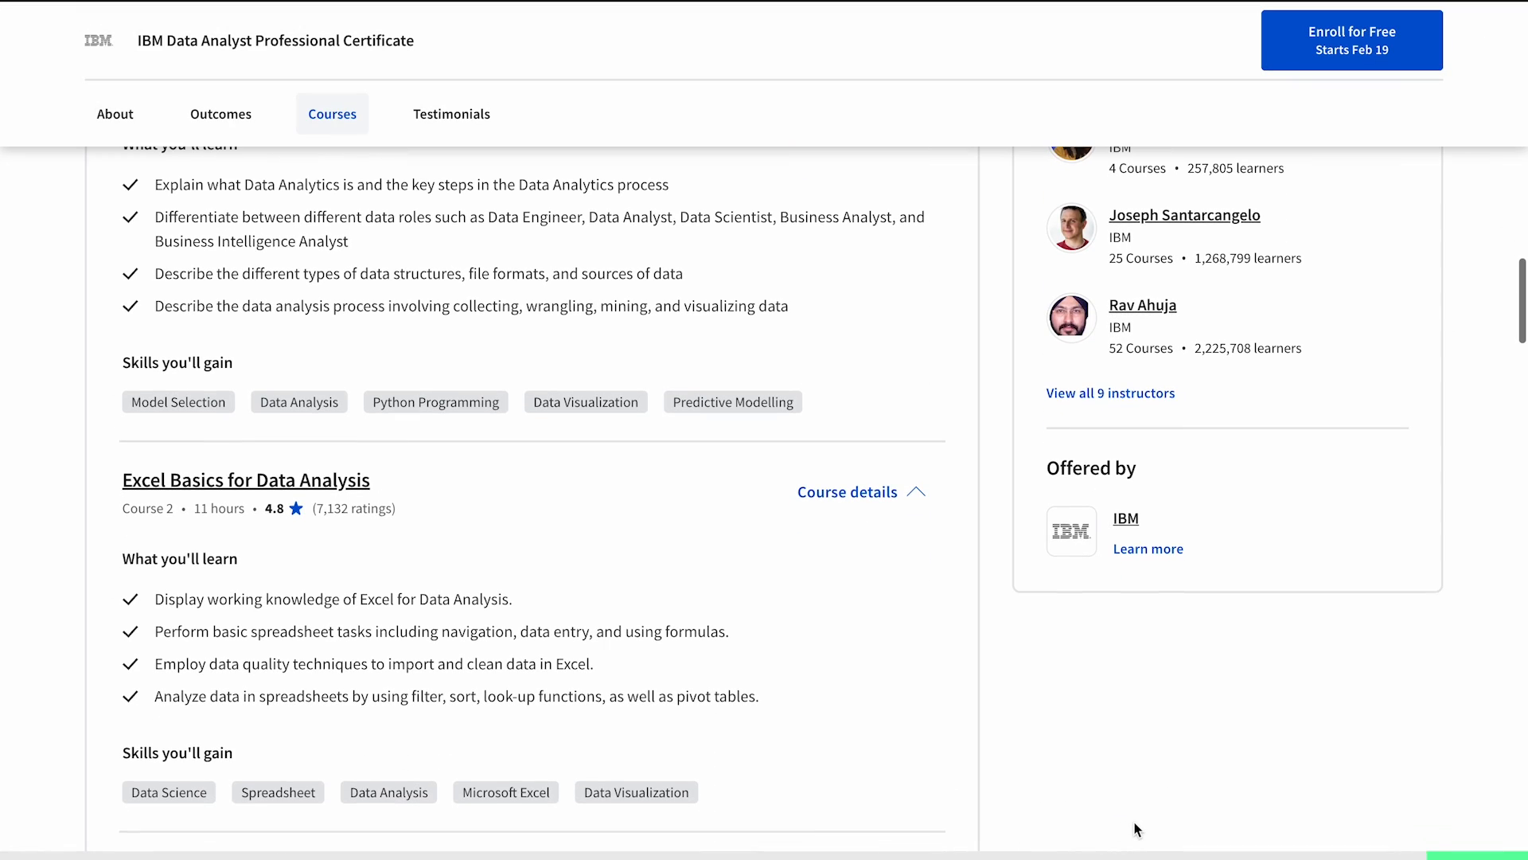
{"action": "scroll", "scroll_direction": "down", "scroll_amount": 3}
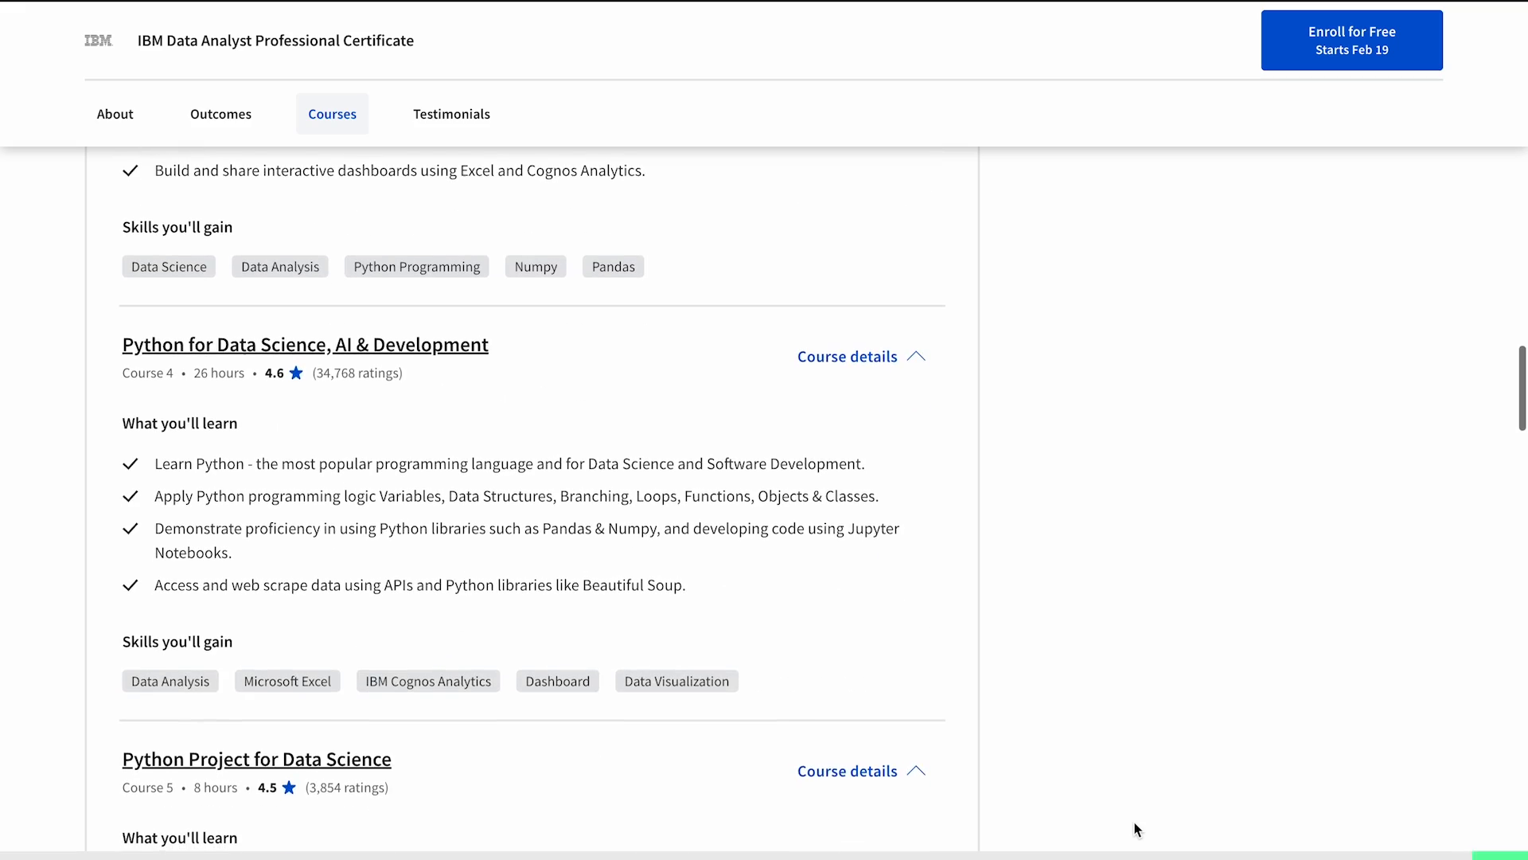
{"action": "scroll", "scroll_direction": "down", "scroll_amount": 3}
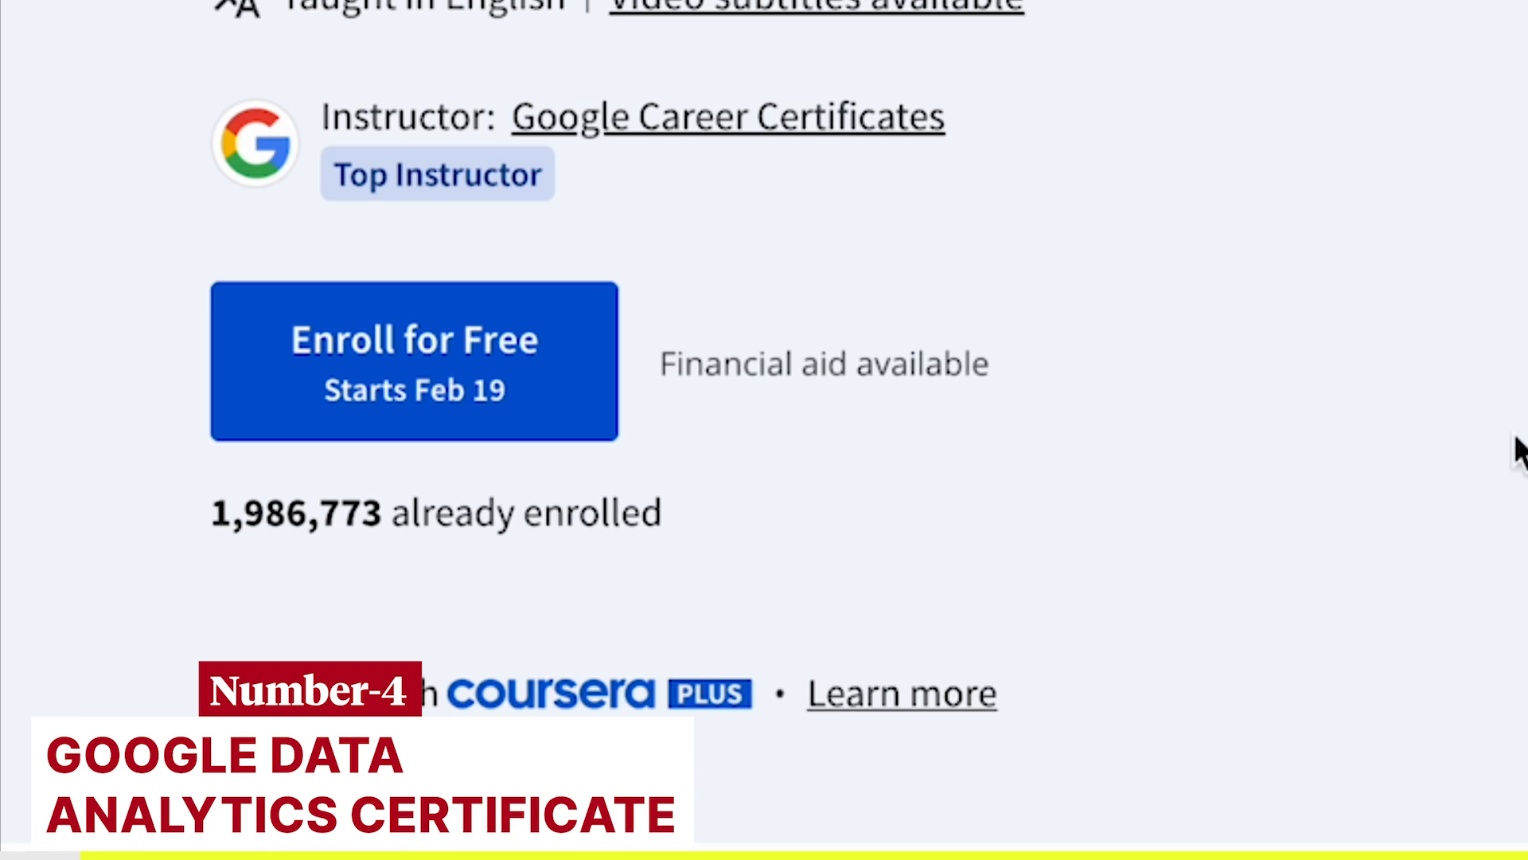
- Highlight the 6 months at 10 hours a week line, then scroll past skills to career statistics
{"action": "left_click_drag", "start_coordinate": [210, 511], "coordinate": [659, 510]}
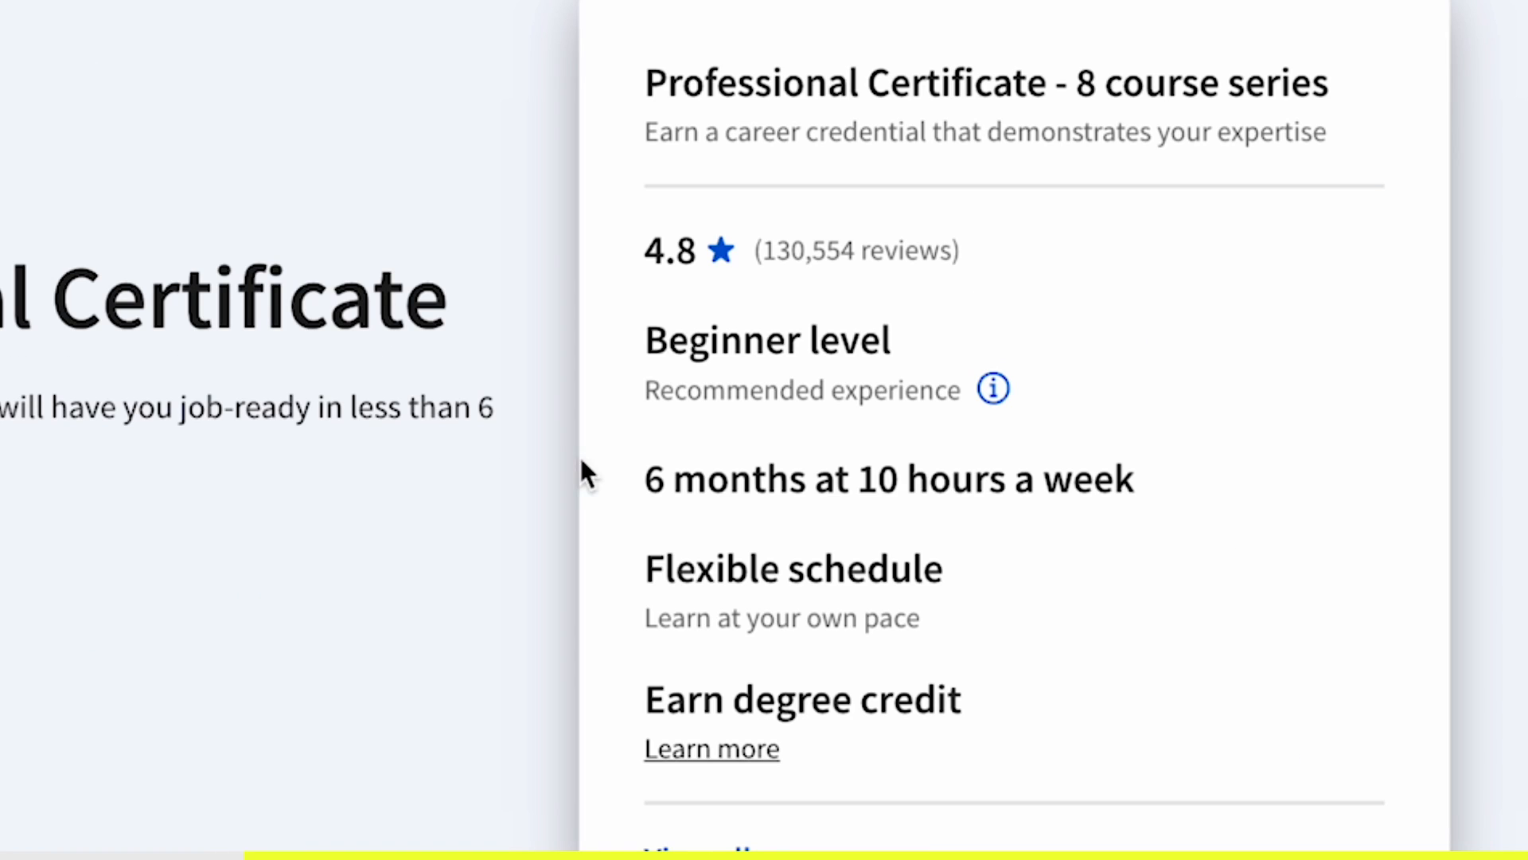
{"action": "double_click", "coordinate": [887, 479]}
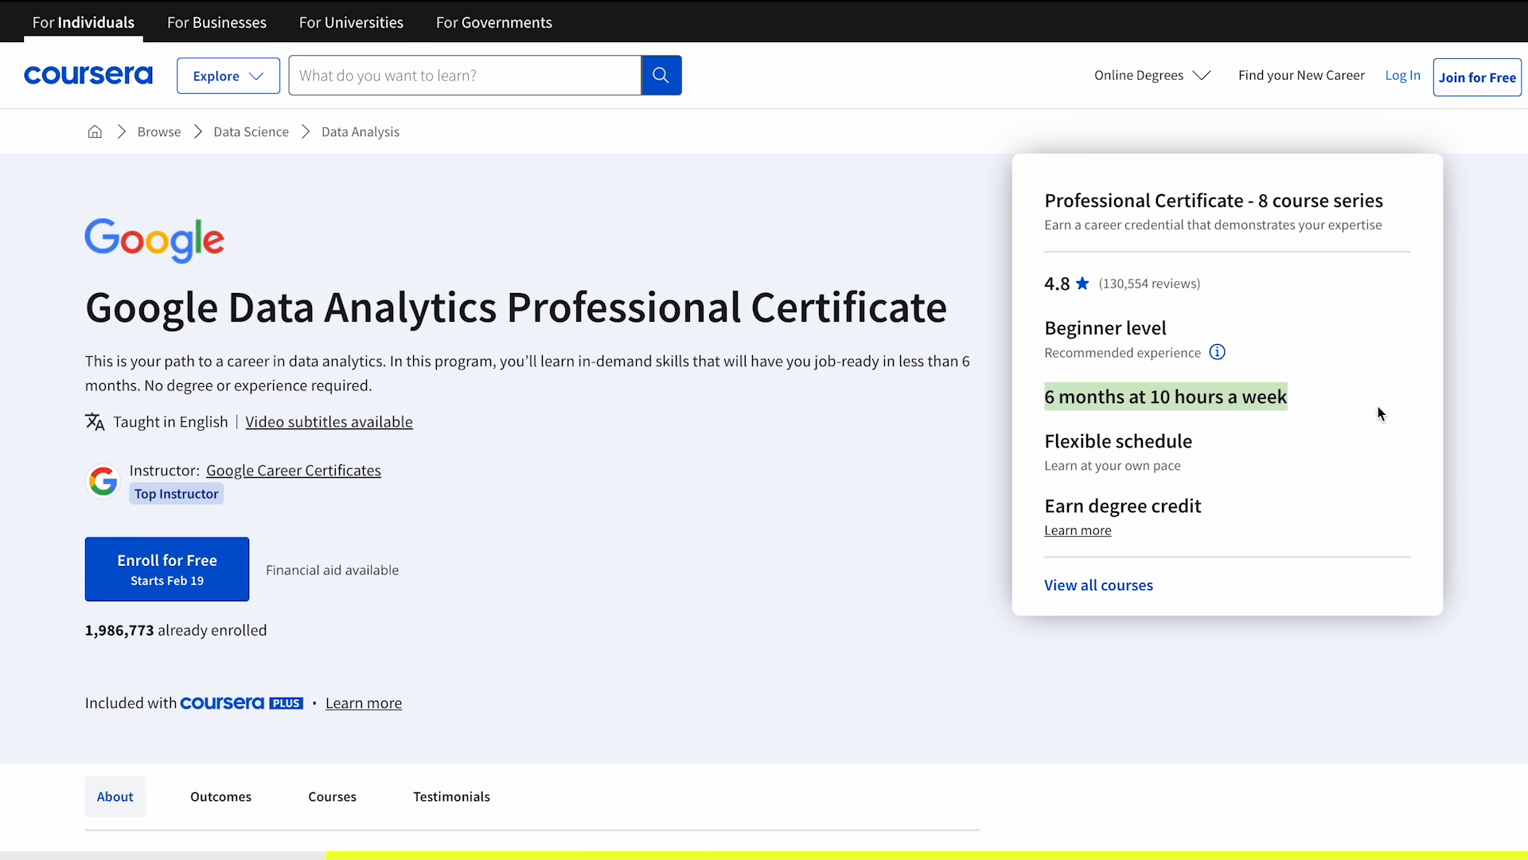
{"action": "scroll", "scroll_direction": "down", "scroll_amount": 3}
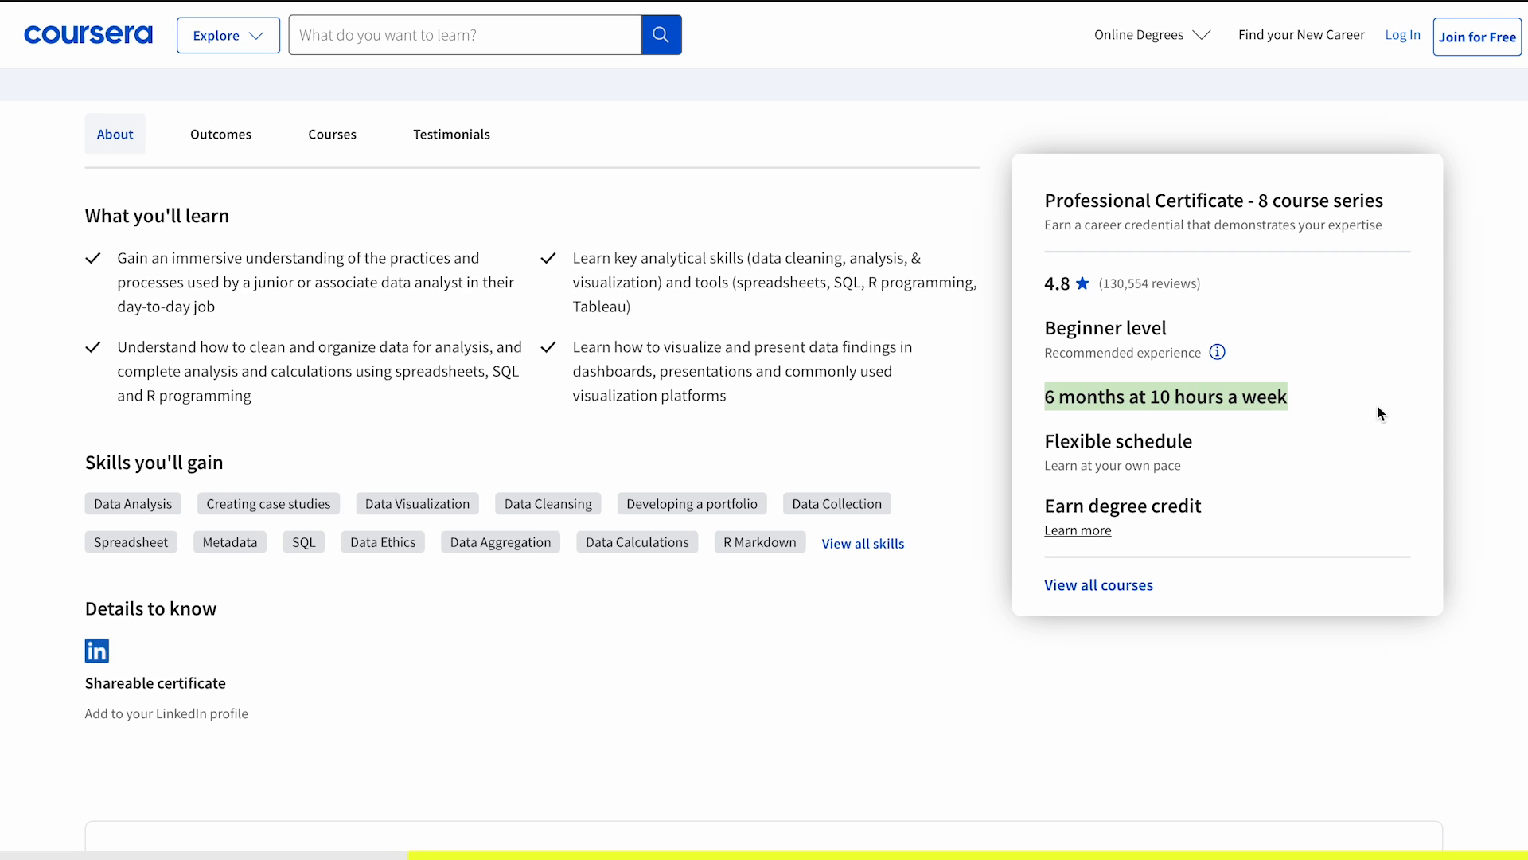
{"action": "scroll", "scroll_direction": "down", "scroll_amount": 3}
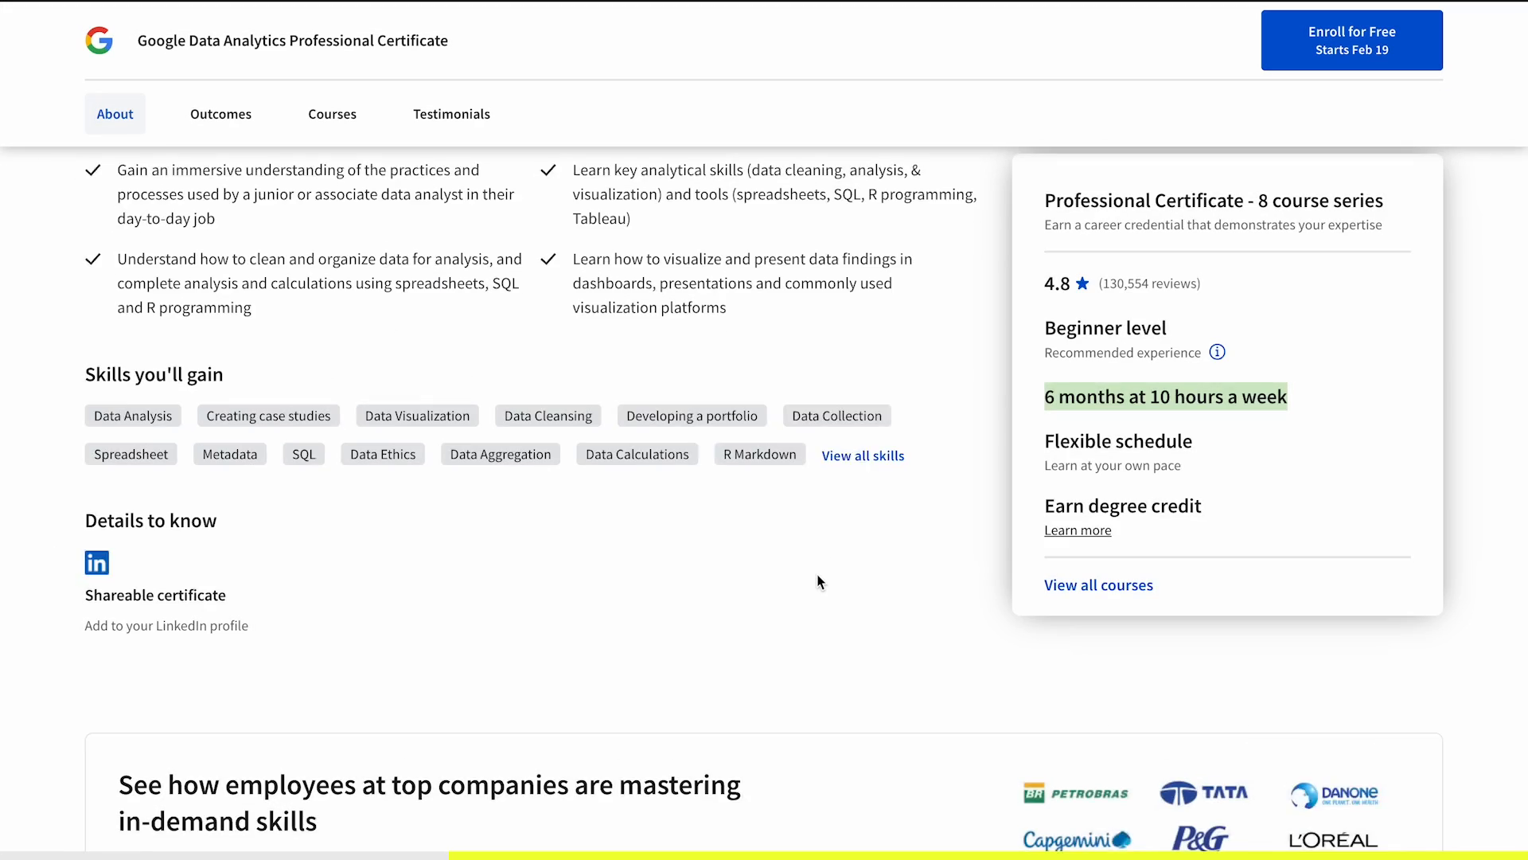
{"action": "scroll", "scroll_direction": "down", "scroll_amount": 3}
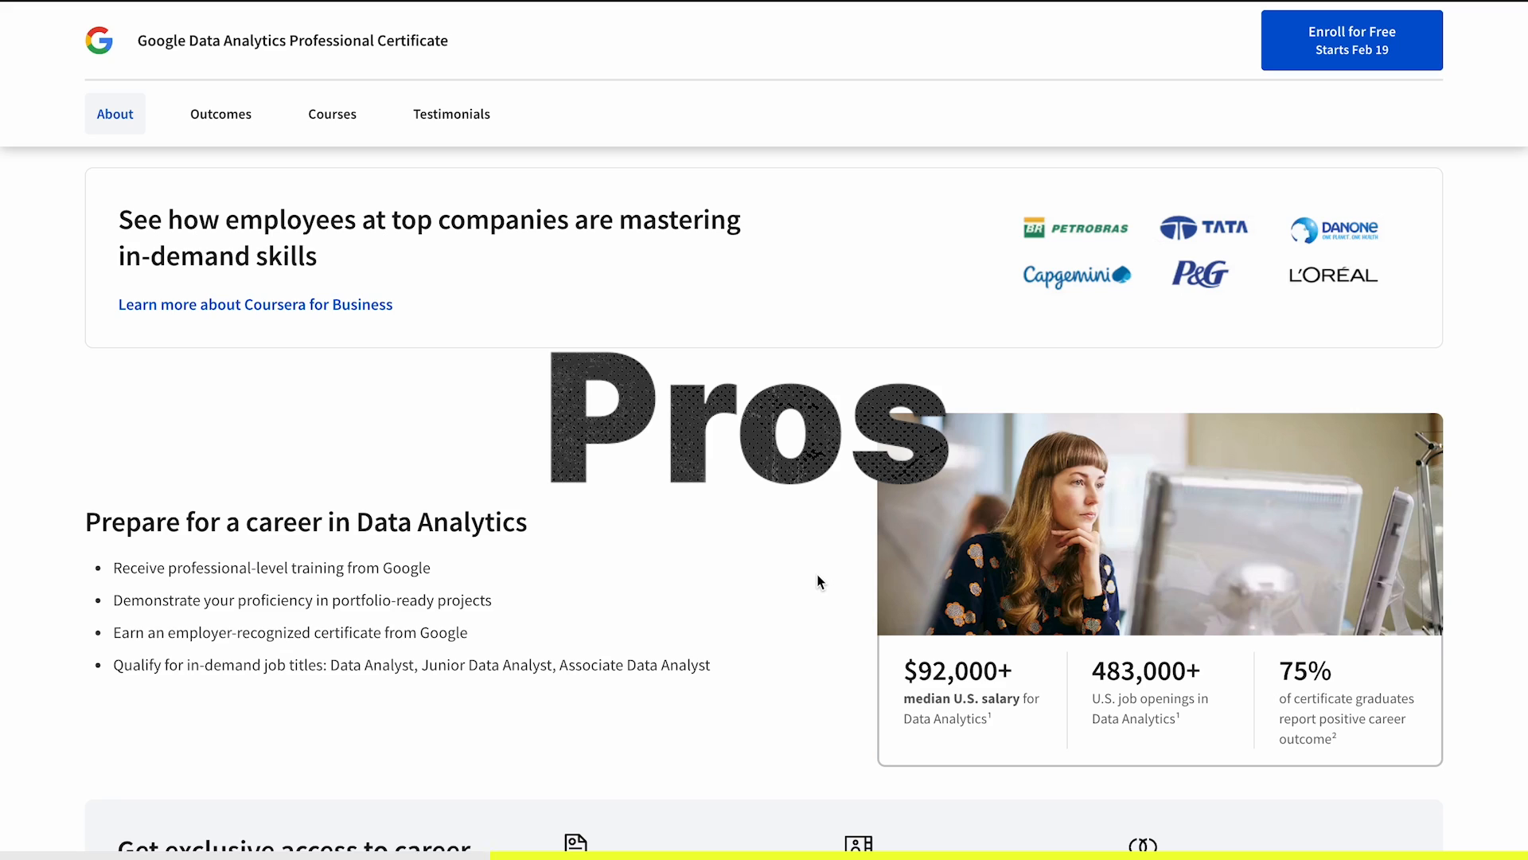
{"action": "left_click", "coordinate": [220, 115]}
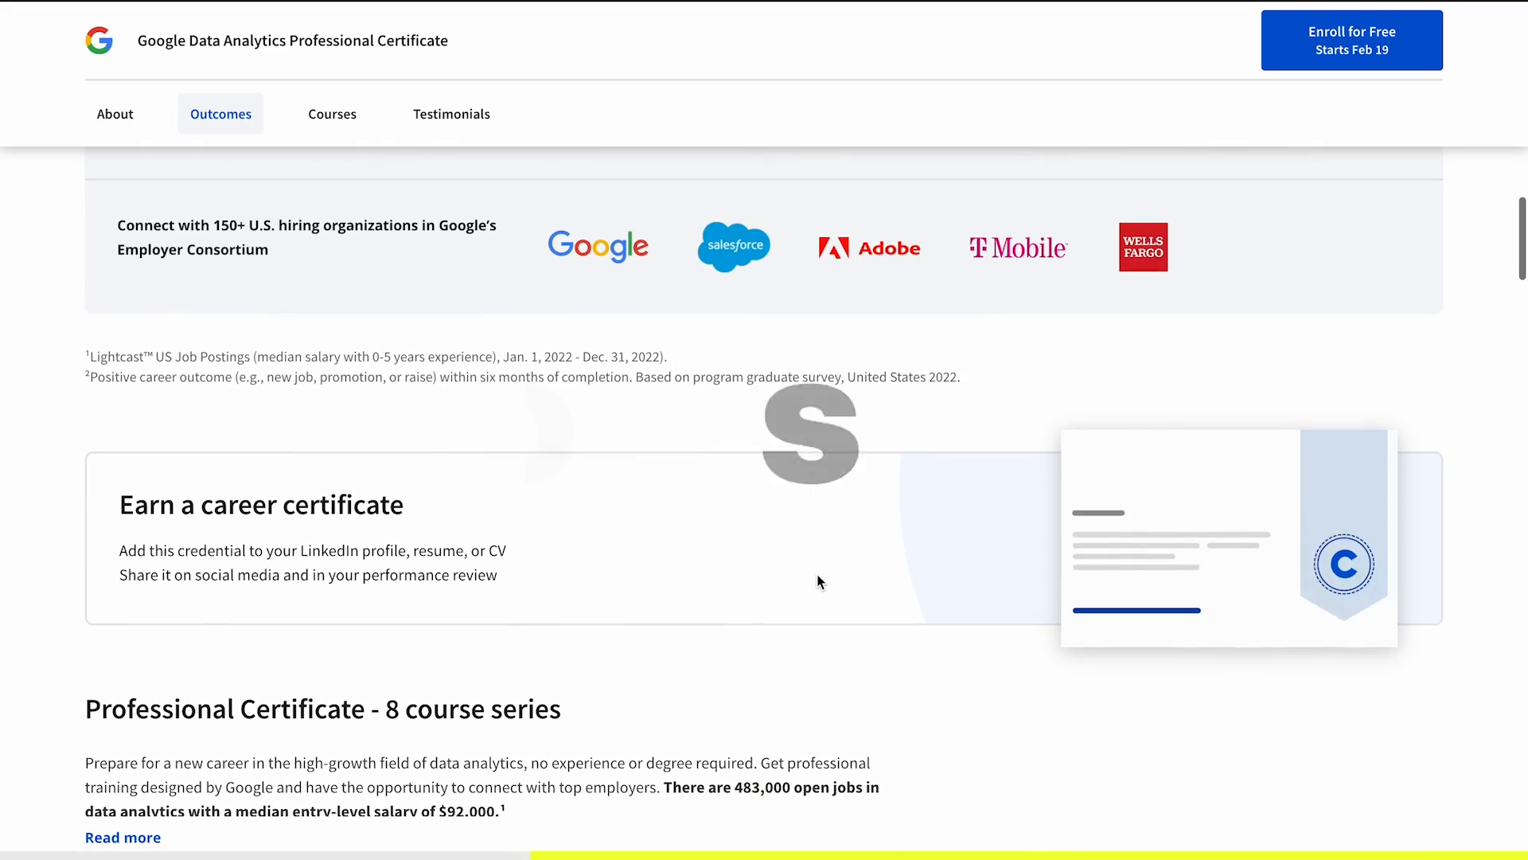
{"action": "scroll", "scroll_direction": "down", "scroll_amount": 3}
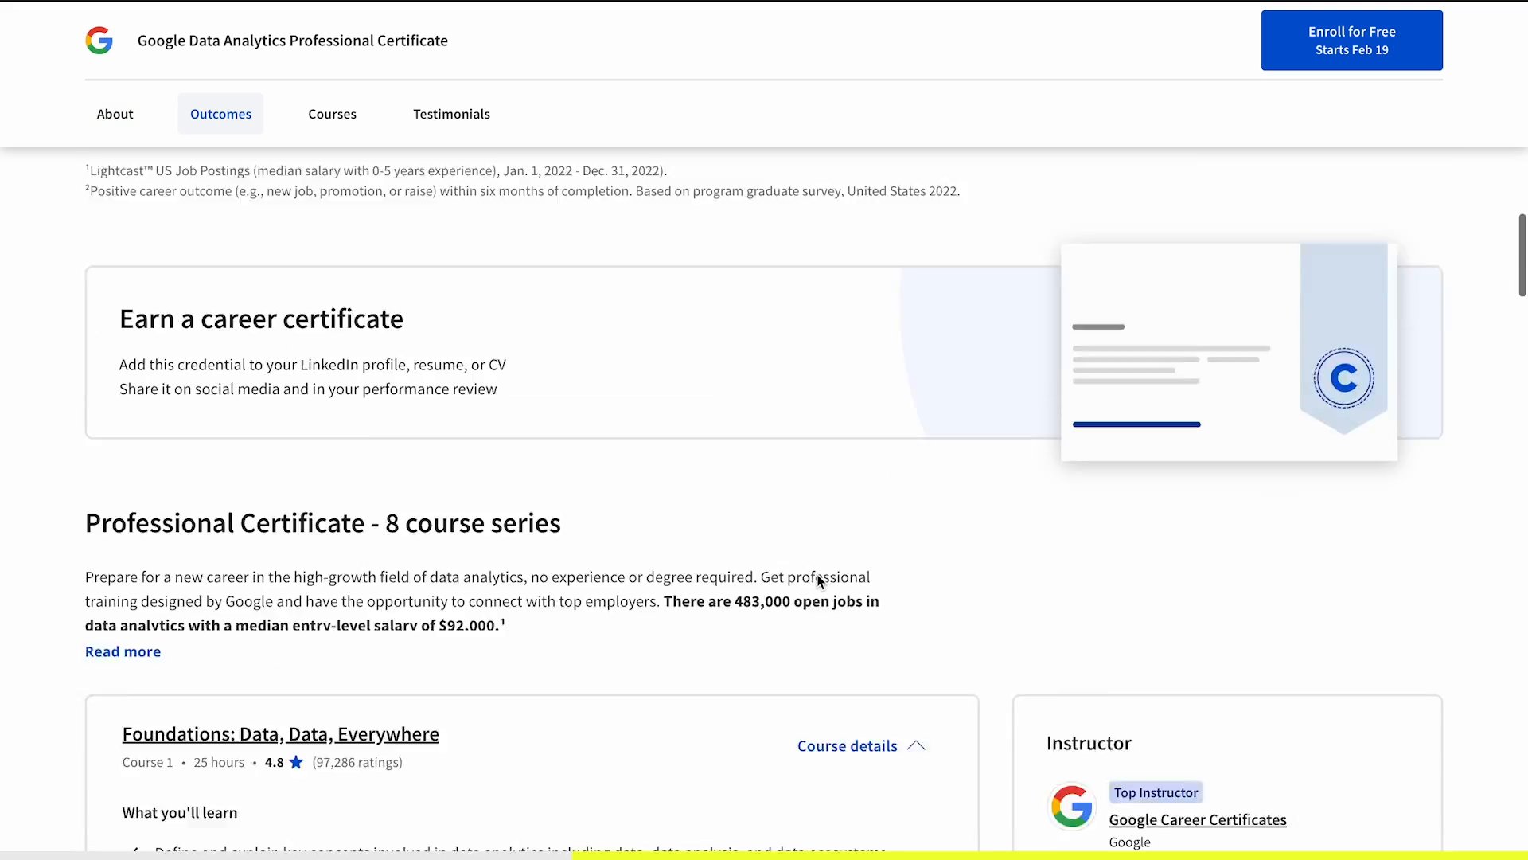
{"action": "left_click", "coordinate": [331, 115]}
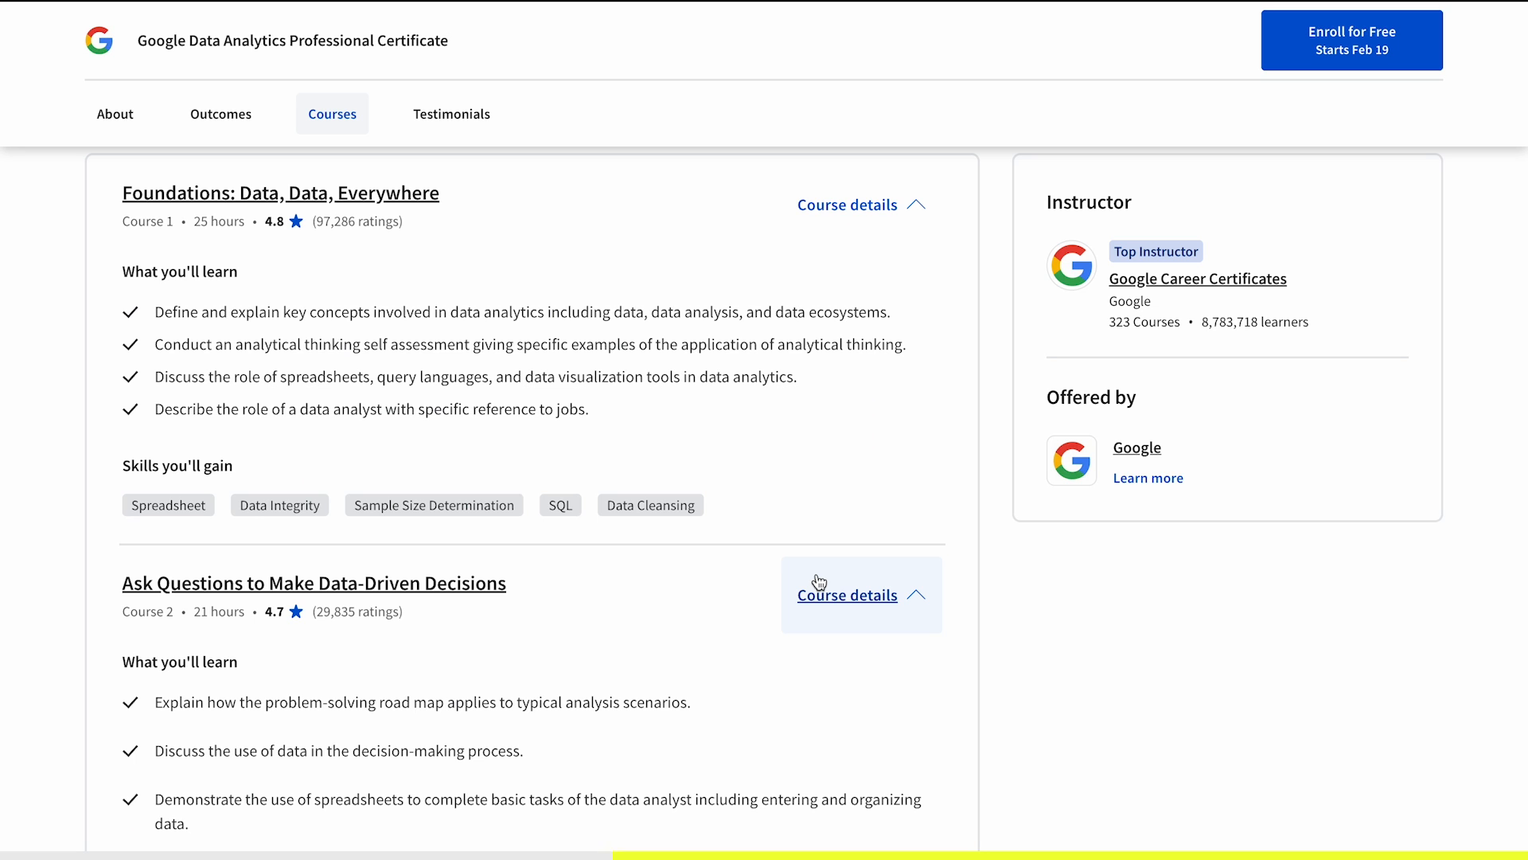
{"action": "scroll", "scroll_direction": "down", "scroll_amount": 3}
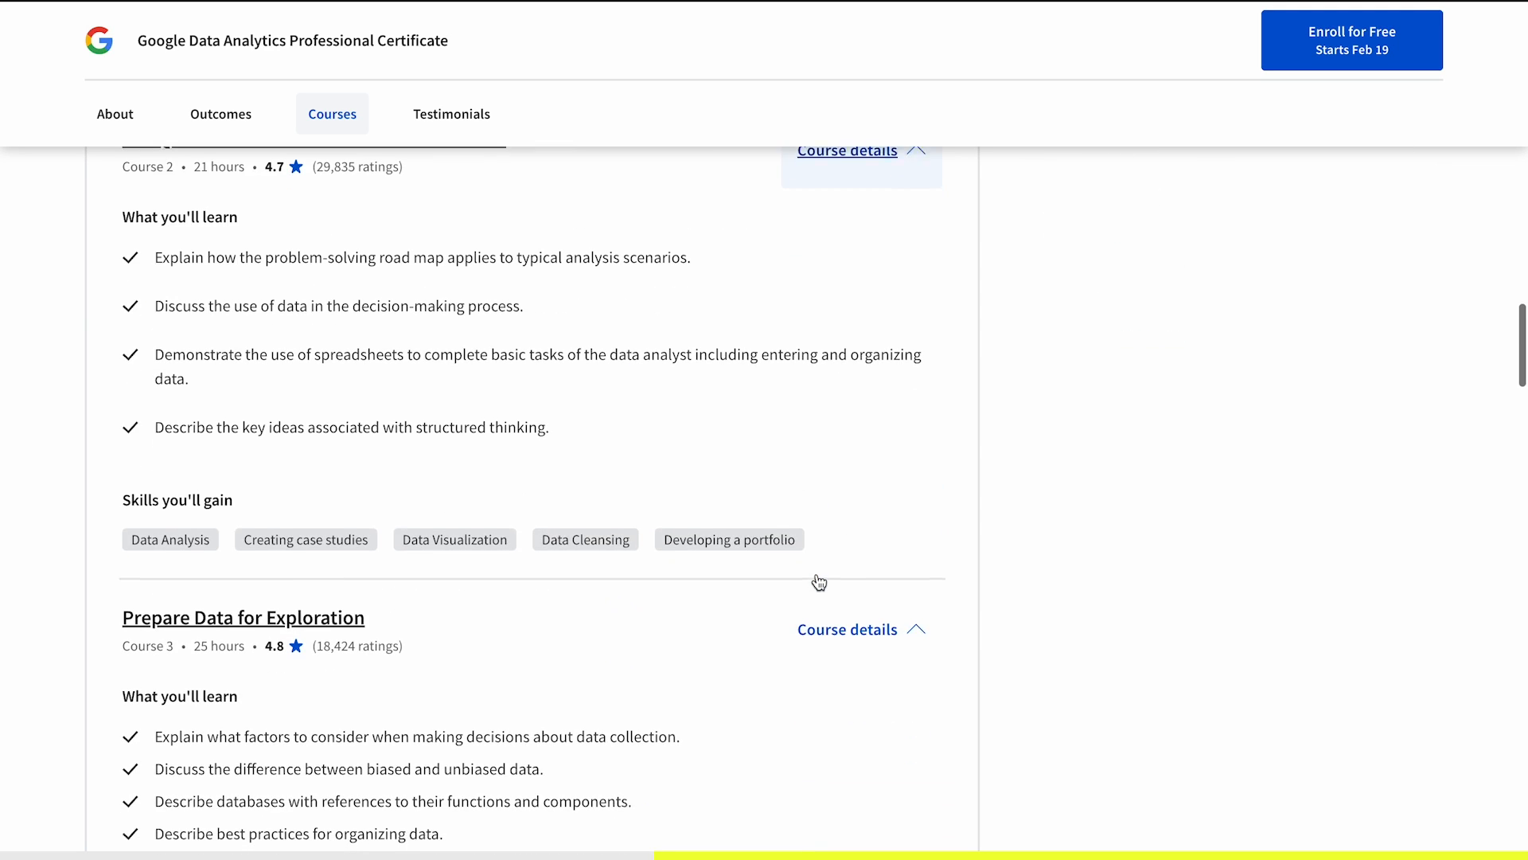
{"action": "scroll", "scroll_direction": "down", "scroll_amount": 3}
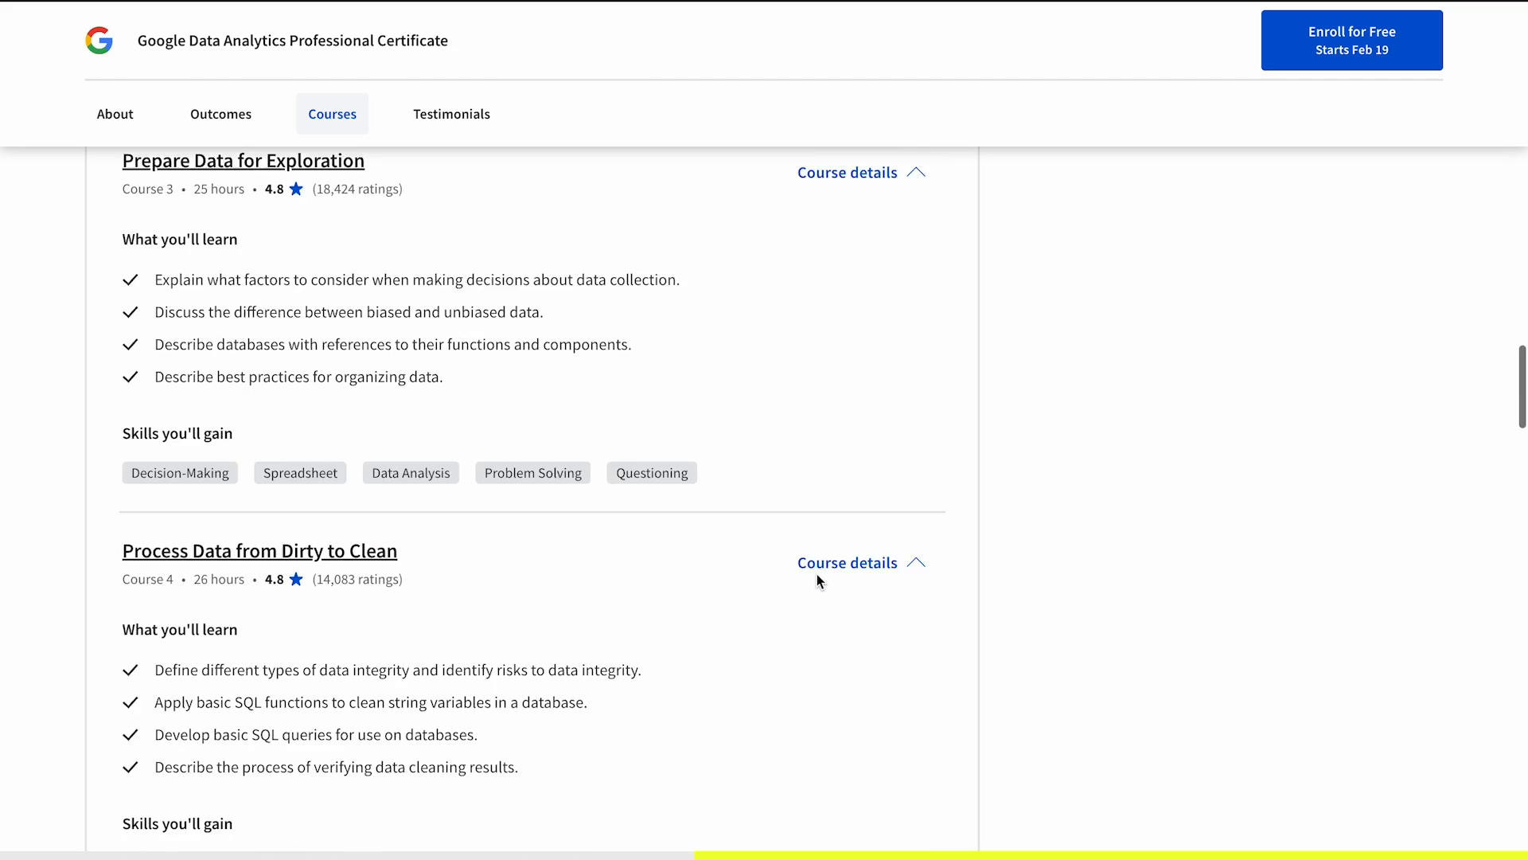
{"action": "scroll", "scroll_direction": "down", "scroll_amount": 3}
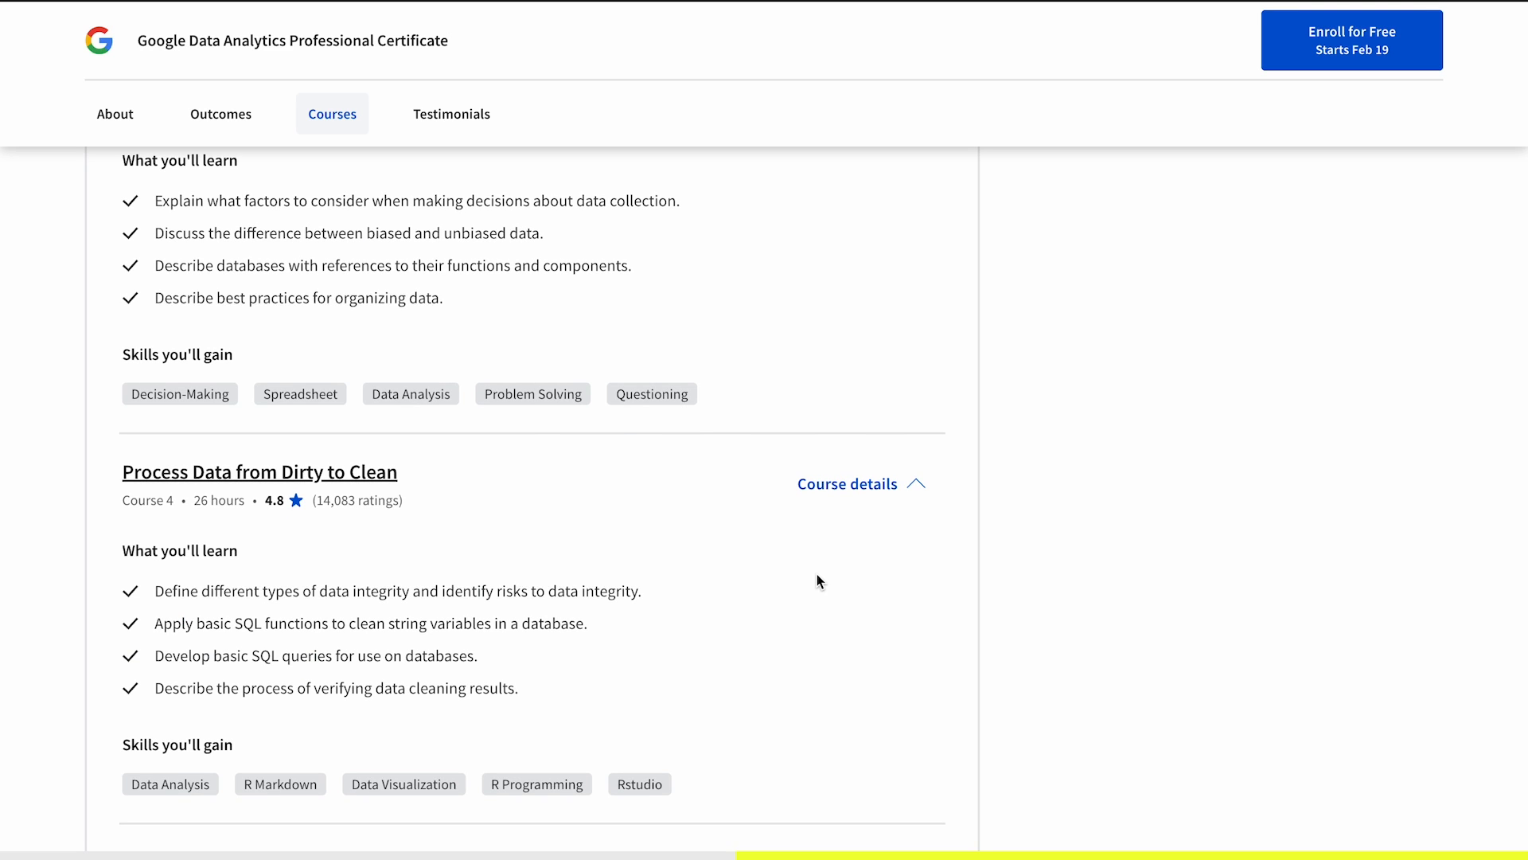
{"action": "scroll", "scroll_direction": "down", "scroll_amount": 3}
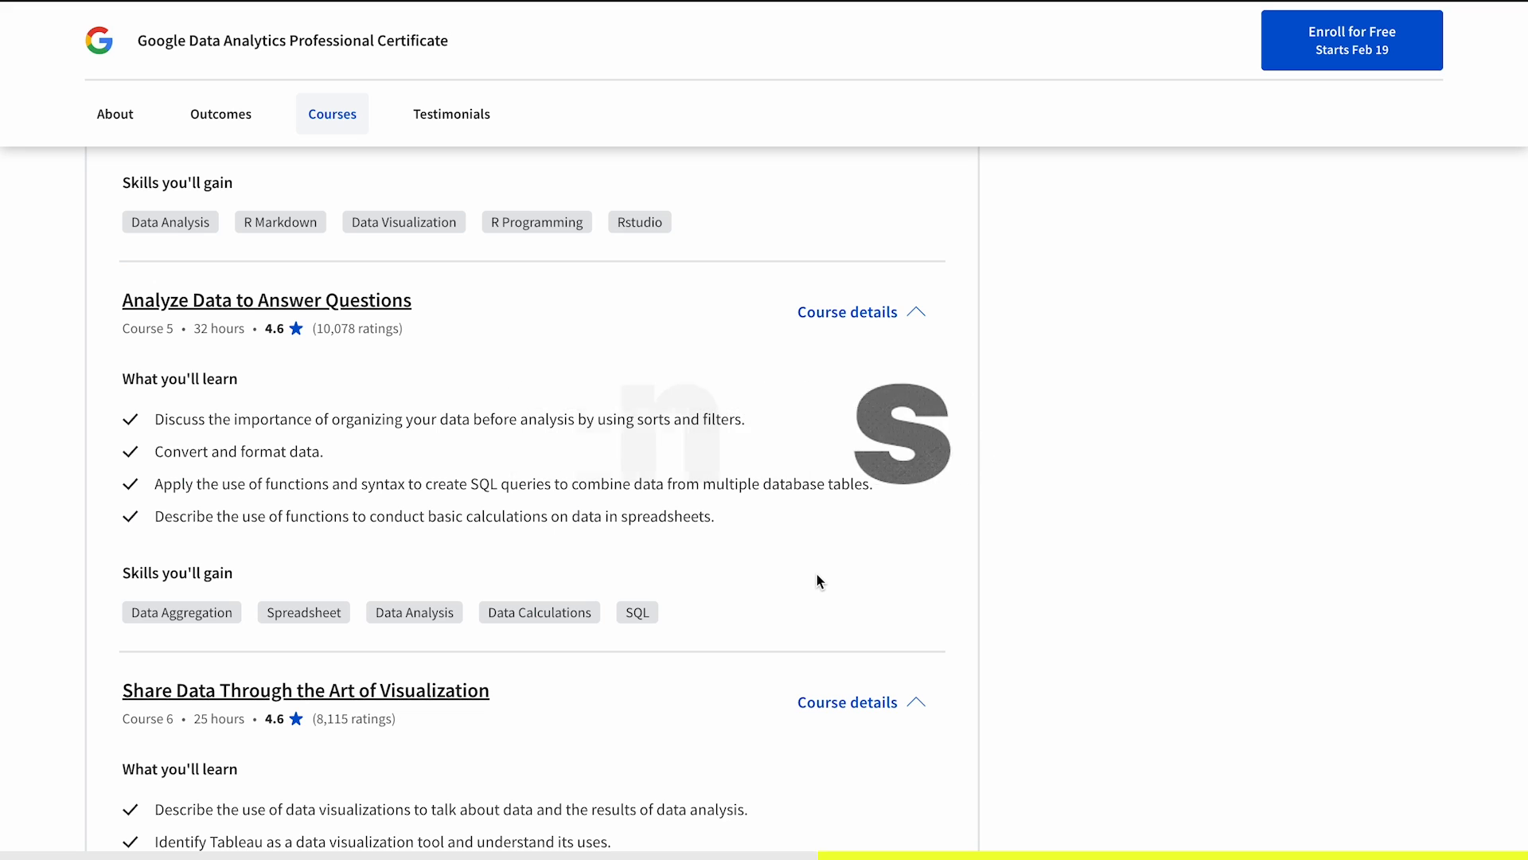
{"action": "scroll", "scroll_direction": "down", "scroll_amount": 3}
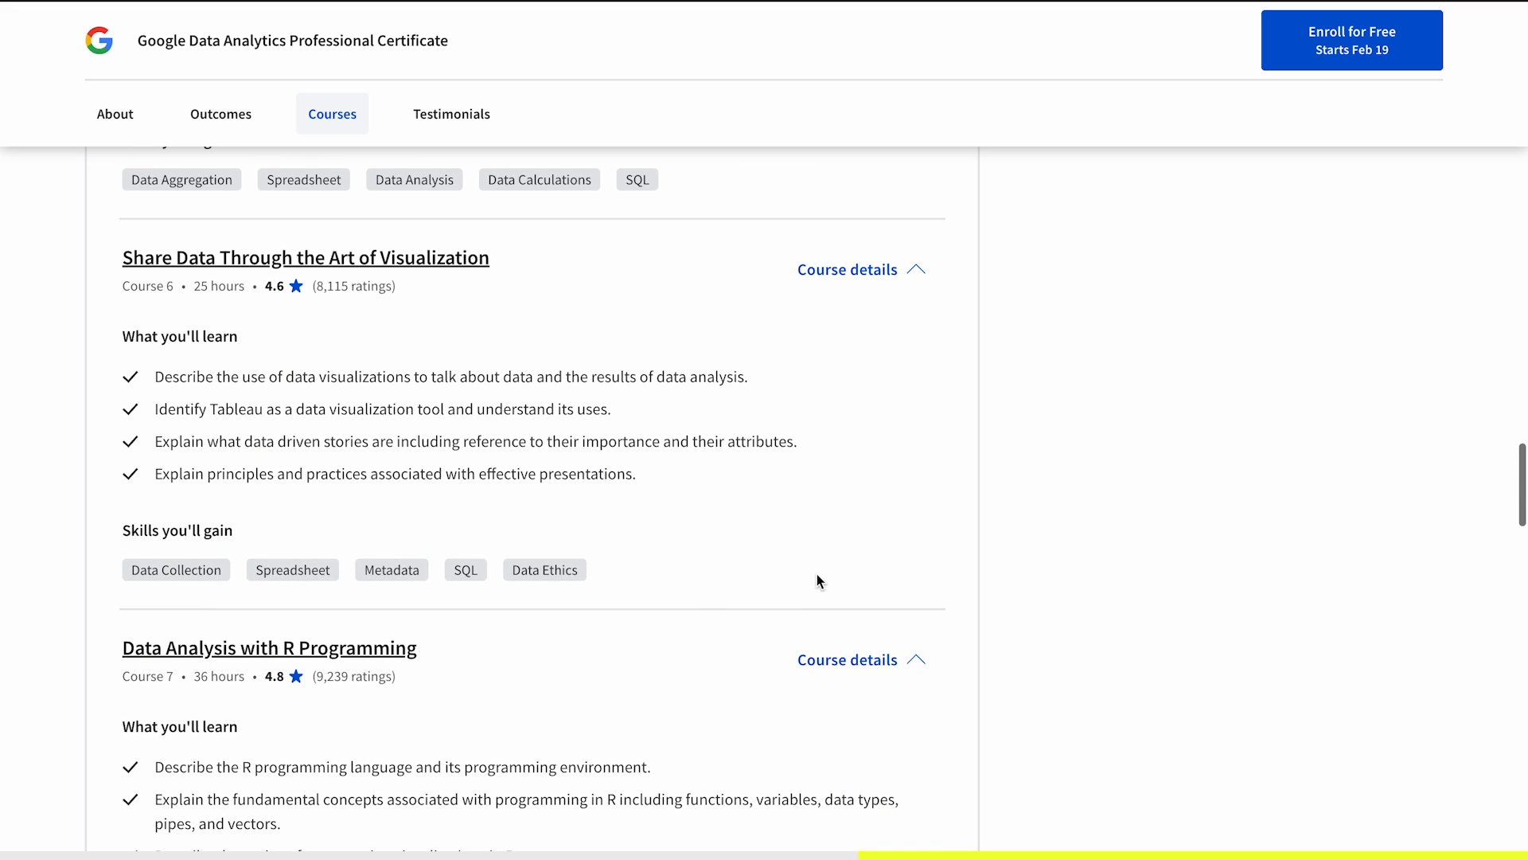
{"action": "scroll", "scroll_direction": "down", "scroll_amount": 3}
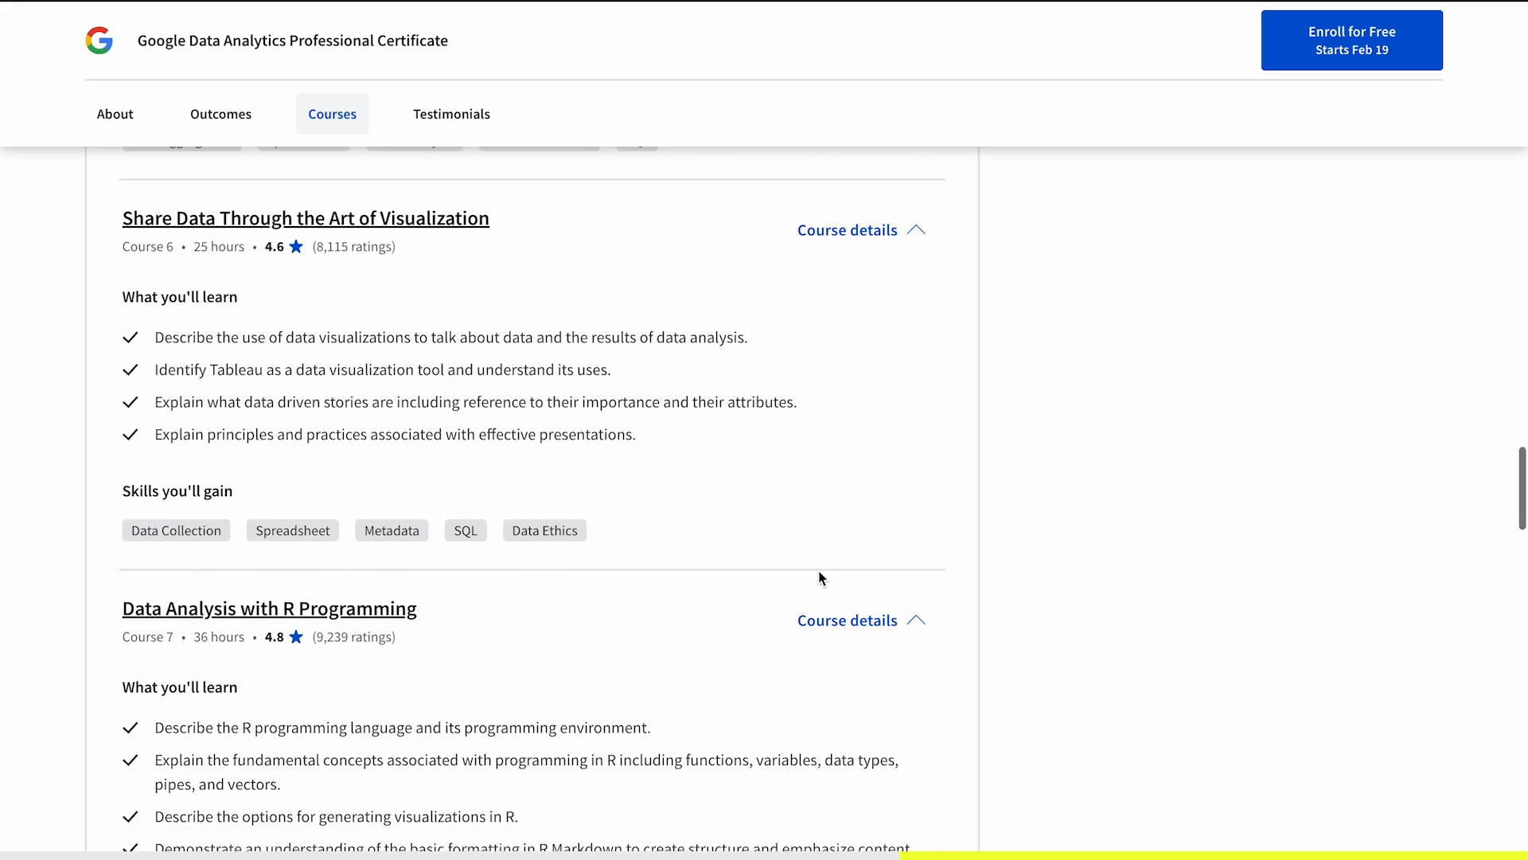
{"action": "scroll", "scroll_direction": "down", "scroll_amount": 3}
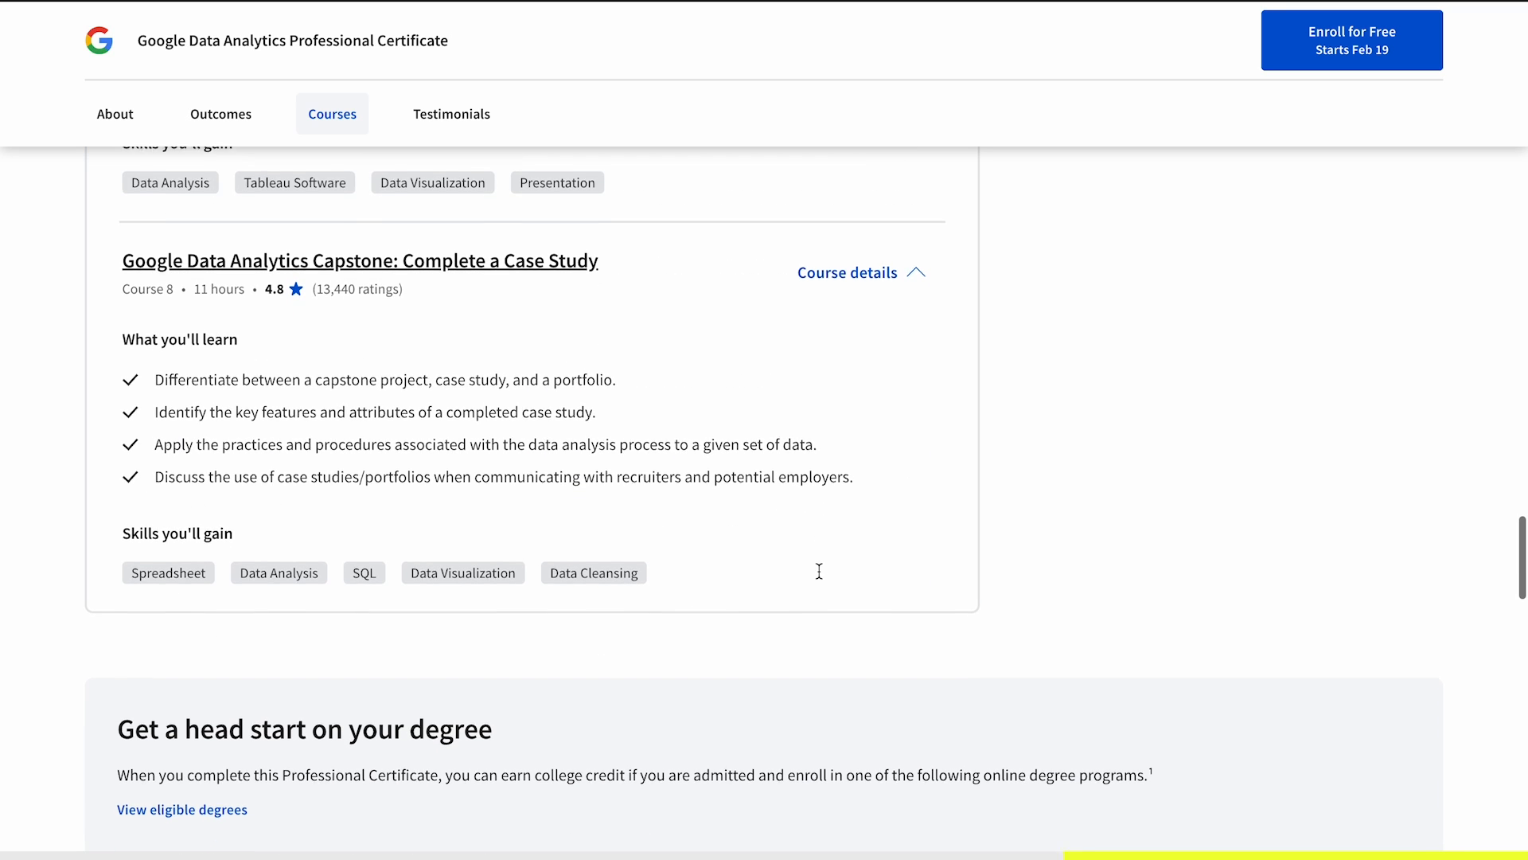
{"action": "mouse_move", "coordinate": [820, 578]}
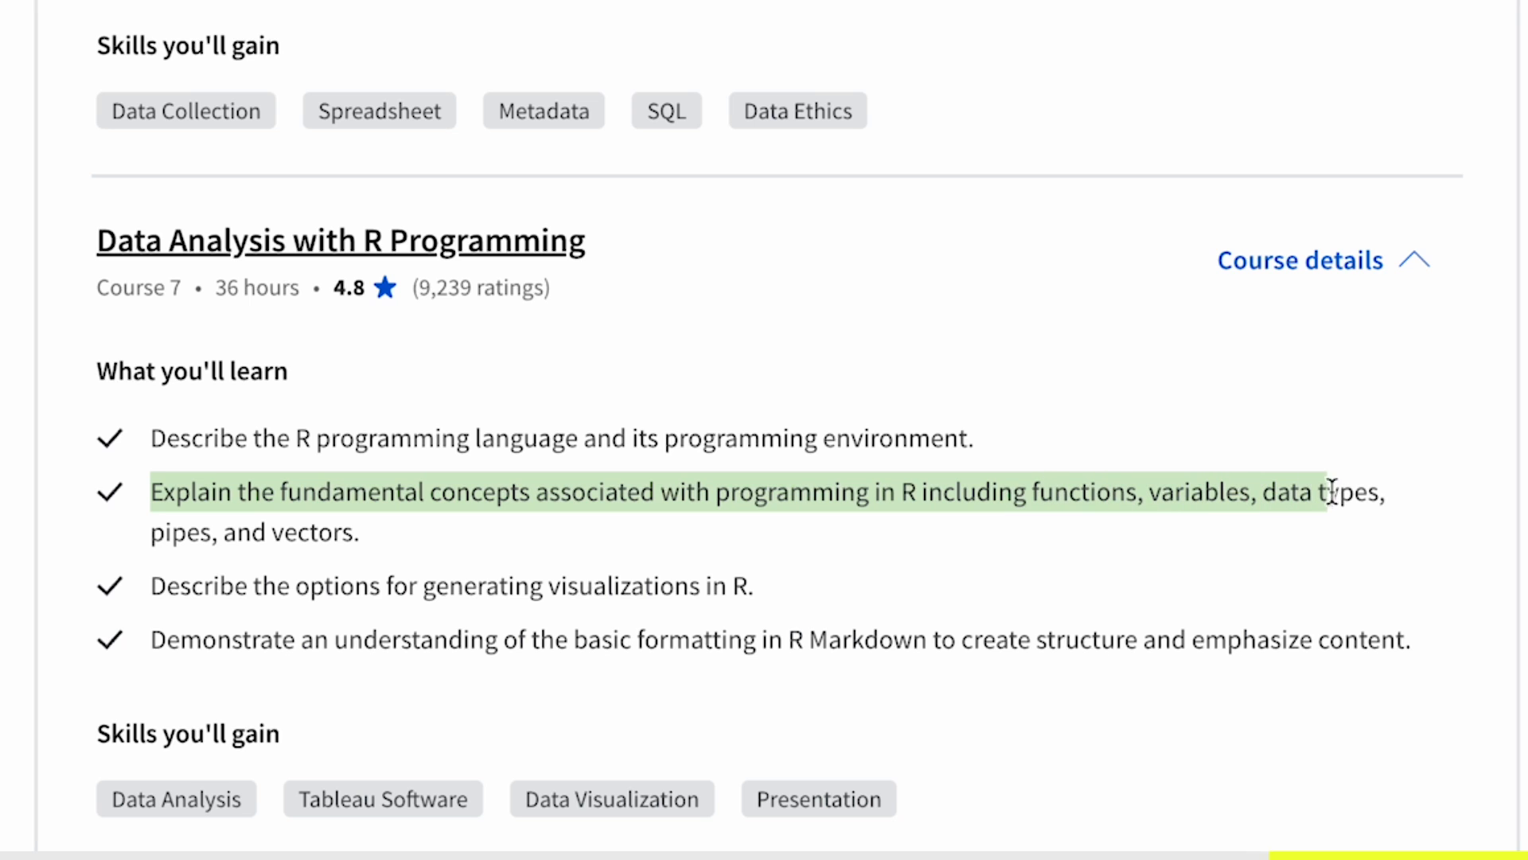
{"action": "mouse_move", "coordinate": [162, 522]}
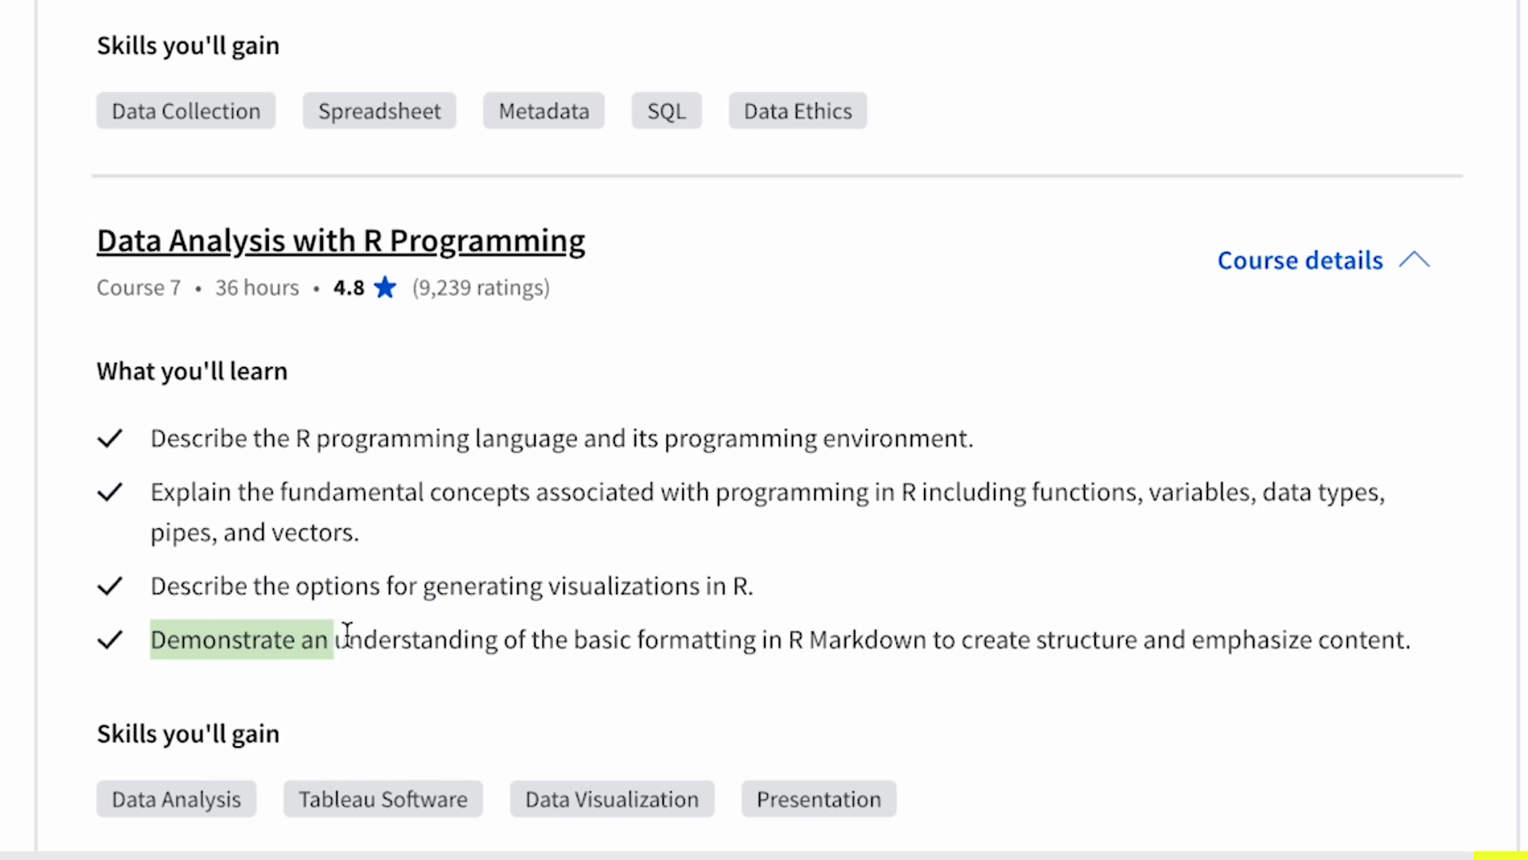
{"action": "left_click_drag", "start_coordinate": [331, 640], "coordinate": [1409, 640]}
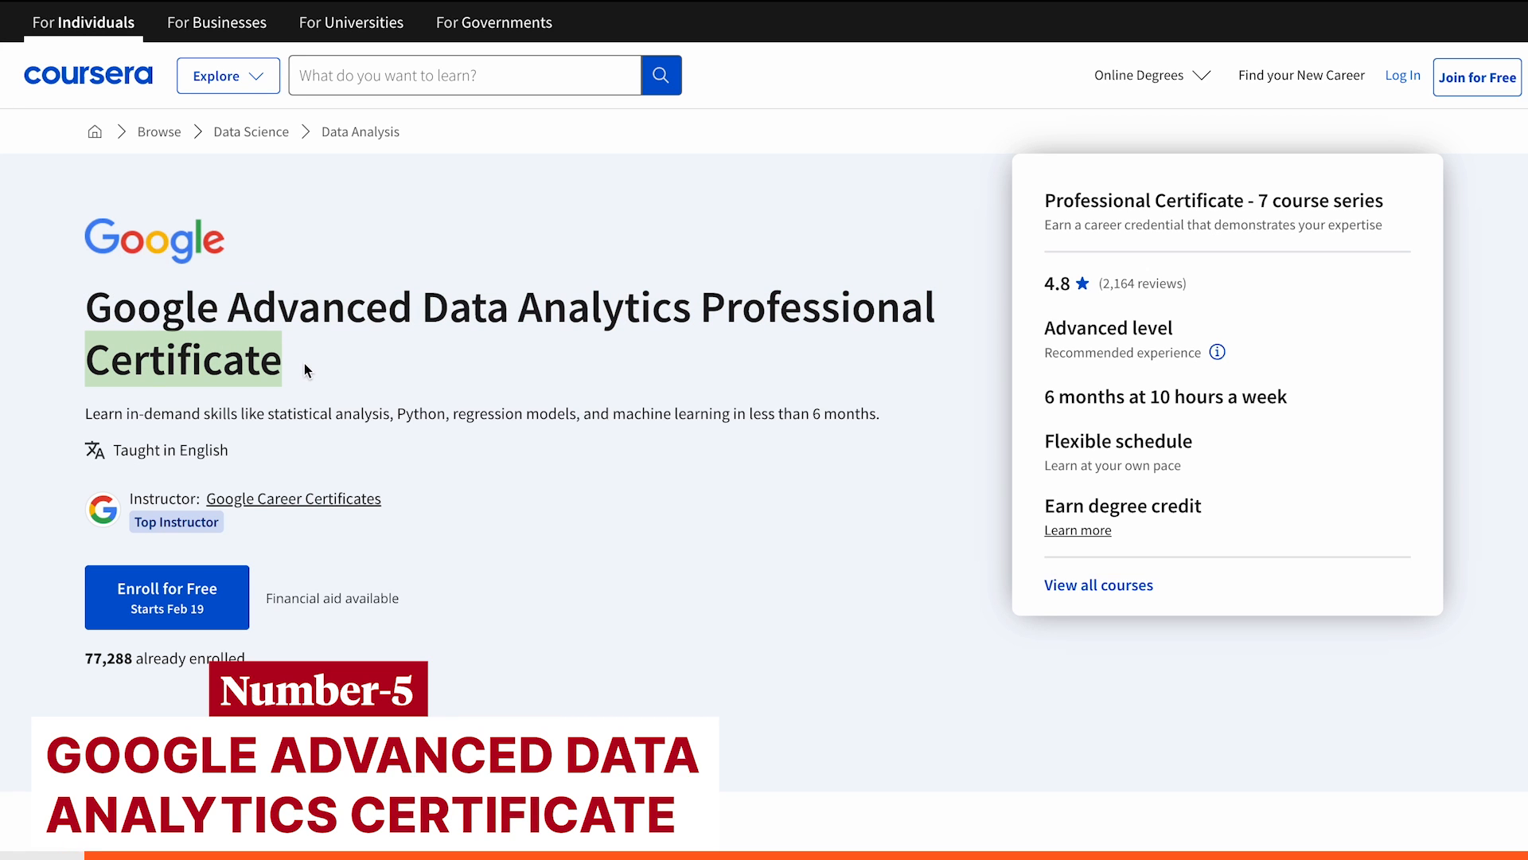
- Read and dismiss the Recommended experience note for the advanced certificate
{"action": "left_click", "coordinate": [1216, 352]}
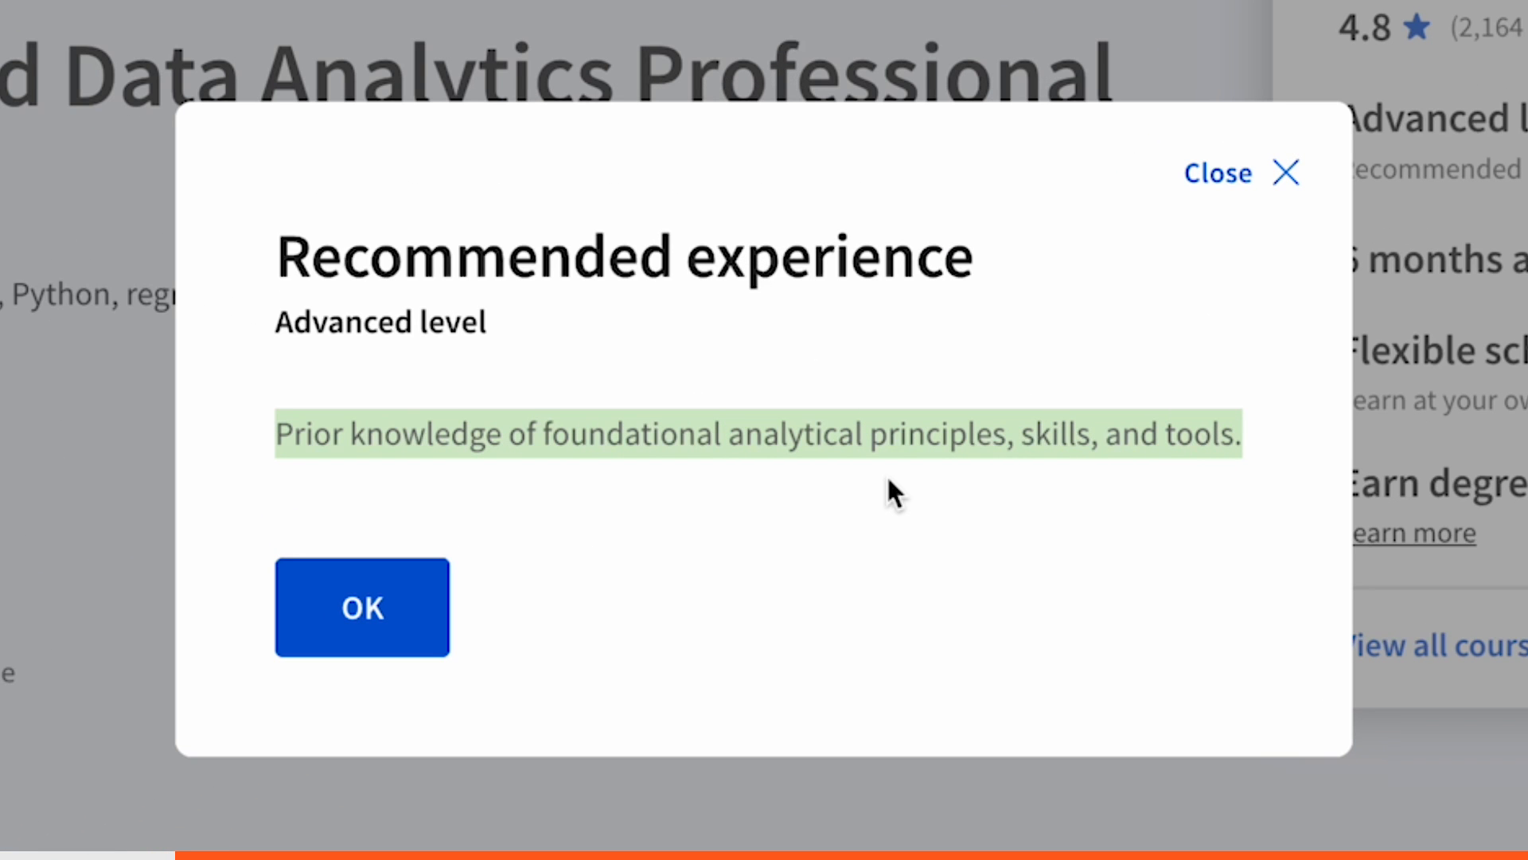
{"action": "left_click", "coordinate": [363, 608]}
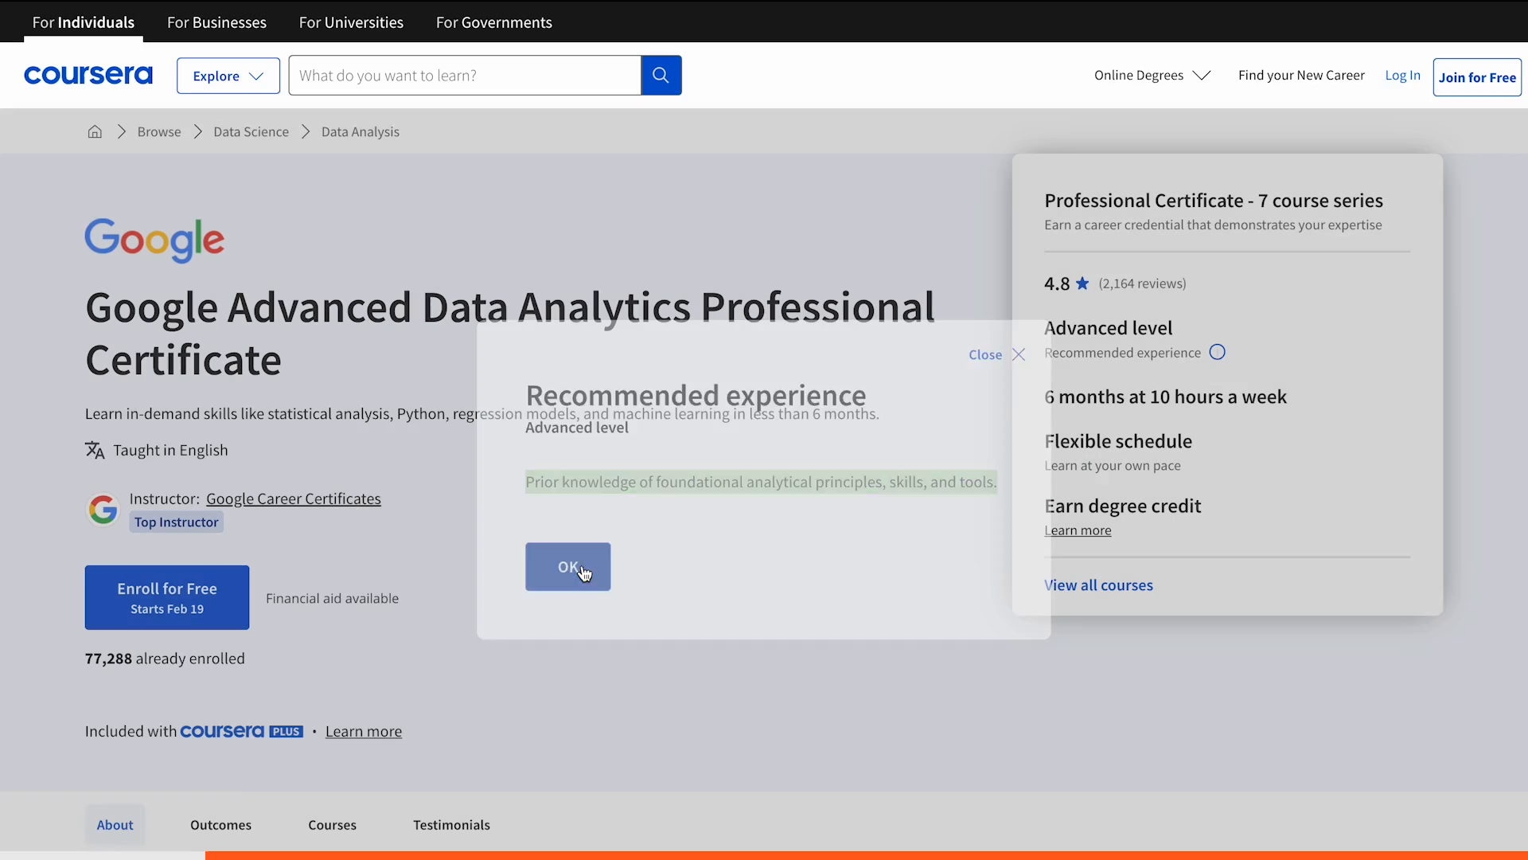
{"action": "left_click", "coordinate": [568, 567]}
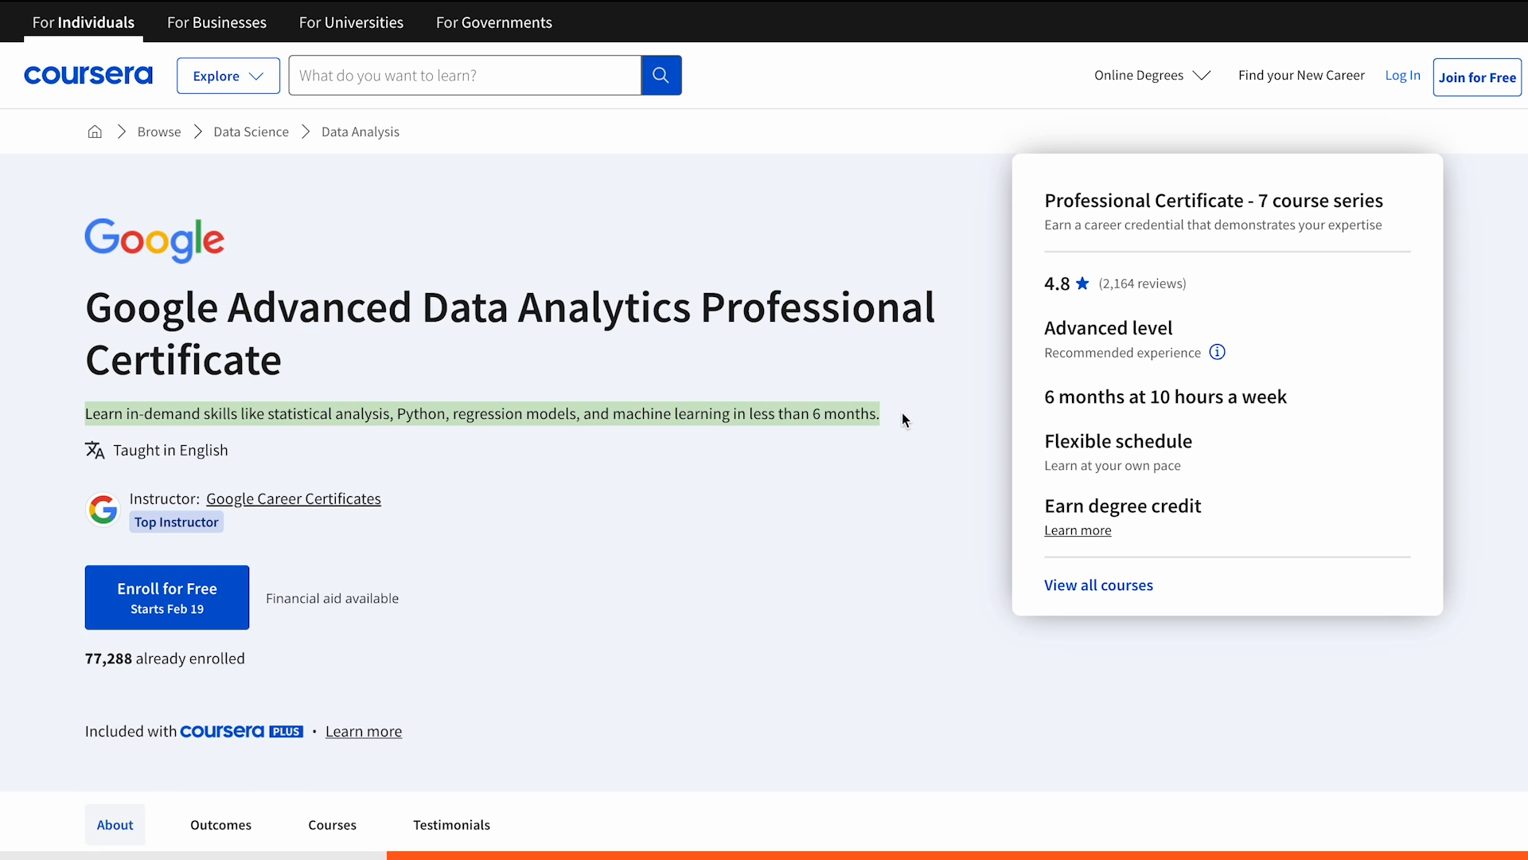
- Scroll through the About section's skills list and back up to the overview
{"action": "scroll", "scroll_direction": "down", "scroll_amount": 3}
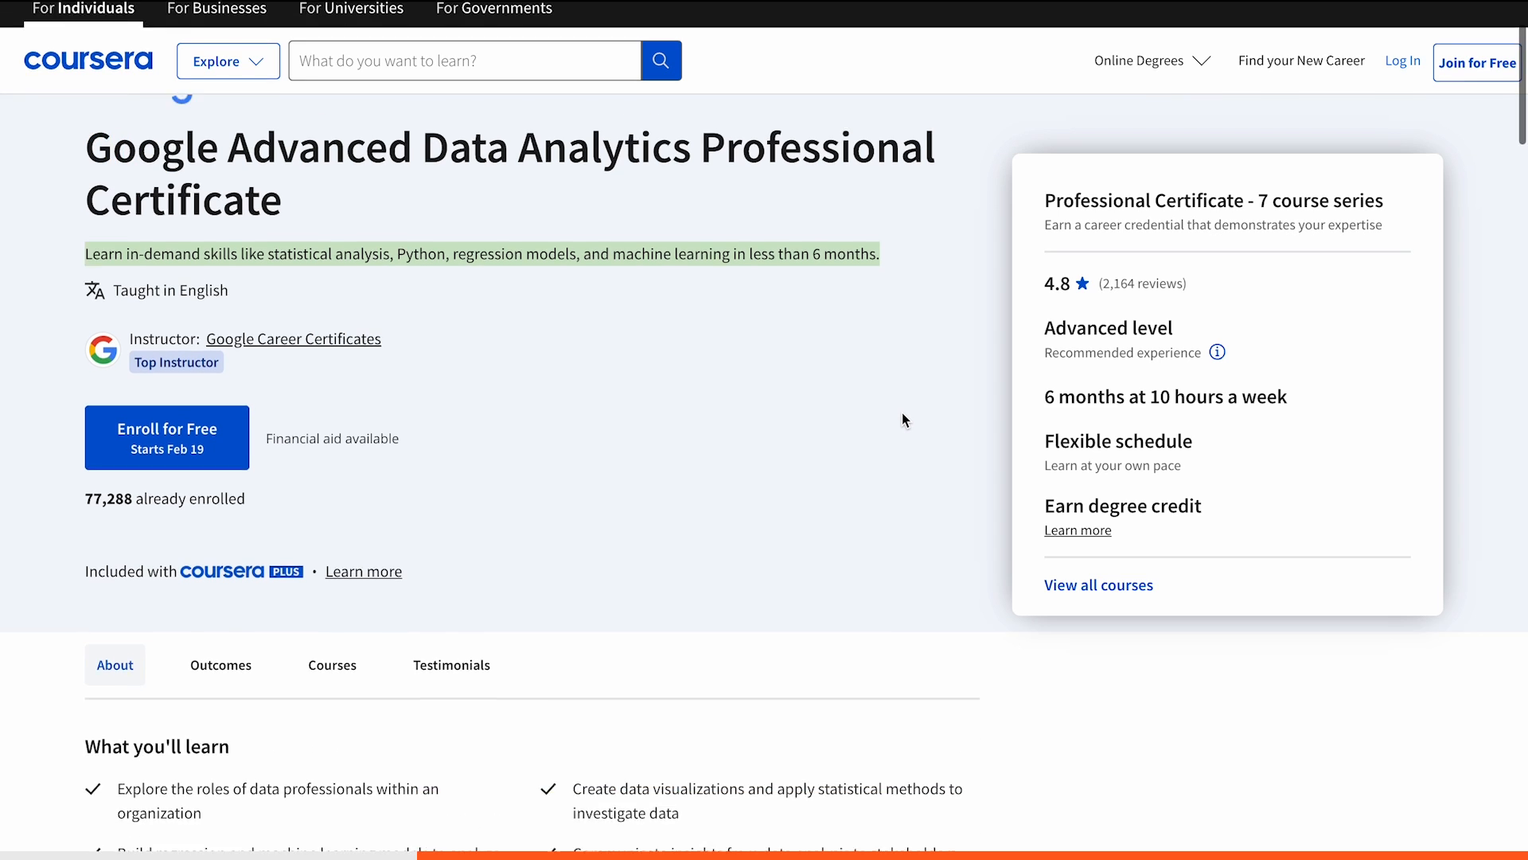
{"action": "scroll", "scroll_direction": "down", "scroll_amount": 3}
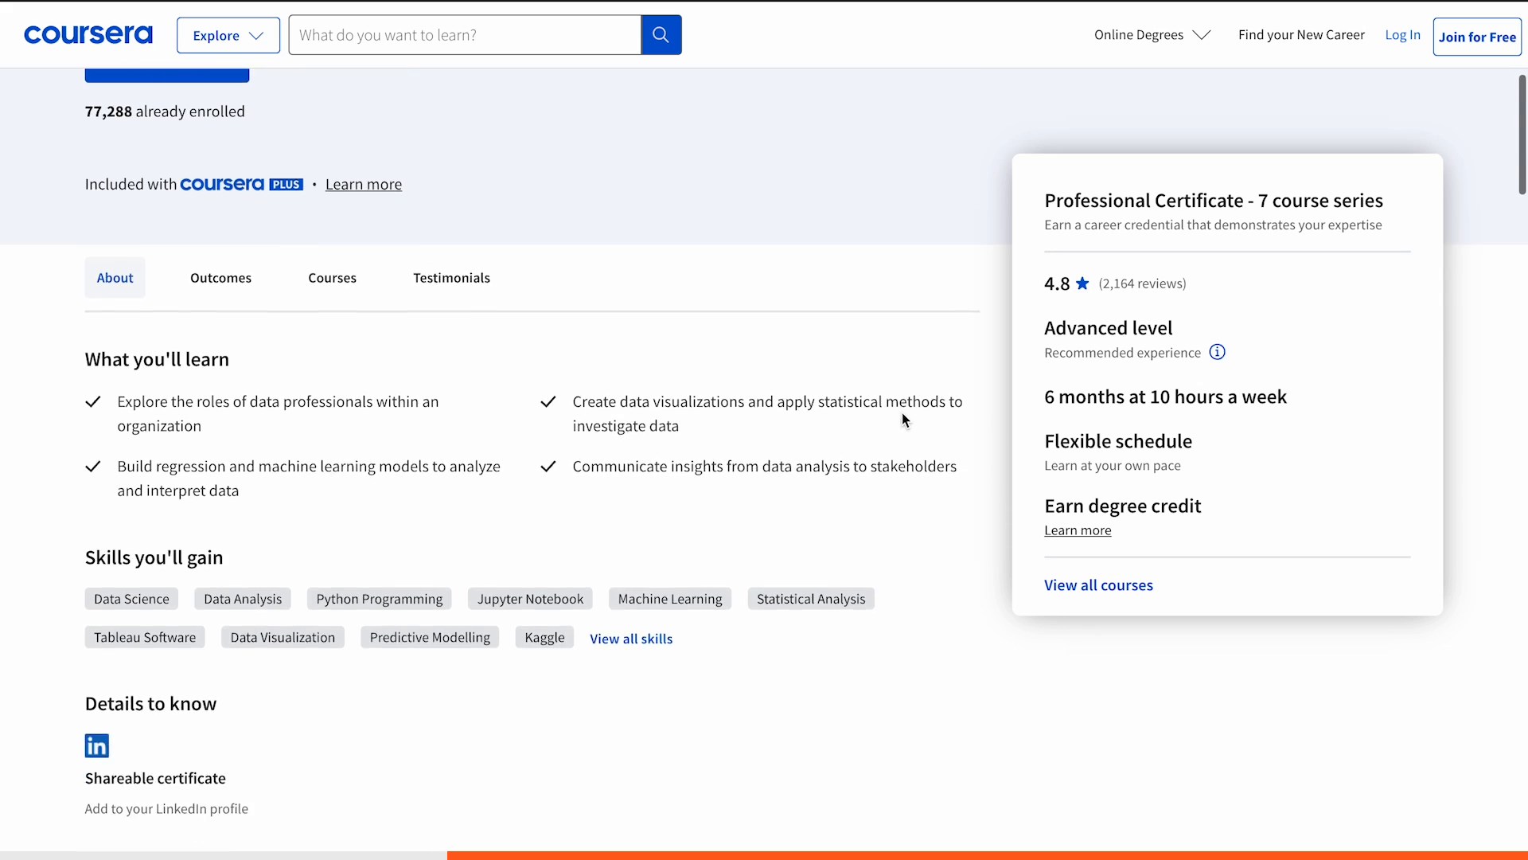
{"action": "scroll", "scroll_direction": "down", "scroll_amount": 3}
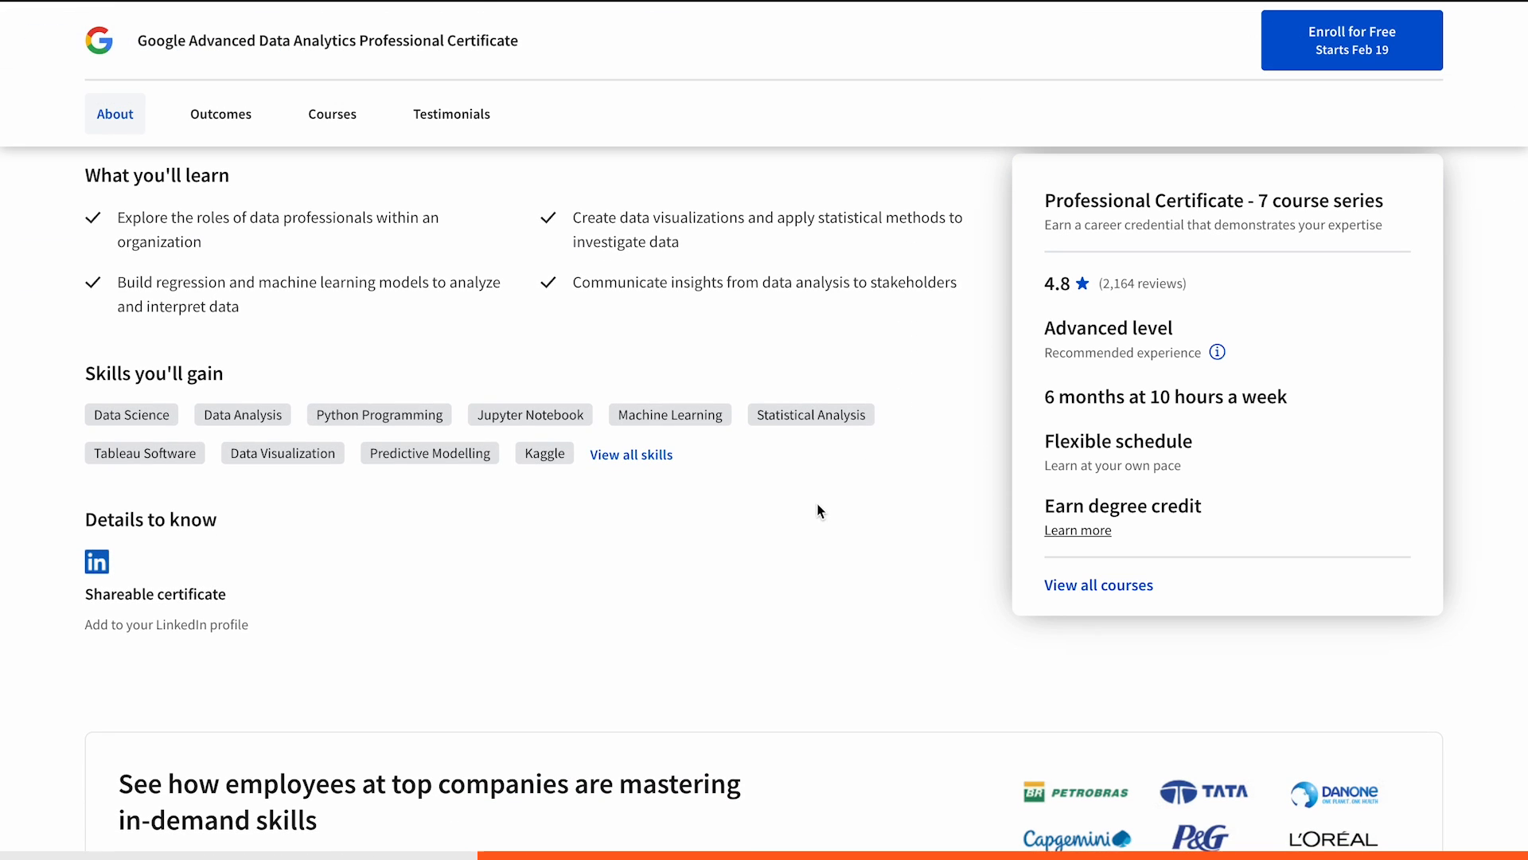
{"action": "scroll", "scroll_direction": "up", "scroll_amount": 3}
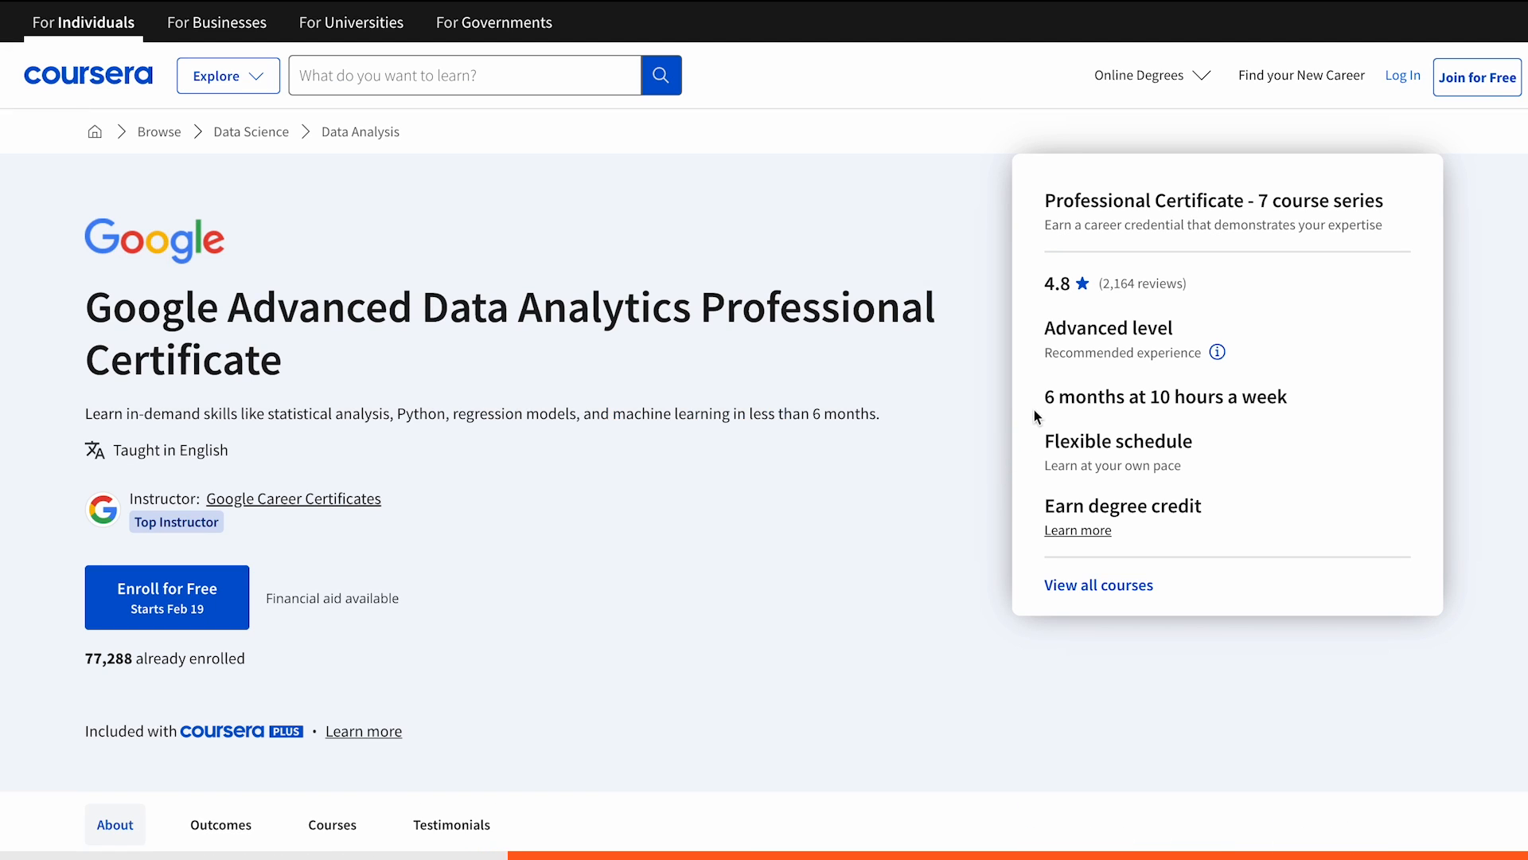
{"action": "scroll", "scroll_direction": "down", "scroll_amount": 3}
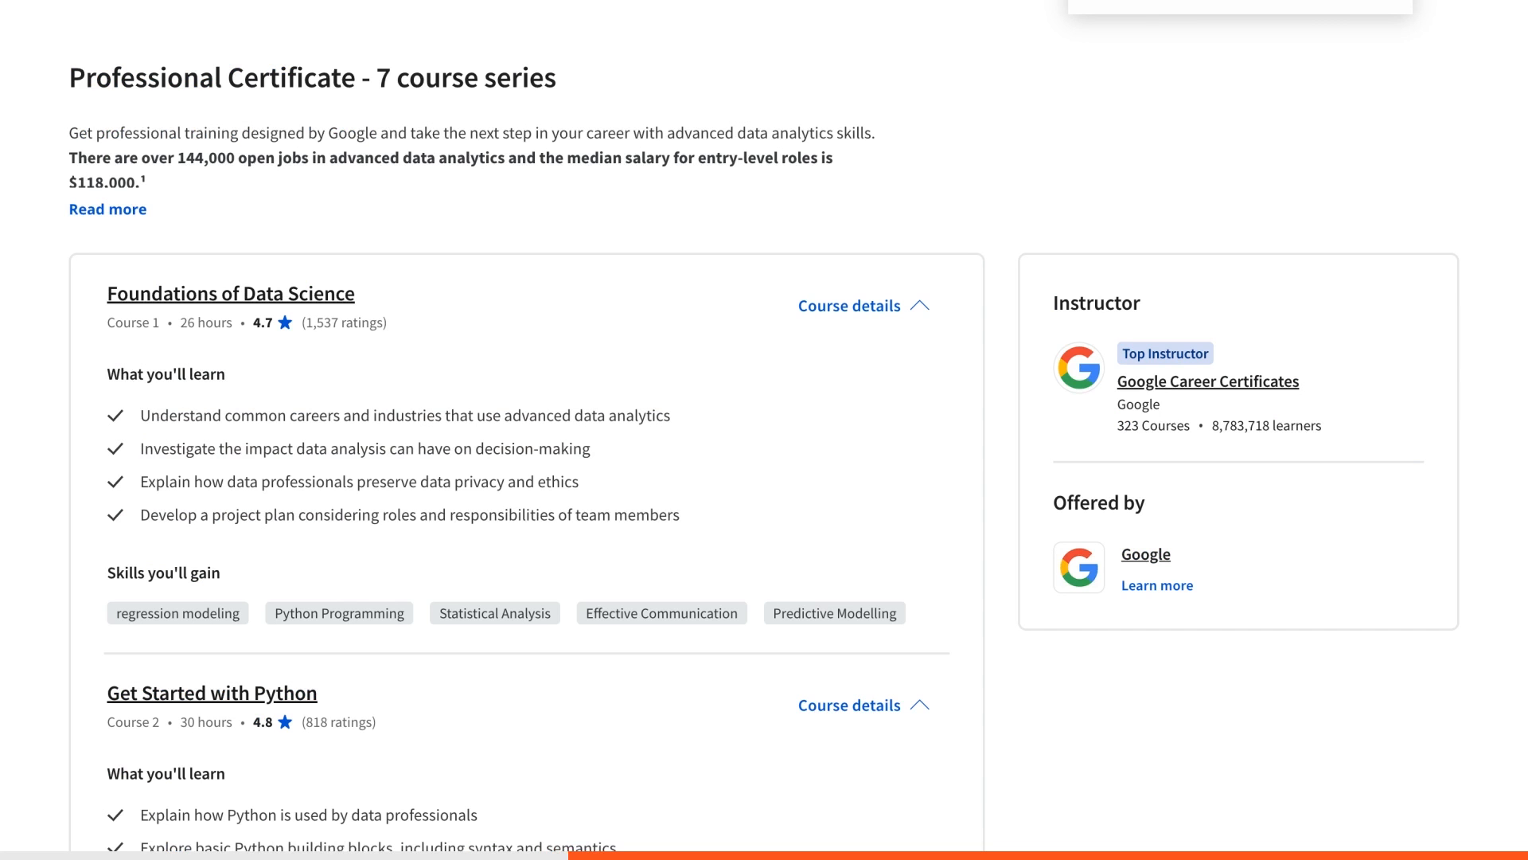
{"action": "scroll", "scroll_direction": "down", "scroll_amount": 3}
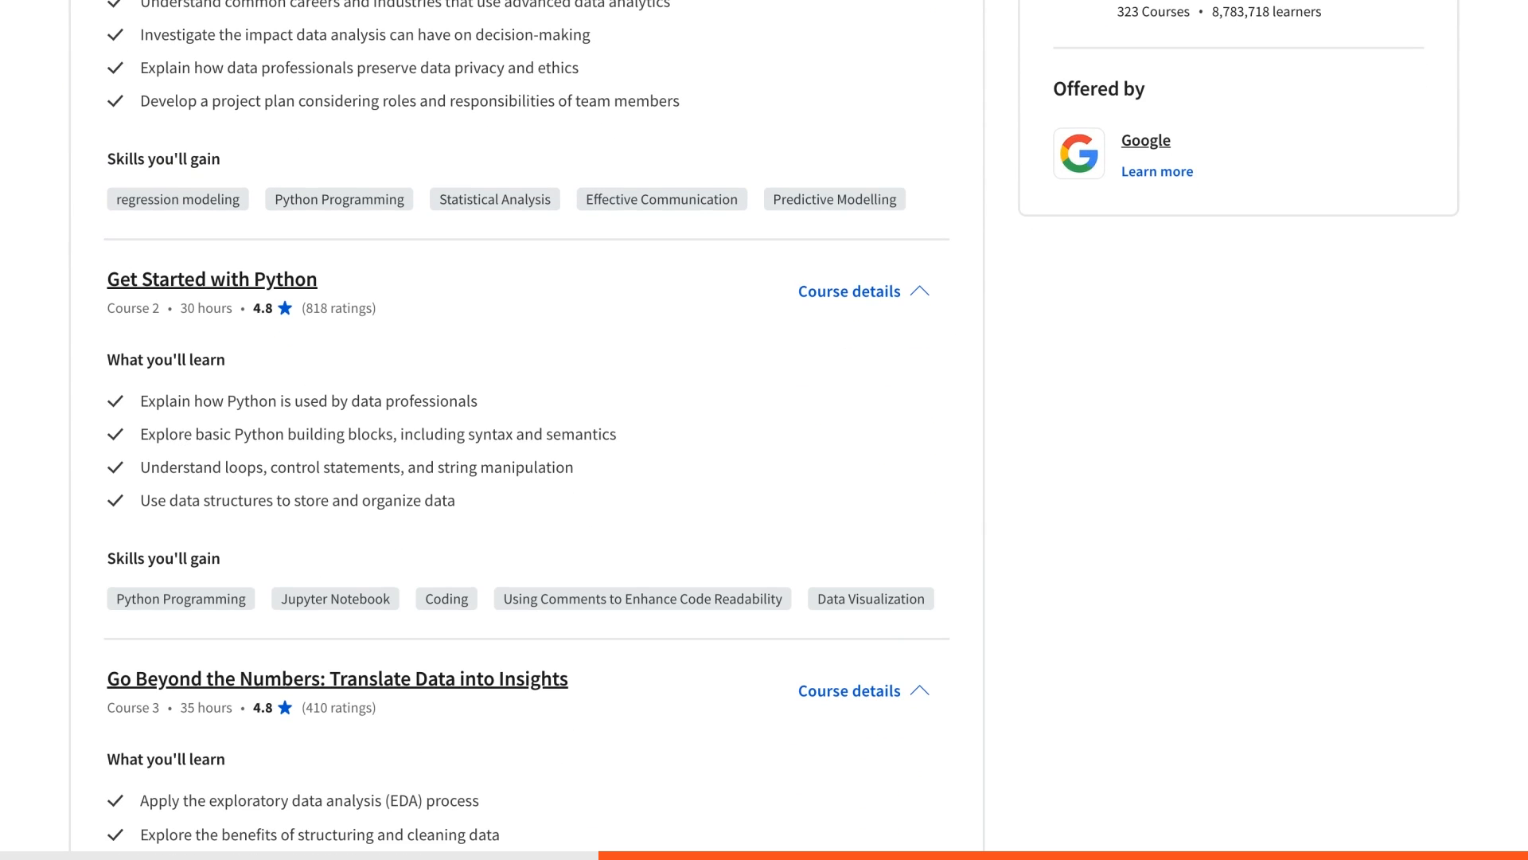
{"action": "scroll", "scroll_direction": "down", "scroll_amount": 3}
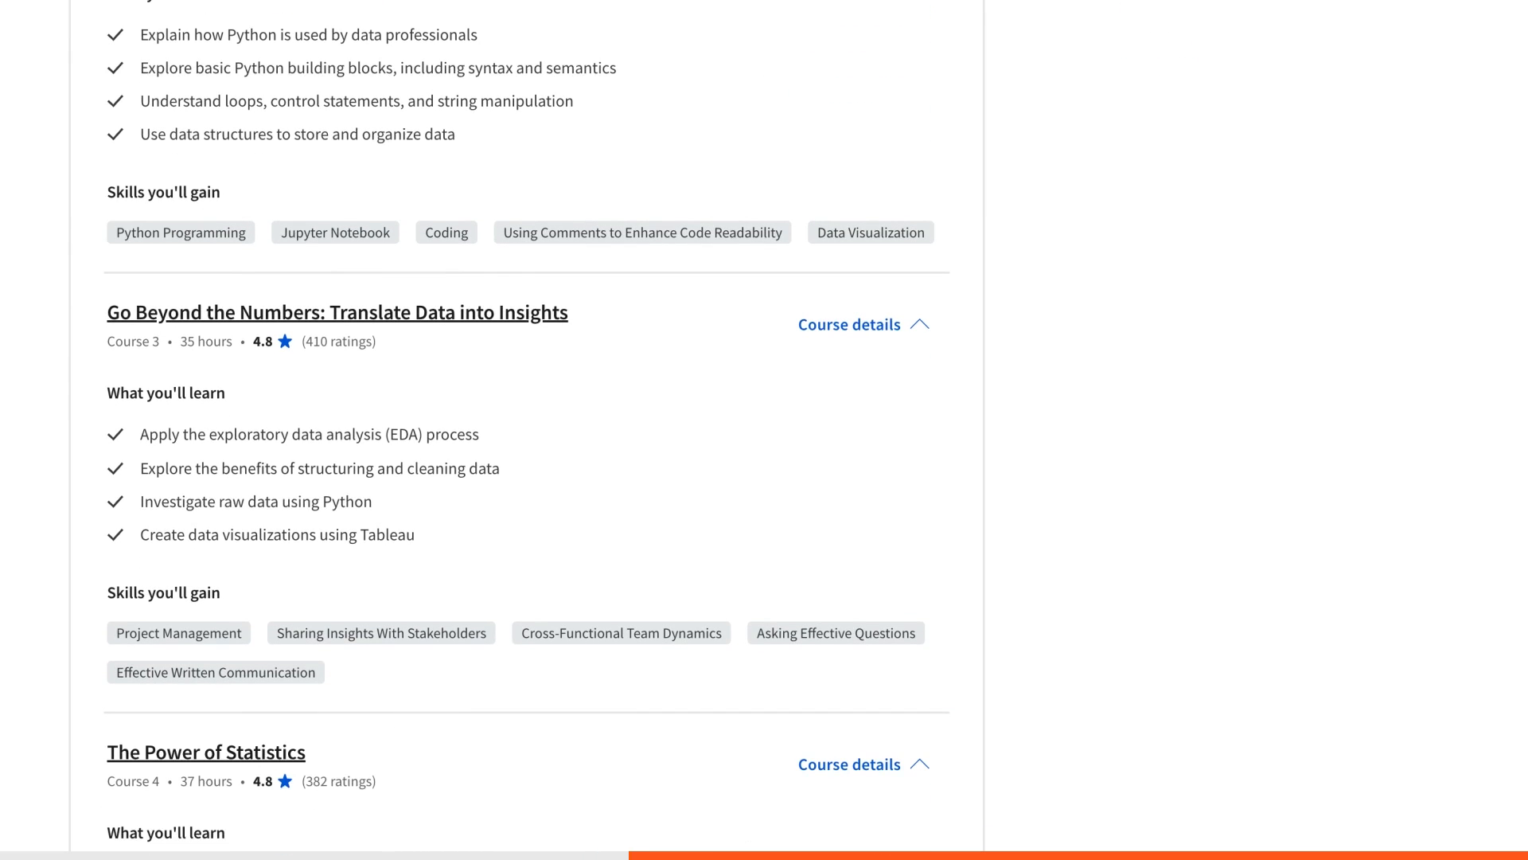
{"action": "scroll", "scroll_direction": "down", "scroll_amount": 3}
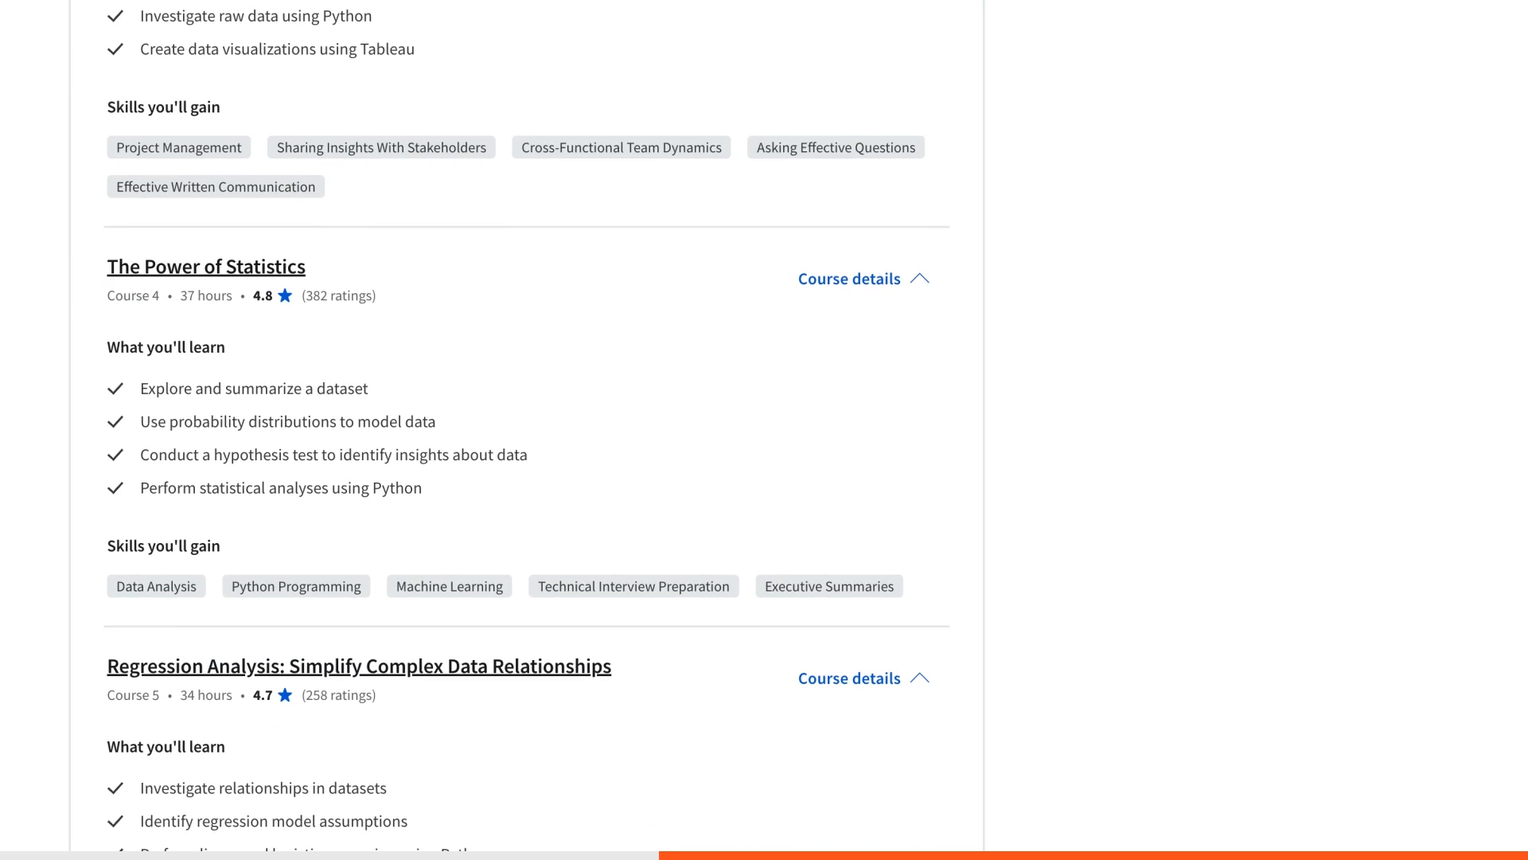
{"action": "scroll", "scroll_direction": "down", "scroll_amount": 3}
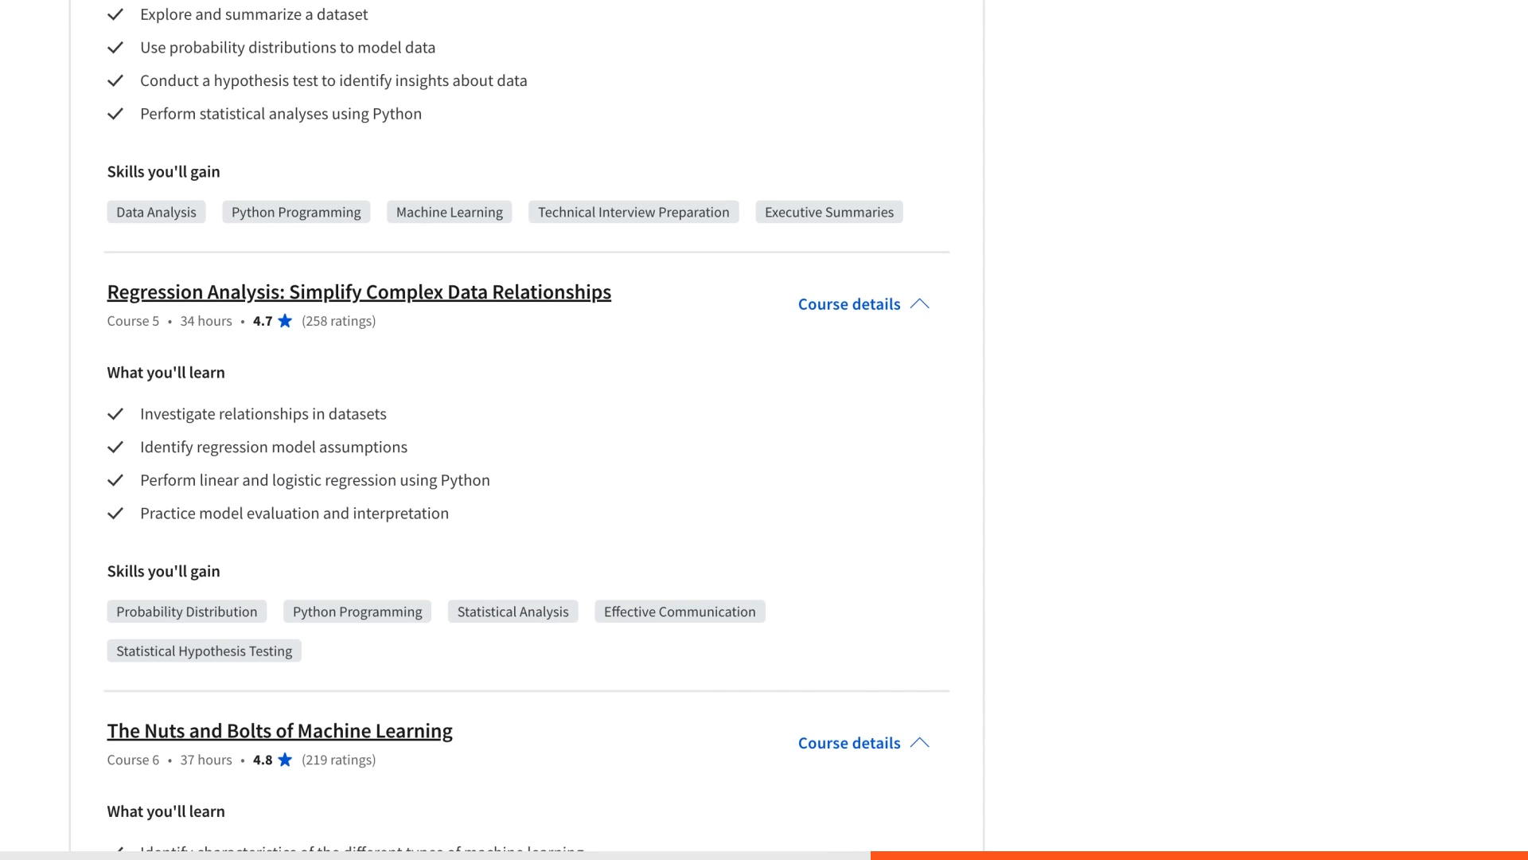
{"action": "scroll", "scroll_direction": "down", "scroll_amount": 3}
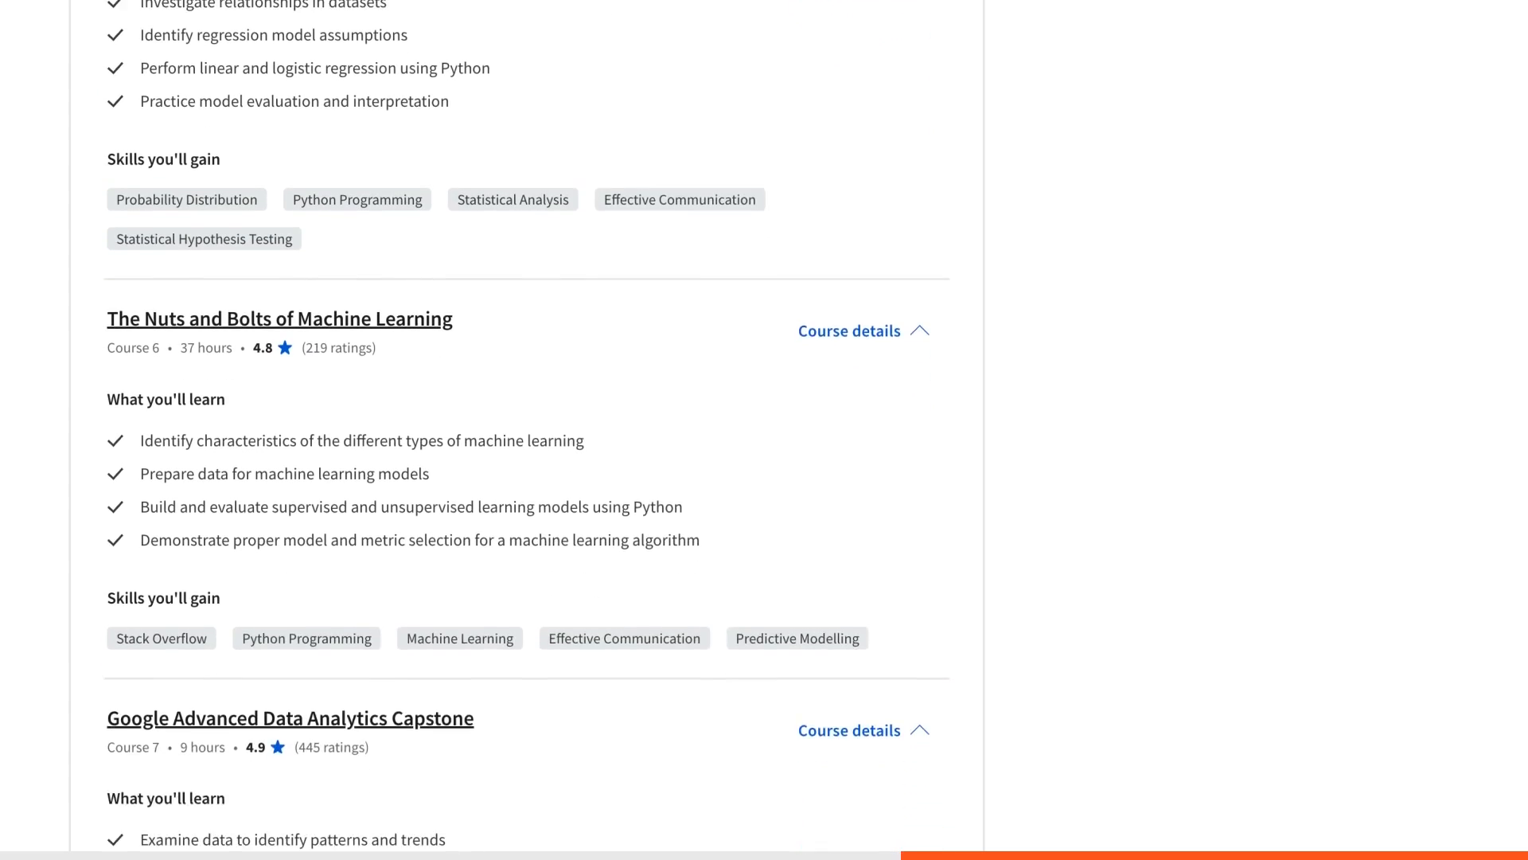
{"action": "scroll", "scroll_direction": "down", "scroll_amount": 3}
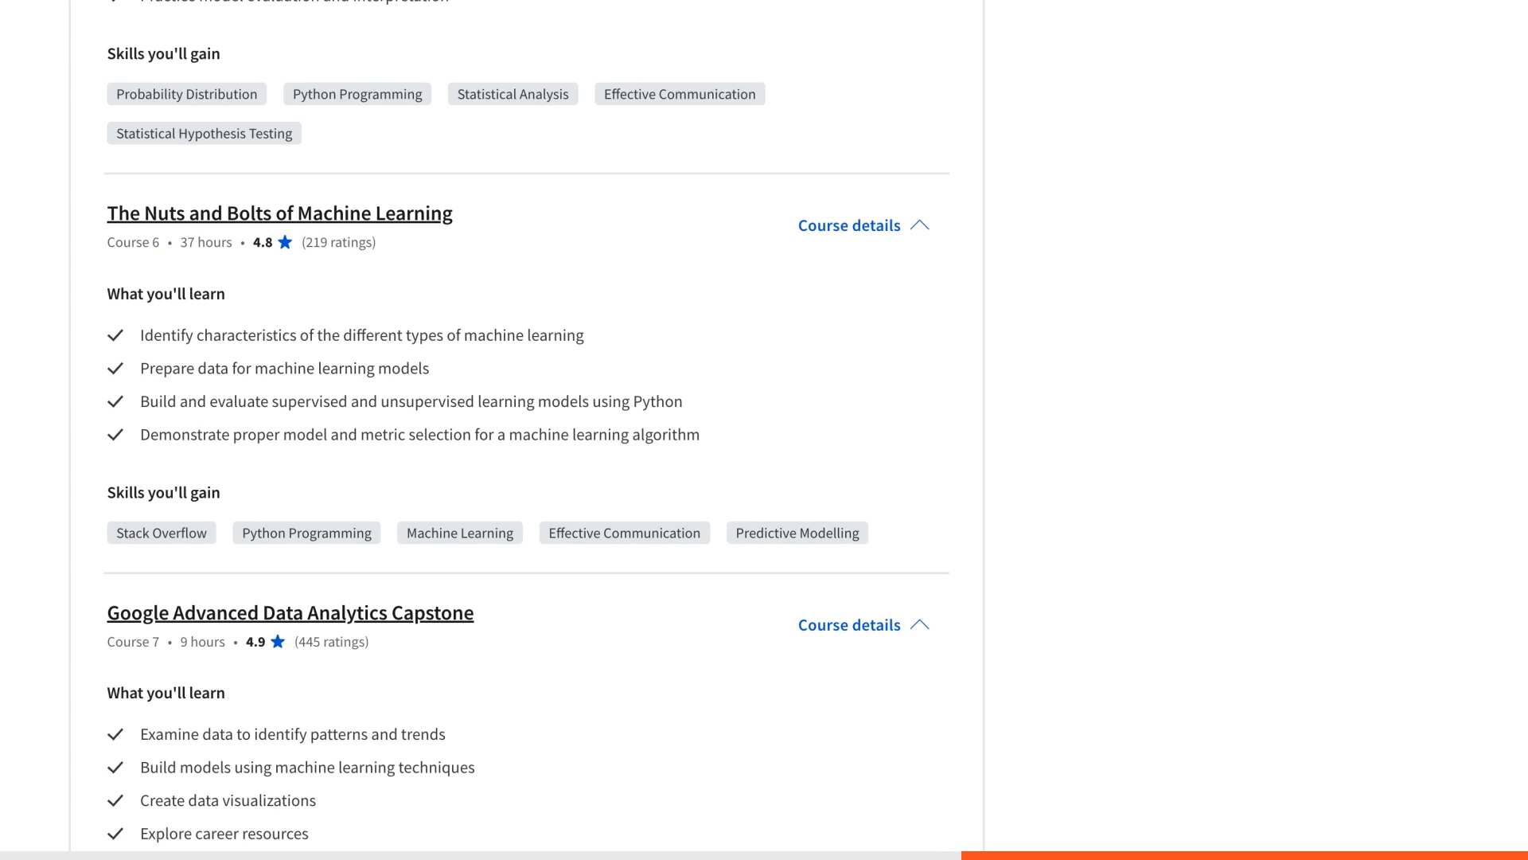
{"action": "scroll", "scroll_direction": "down", "scroll_amount": 3}
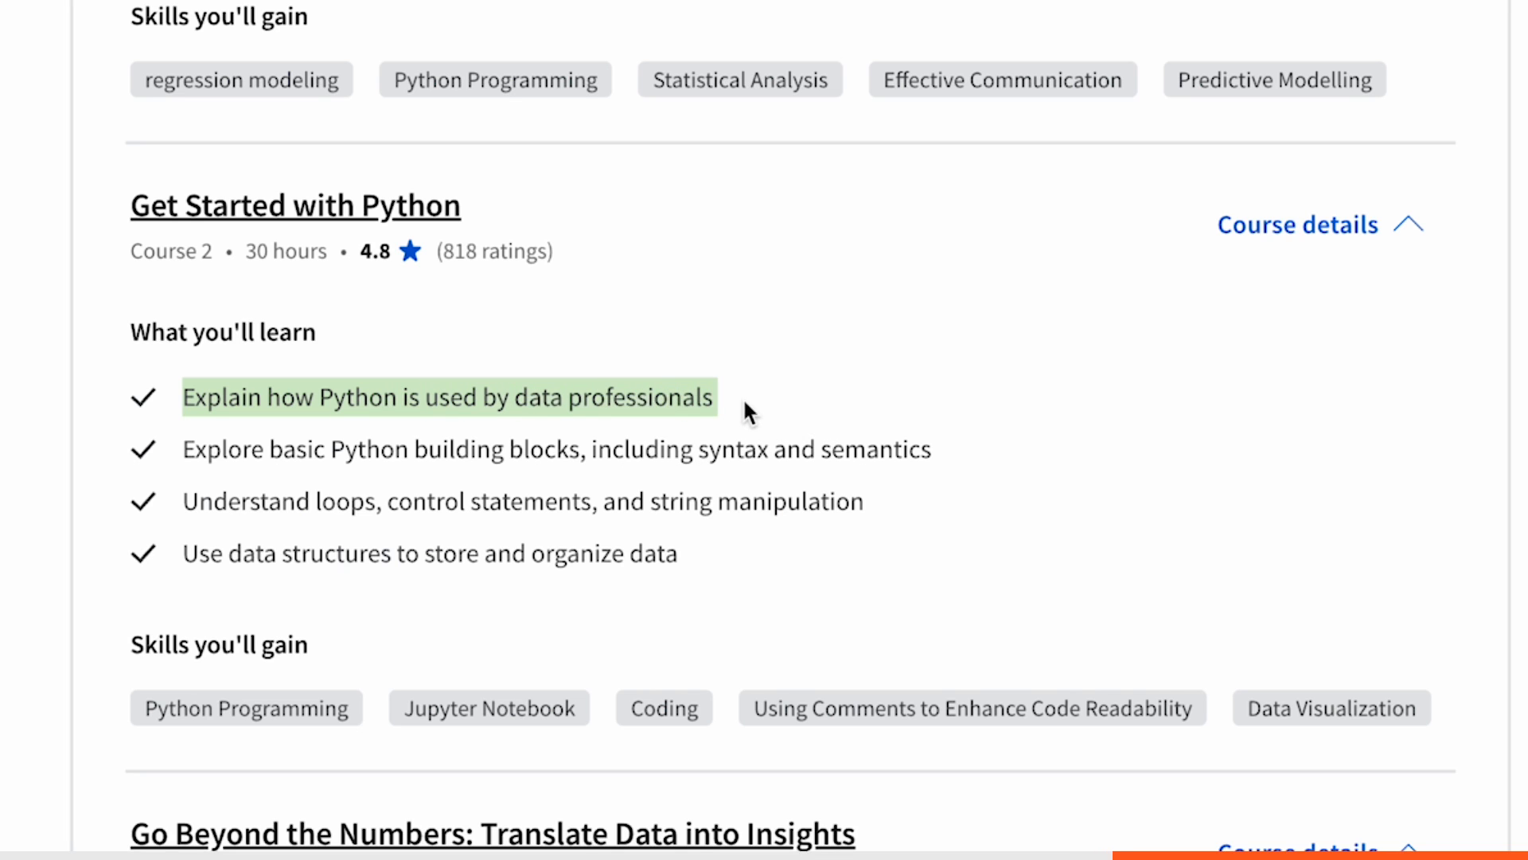
{"action": "mouse_move", "coordinate": [173, 465]}
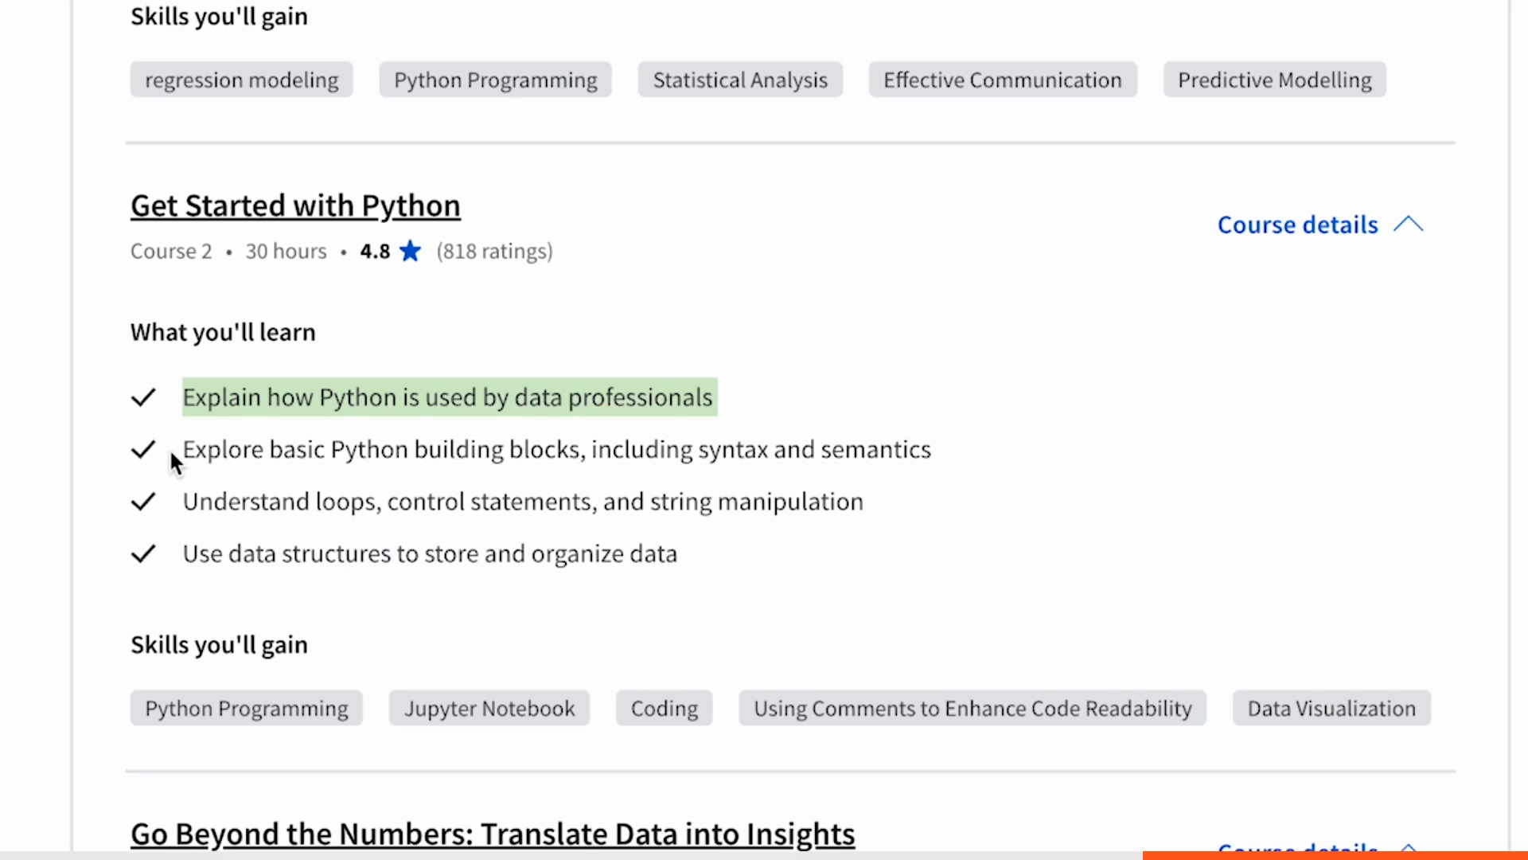
{"action": "mouse_move", "coordinate": [955, 458]}
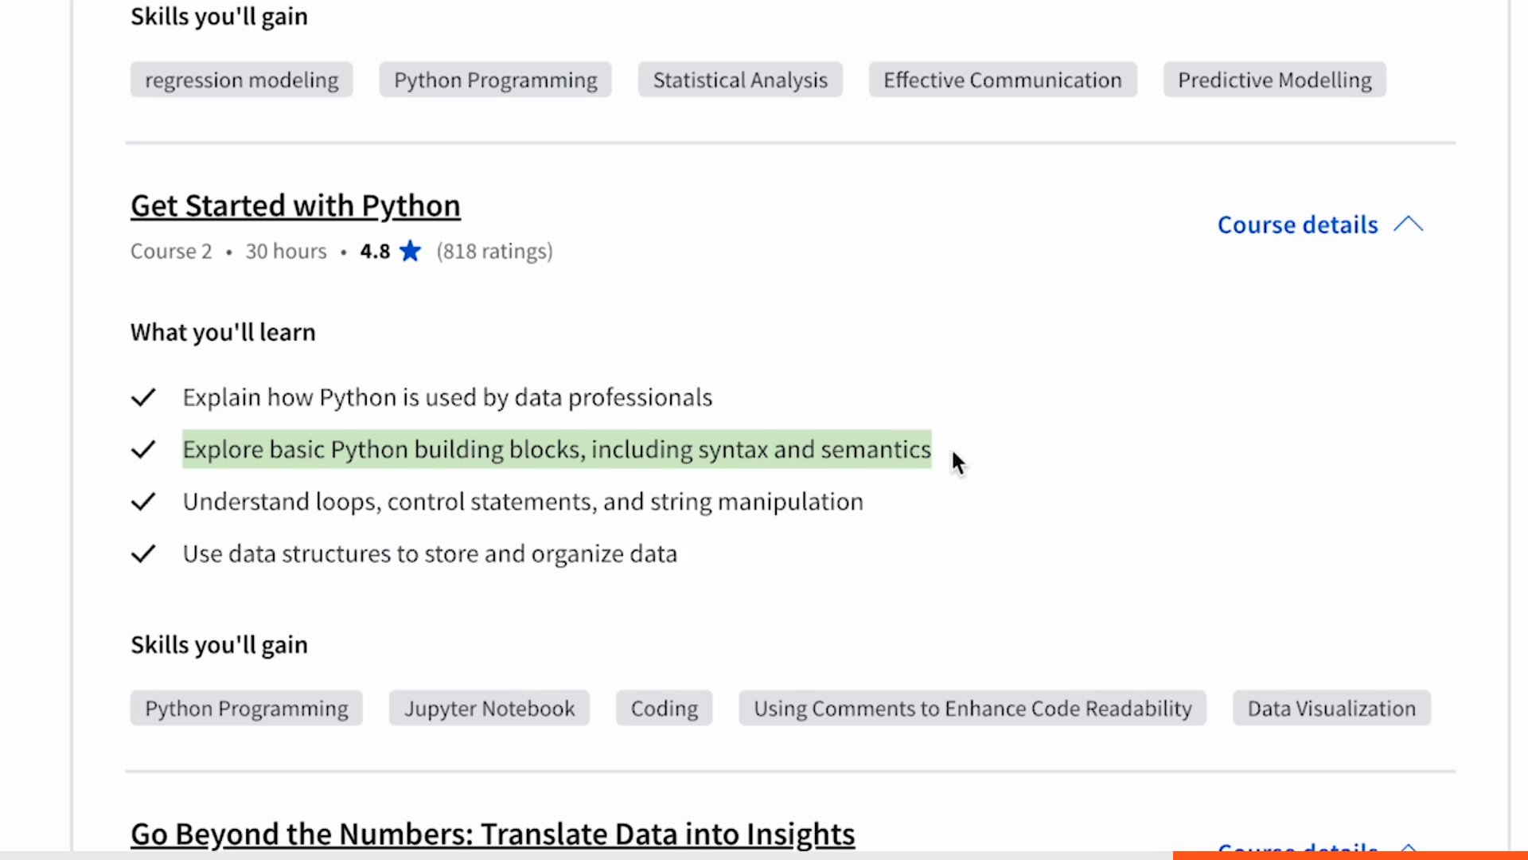
{"action": "scroll", "scroll_direction": "down", "scroll_amount": 3}
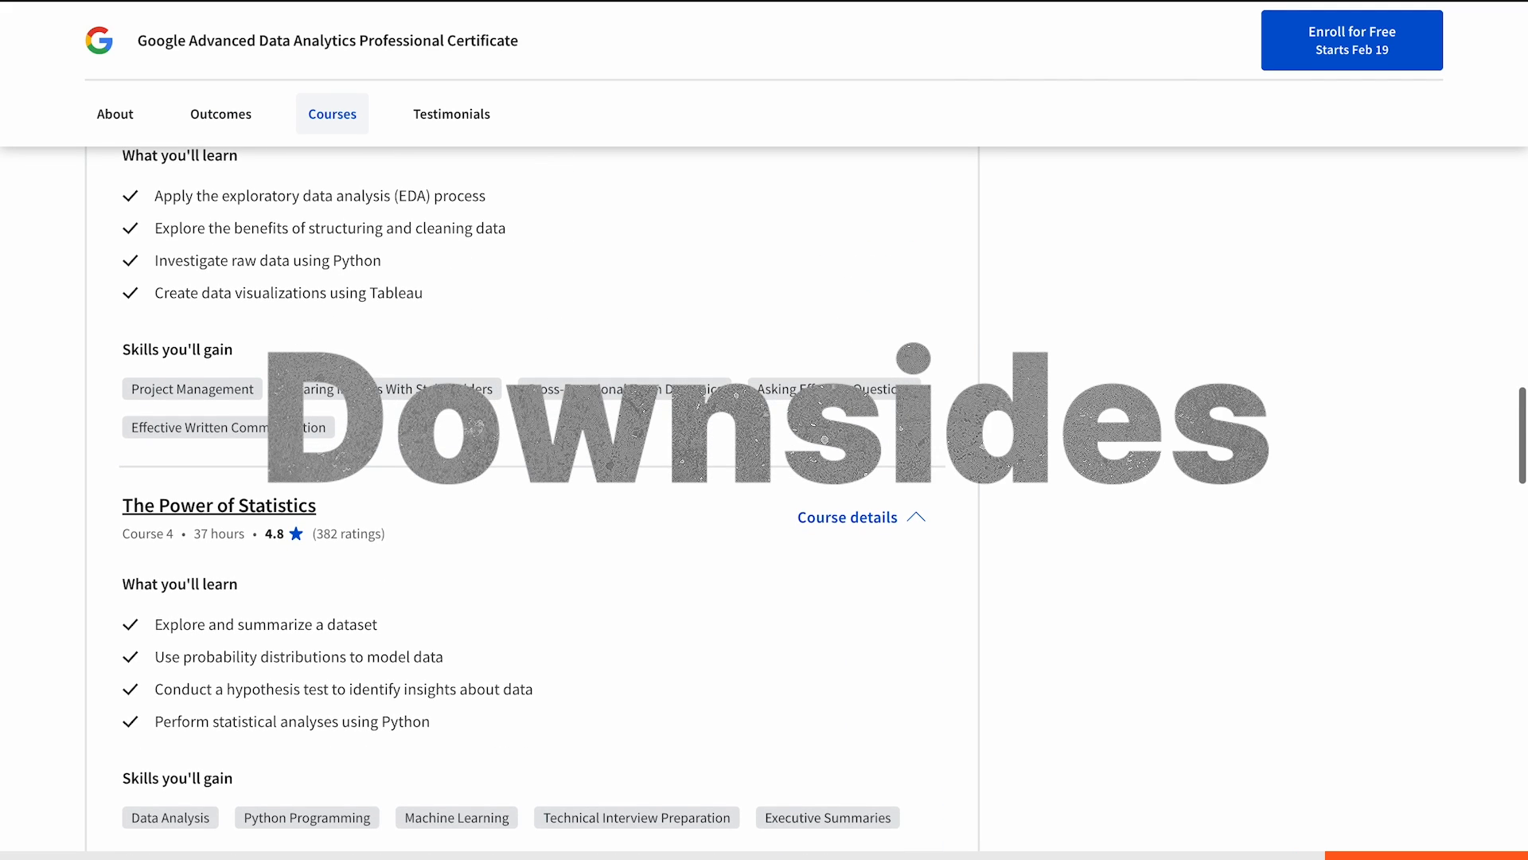
{"action": "scroll", "scroll_direction": "down", "scroll_amount": 3}
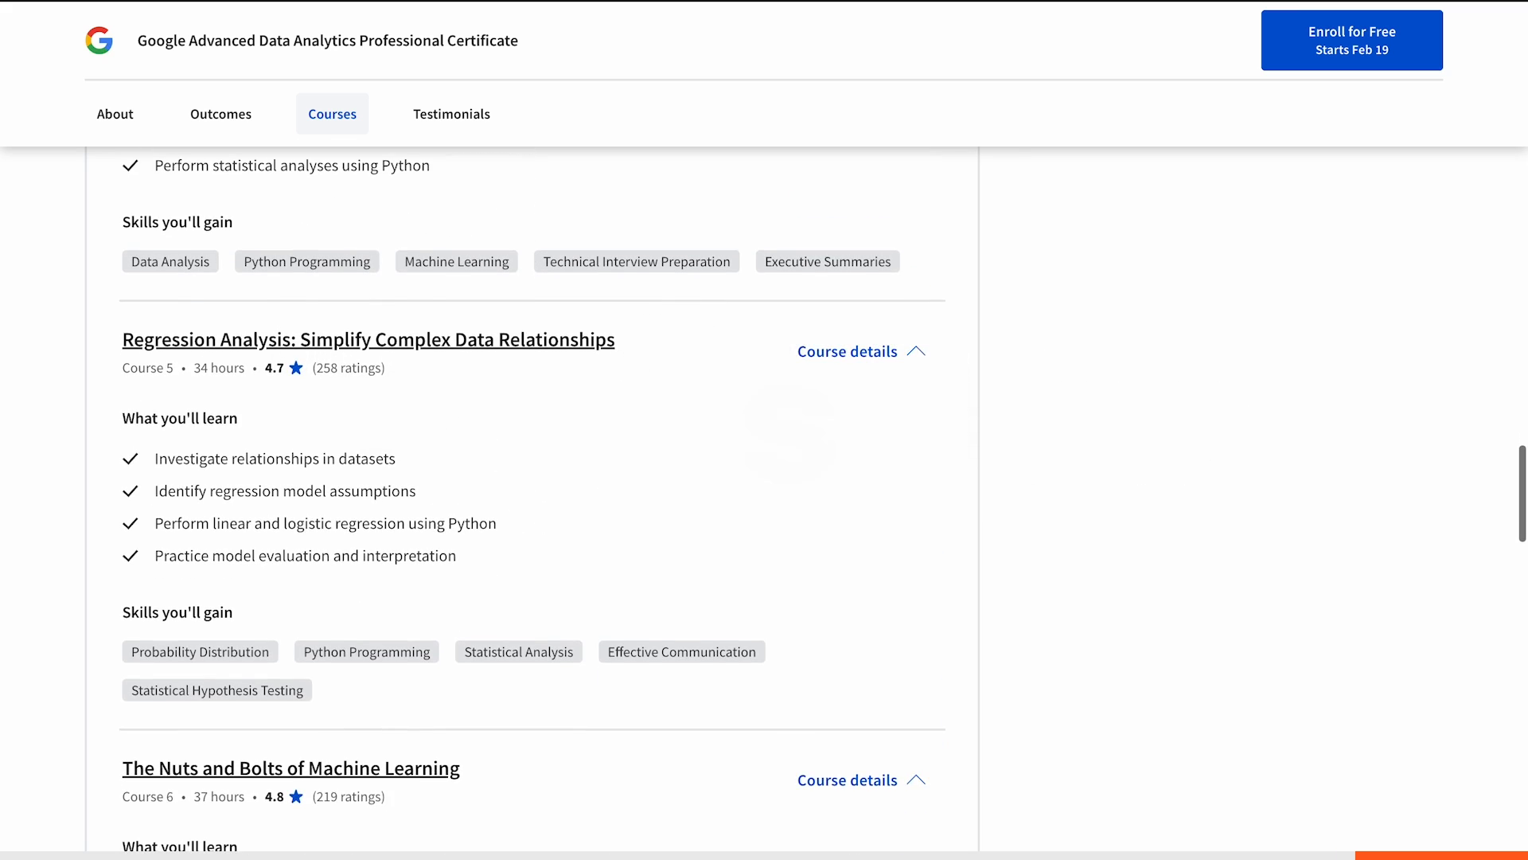